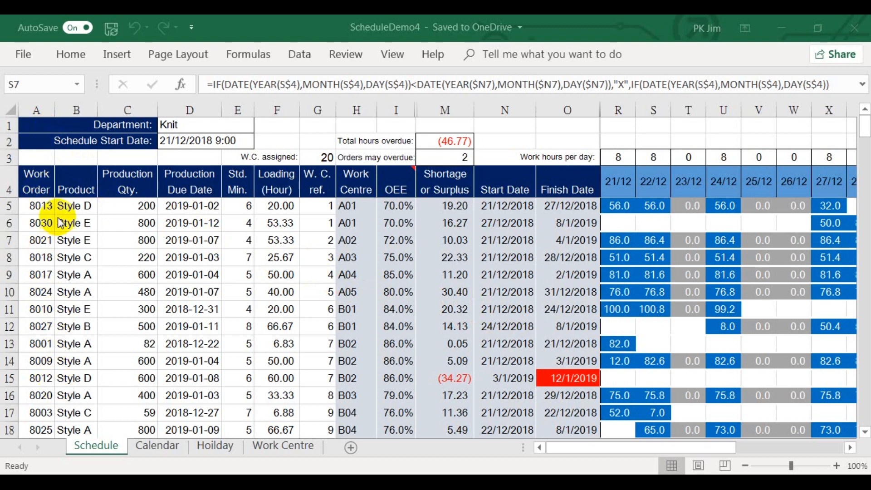
{"action": "mouse_move", "coordinate": [186, 253]}
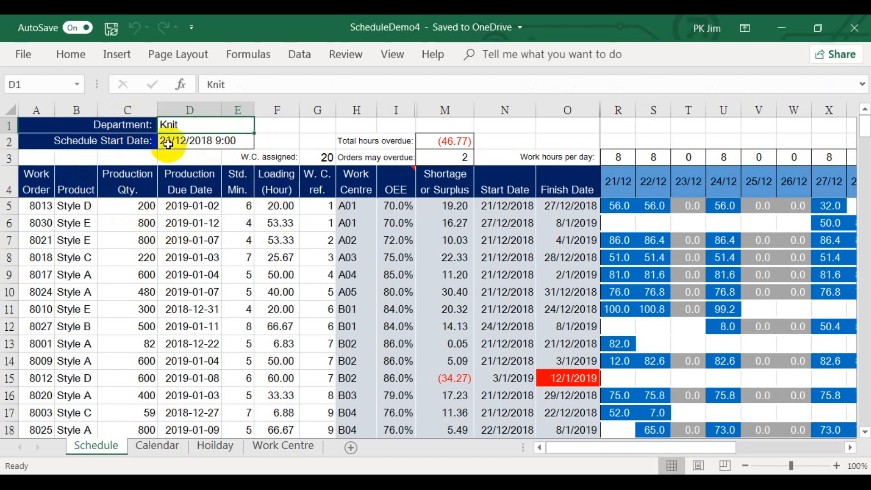
Inspect the Schedule sheet's start date, loading hours and work centre lookup formulas
{"action": "left_click", "coordinate": [188, 140]}
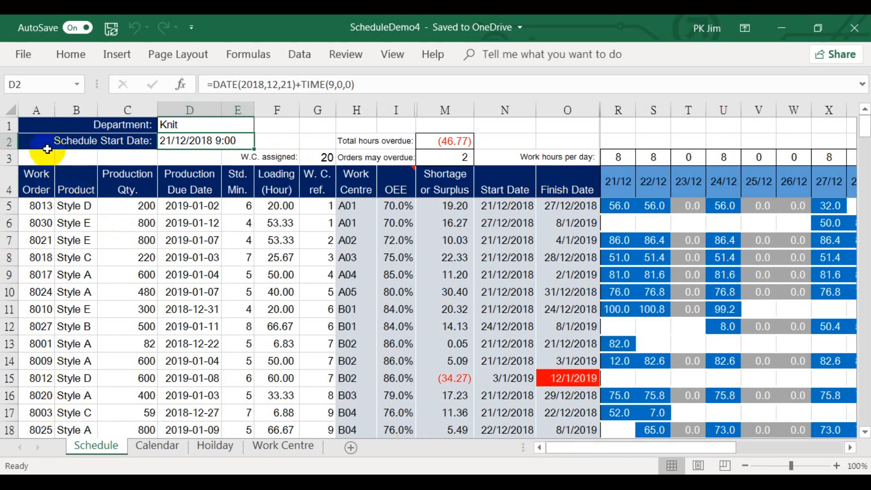
{"action": "mouse_move", "coordinate": [38, 395]}
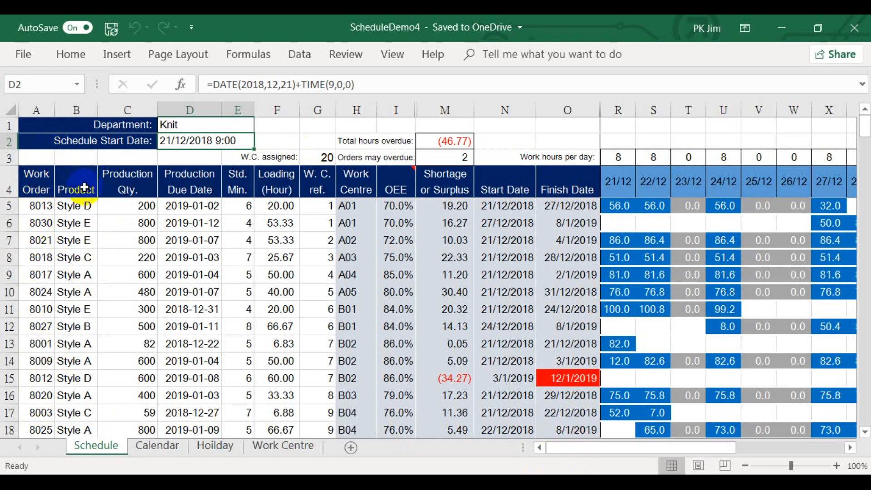
{"action": "mouse_move", "coordinate": [79, 360]}
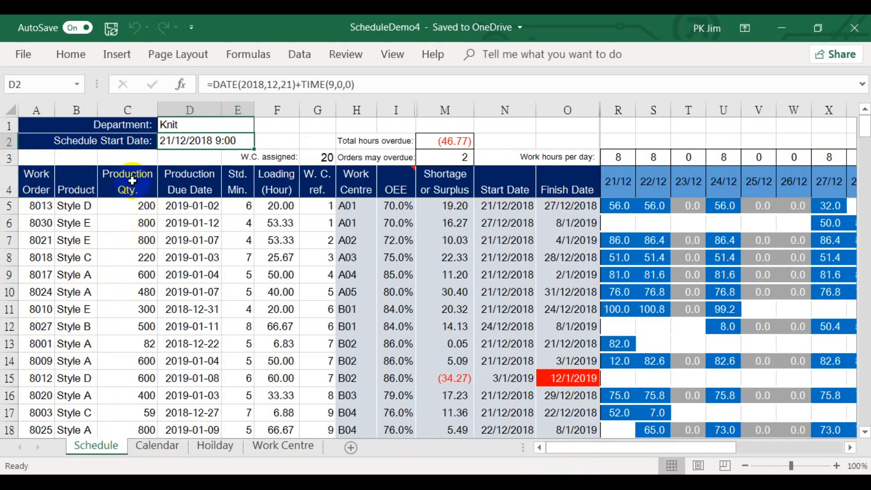
{"action": "mouse_move", "coordinate": [132, 239]}
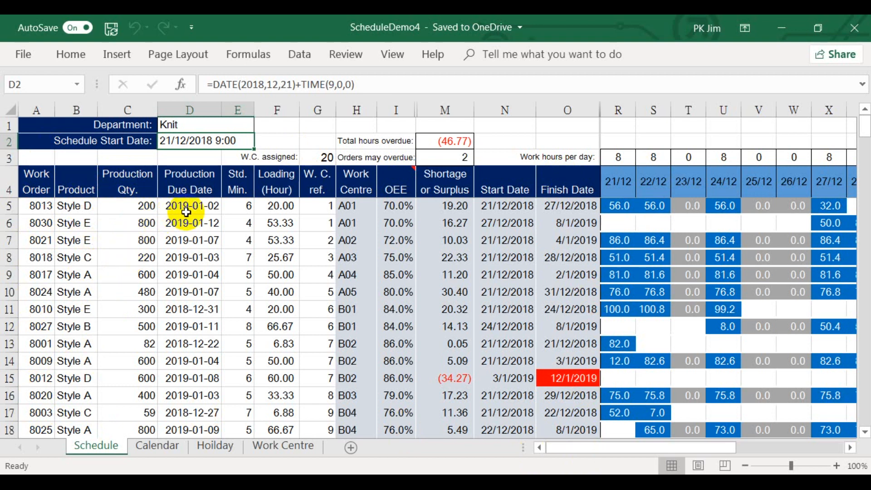
{"action": "mouse_move", "coordinate": [204, 128]}
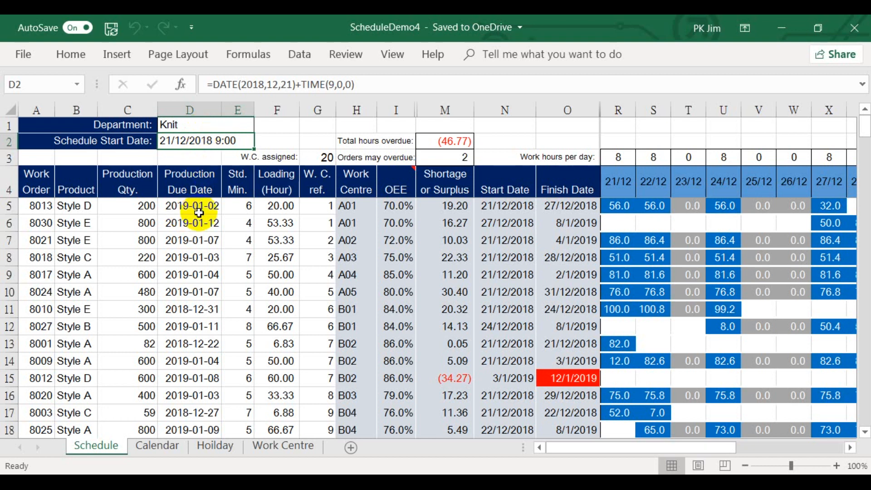
{"action": "mouse_move", "coordinate": [234, 208]}
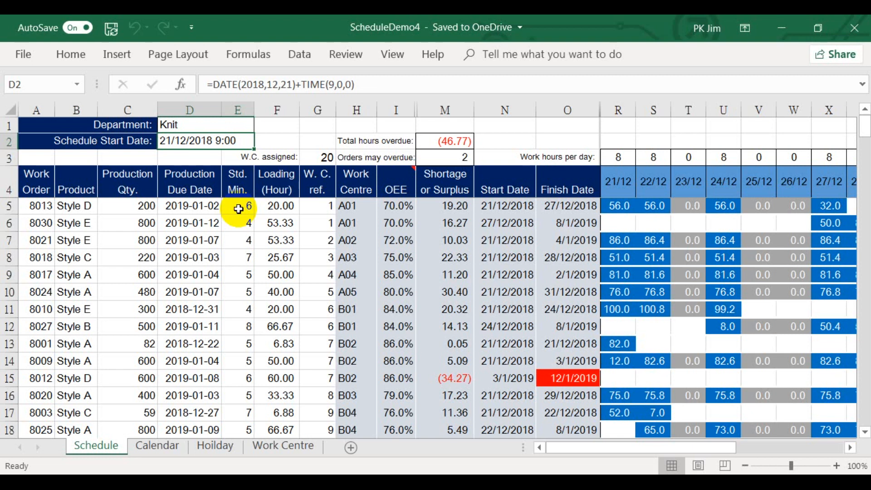
{"action": "left_click", "coordinate": [276, 206]}
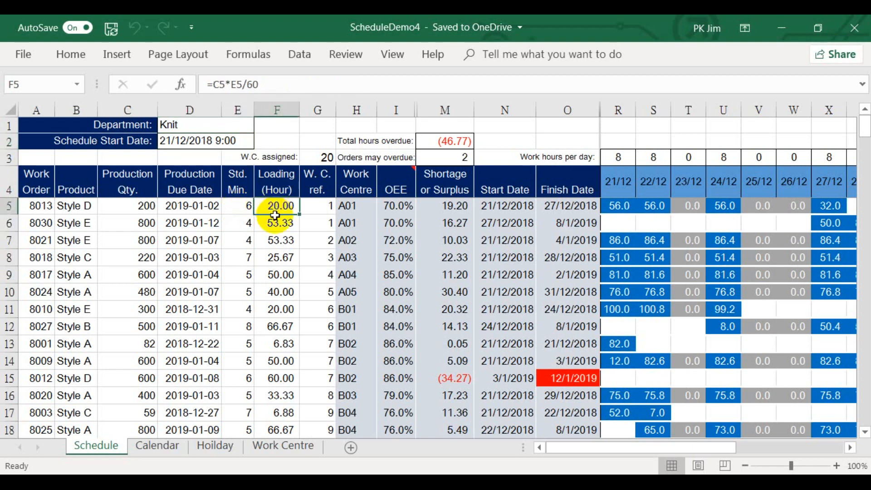
{"action": "mouse_move", "coordinate": [276, 223]}
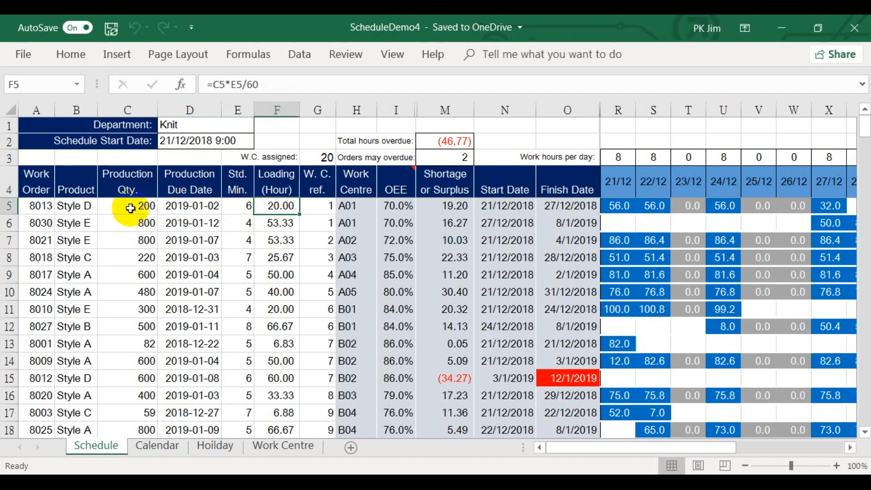
{"action": "mouse_move", "coordinate": [276, 205]}
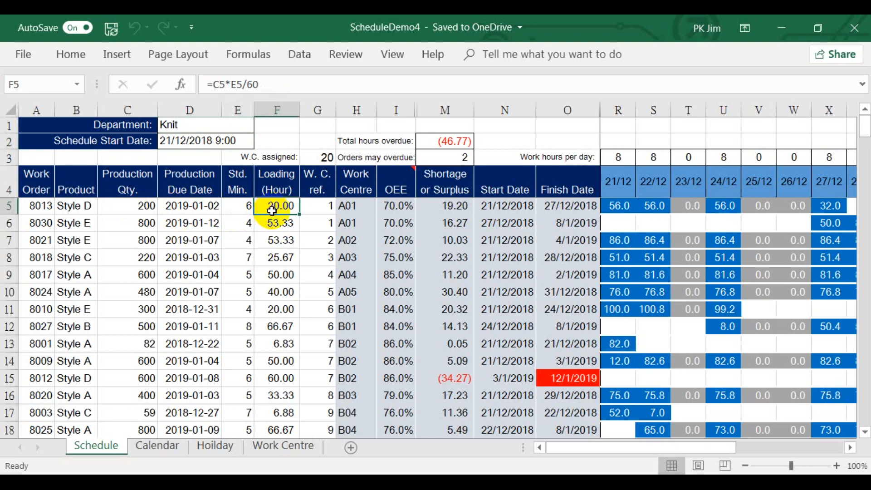
{"action": "mouse_move", "coordinate": [320, 212]}
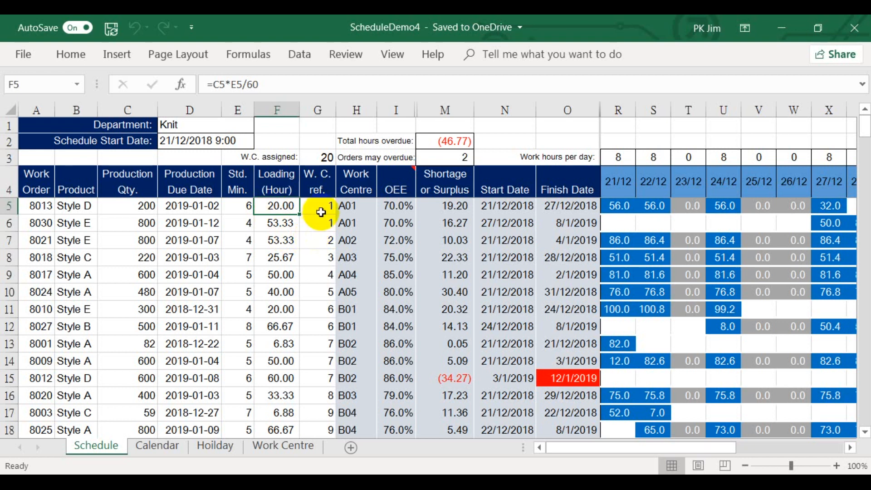
{"action": "left_click_drag", "start_coordinate": [317, 206], "coordinate": [356, 206]}
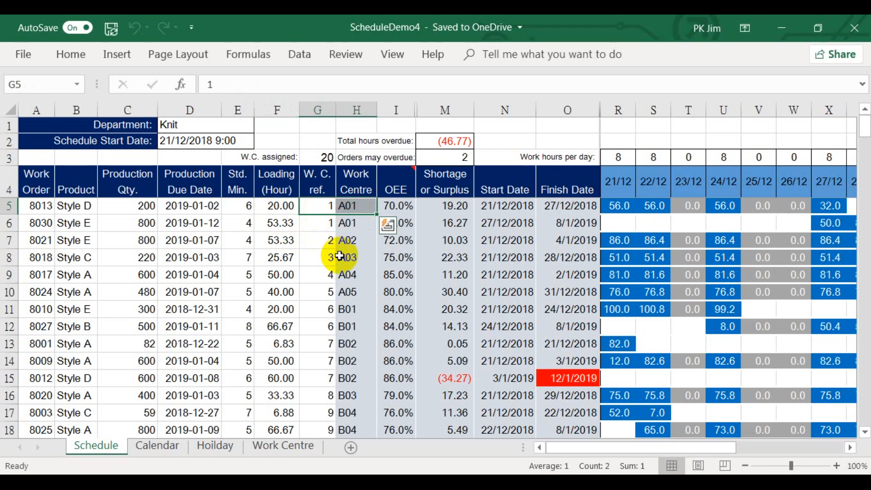
{"action": "mouse_move", "coordinate": [321, 223]}
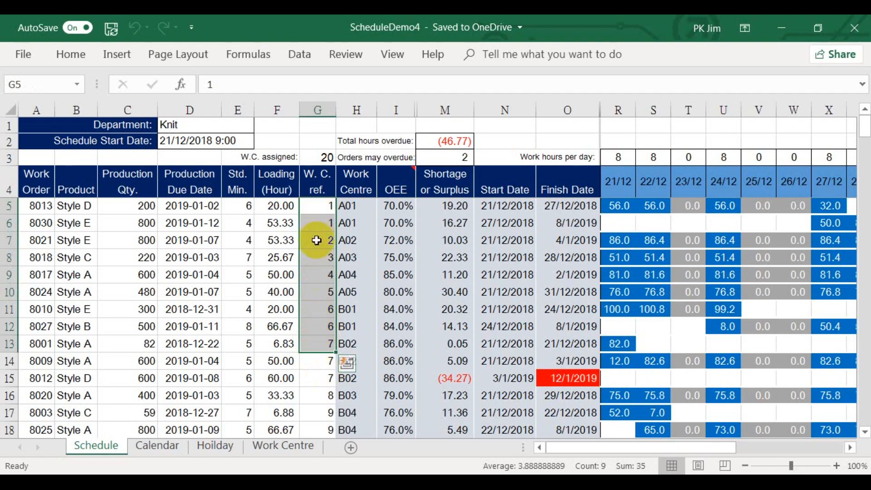
{"action": "left_click", "coordinate": [317, 206]}
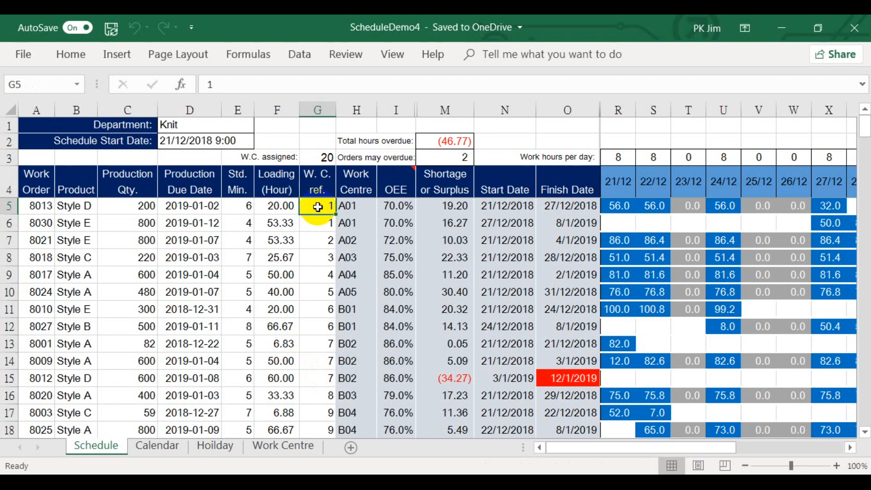
{"action": "left_click", "coordinate": [356, 205]}
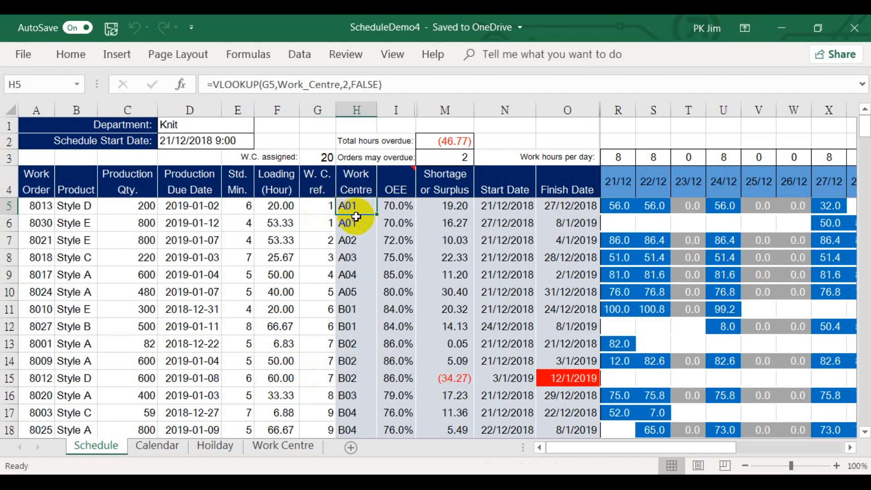
{"action": "left_click", "coordinate": [318, 206]}
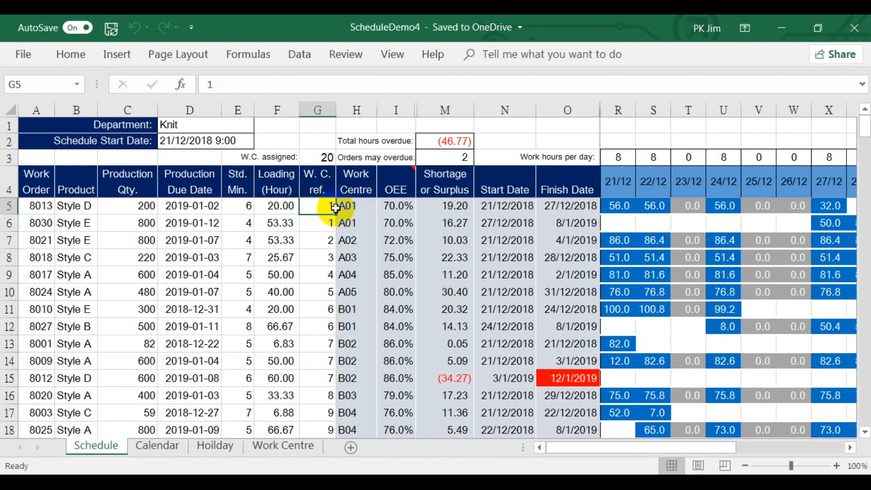
{"action": "left_click", "coordinate": [356, 206]}
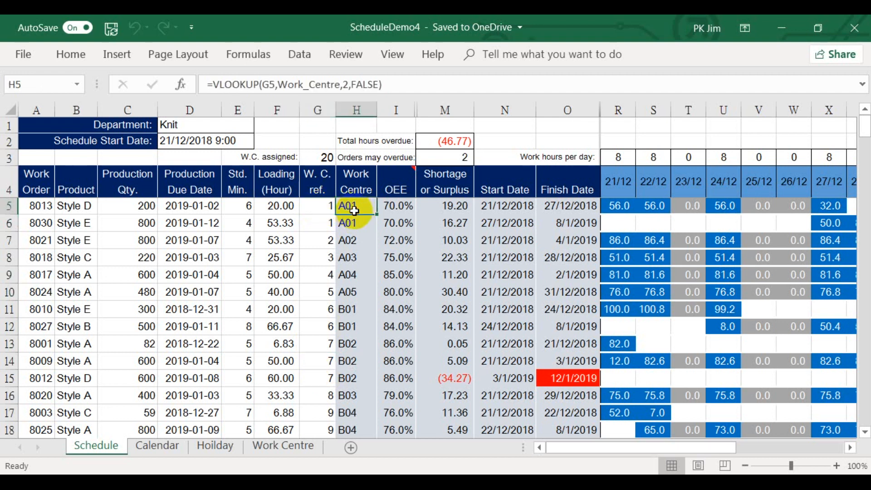
{"action": "mouse_move", "coordinate": [321, 273]}
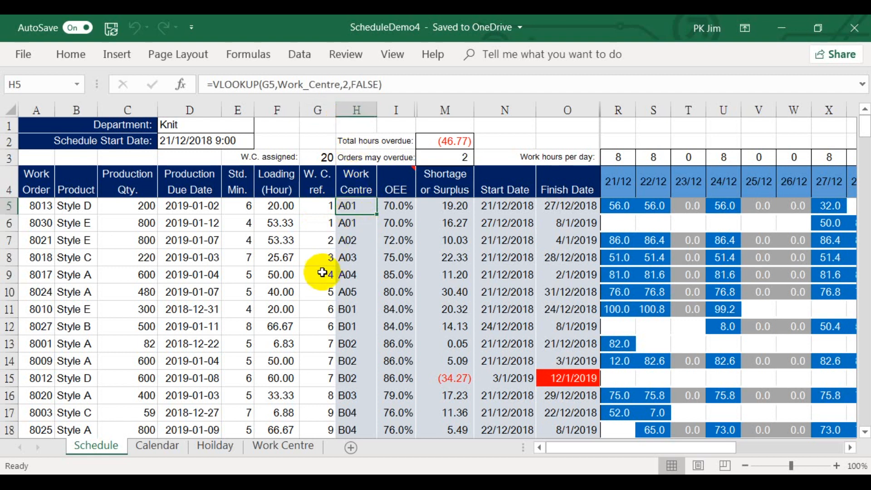
{"action": "mouse_move", "coordinate": [320, 229]}
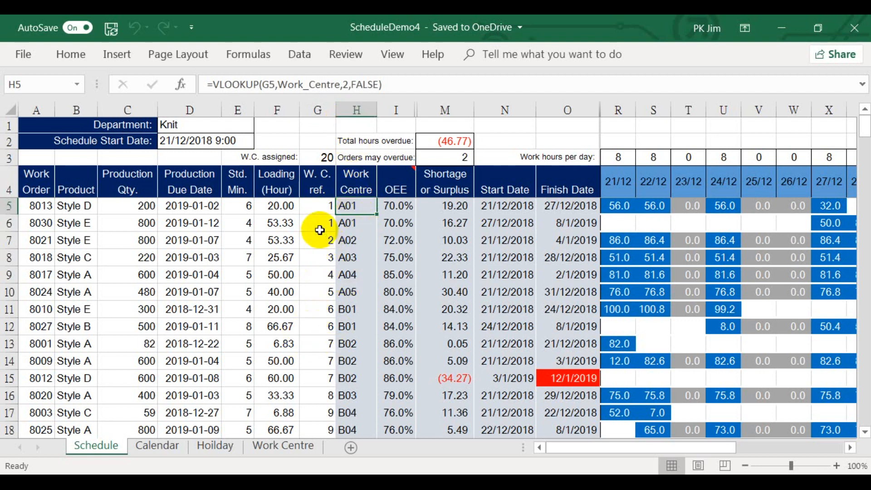
{"action": "mouse_move", "coordinate": [235, 431]}
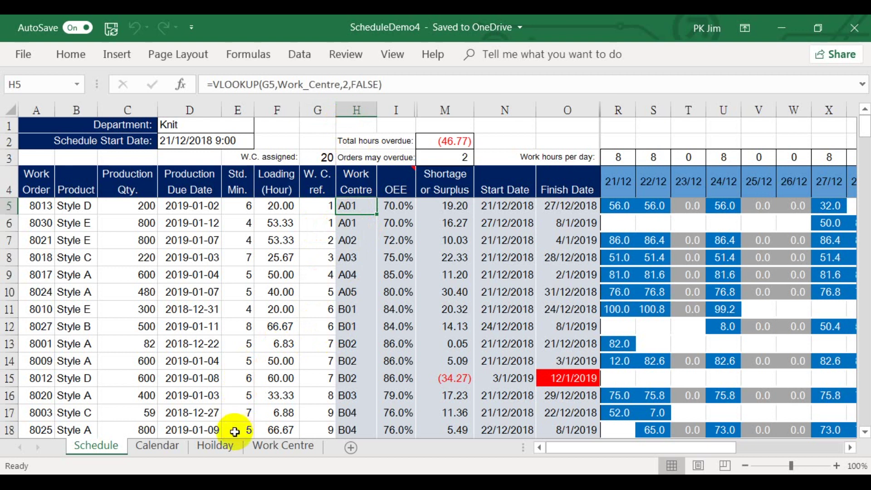
Review the Work Centre sheet's 20 centres and highlight the OEE column heading
{"action": "left_click", "coordinate": [282, 444]}
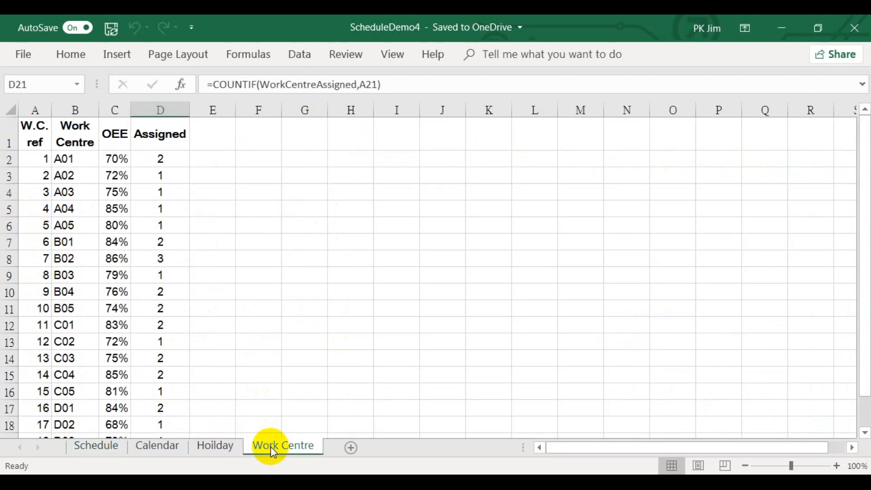
{"action": "mouse_move", "coordinate": [143, 171]}
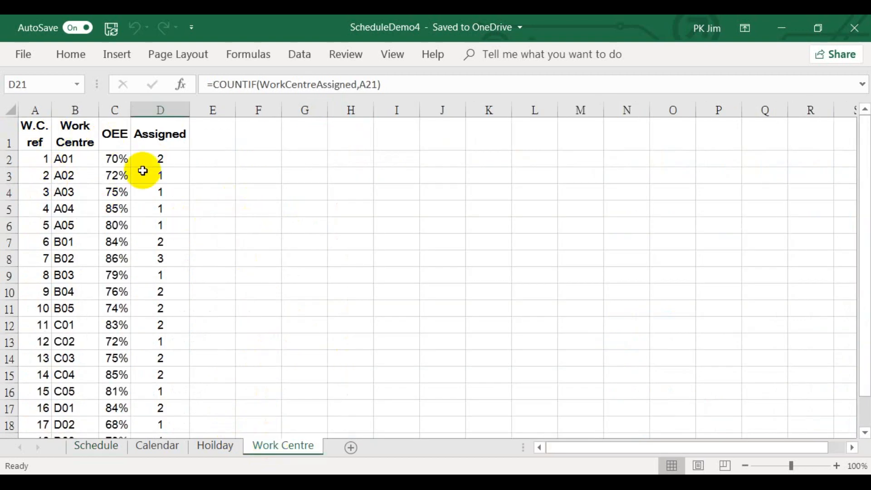
{"action": "scroll", "scroll_direction": "down", "scroll_amount": 3}
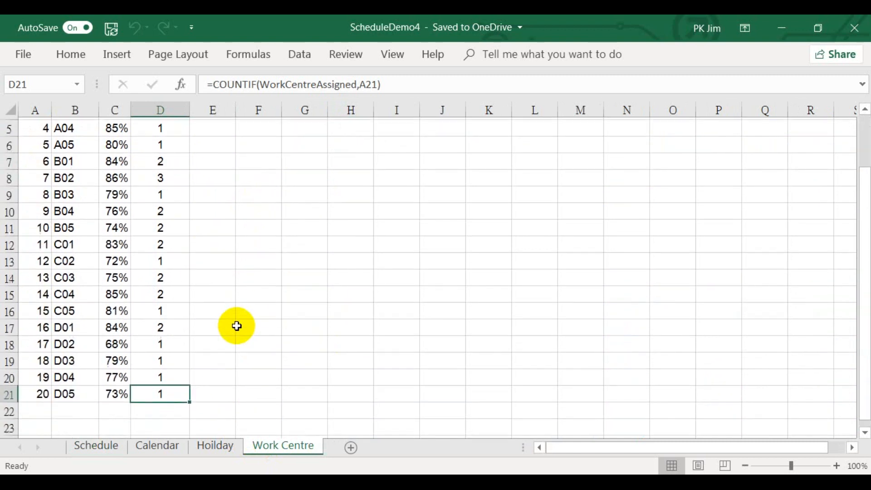
{"action": "scroll", "scroll_direction": "up", "scroll_amount": 3}
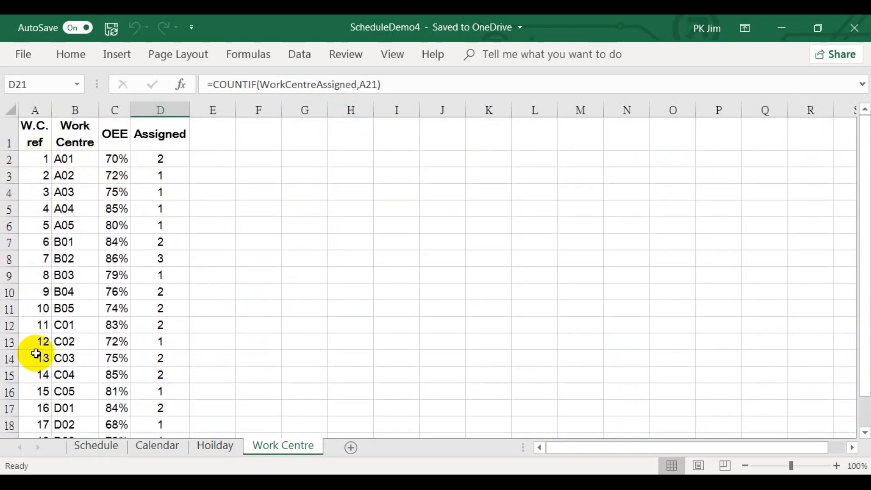
{"action": "mouse_move", "coordinate": [67, 225]}
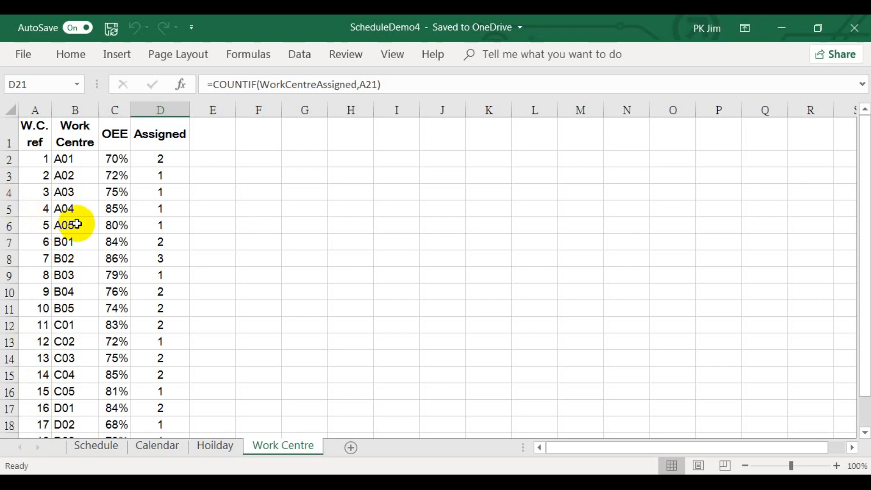
{"action": "scroll", "scroll_direction": "down", "scroll_amount": 3}
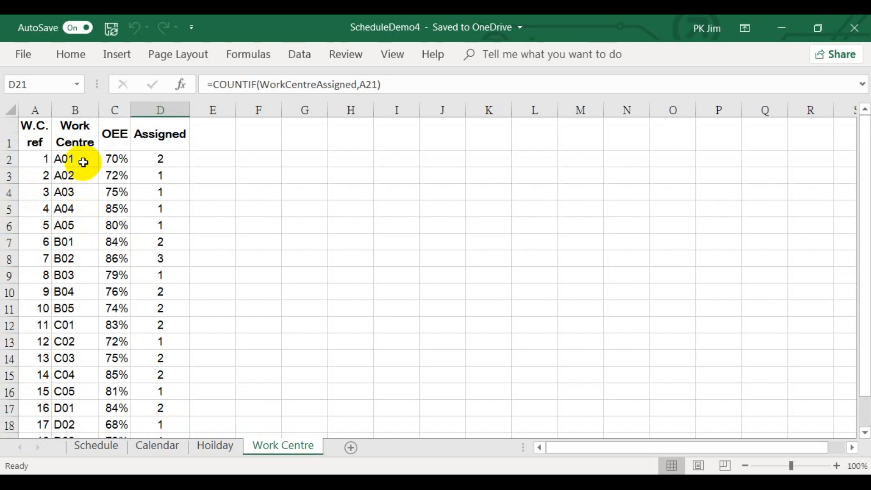
{"action": "mouse_move", "coordinate": [81, 363]}
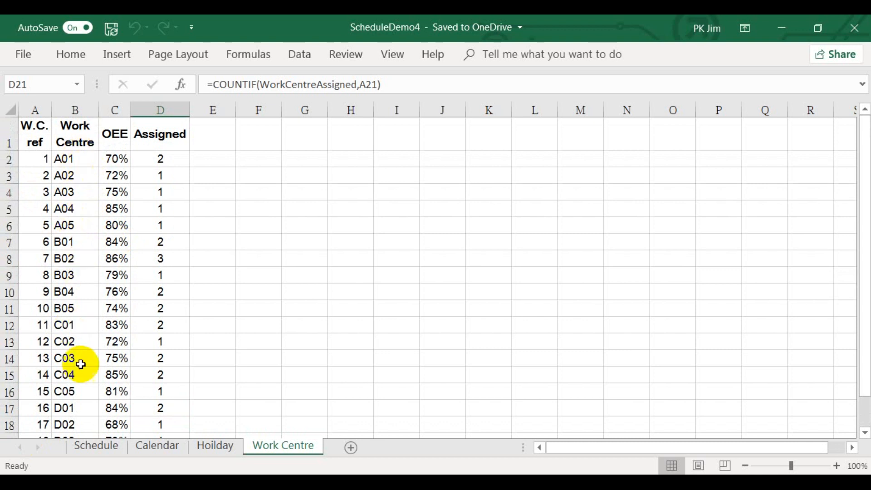
{"action": "mouse_move", "coordinate": [115, 134]}
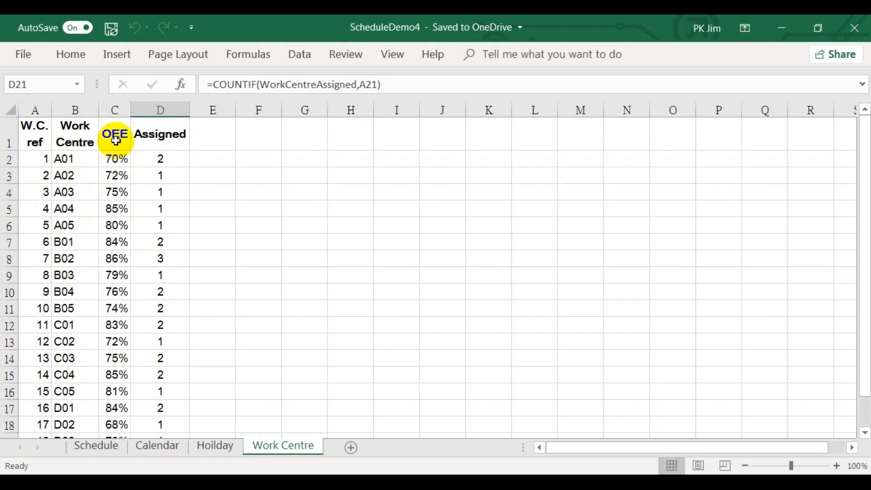
{"action": "left_click", "coordinate": [114, 134]}
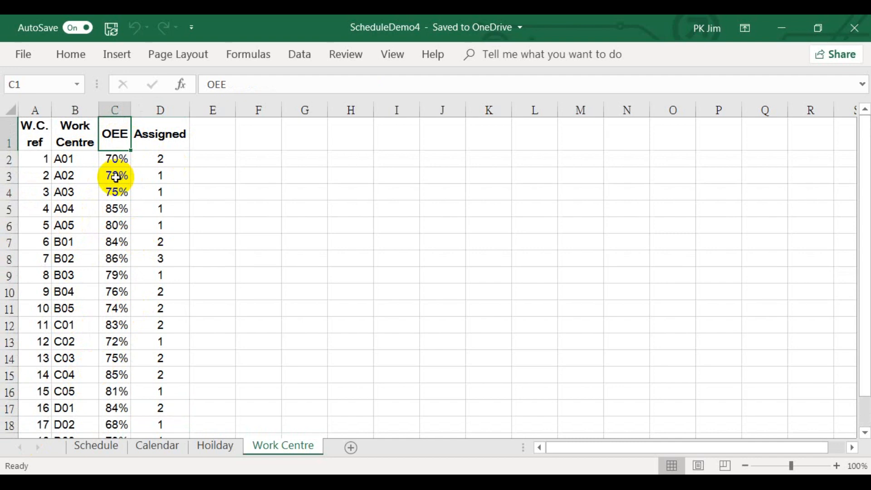
{"action": "left_click", "coordinate": [95, 445]}
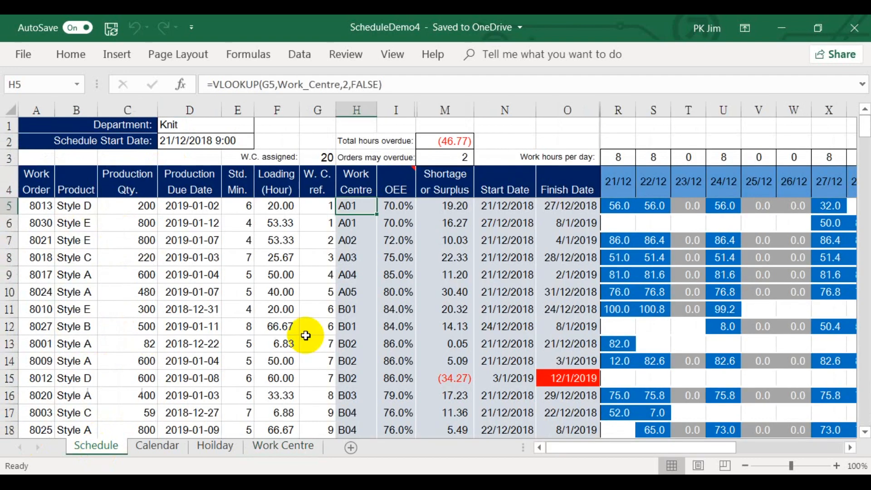
{"action": "mouse_move", "coordinate": [329, 207]}
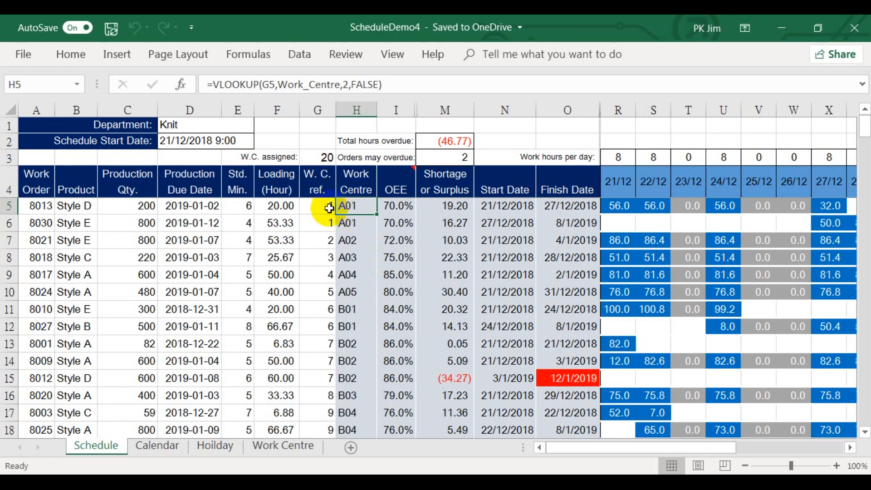
{"action": "left_click", "coordinate": [317, 206]}
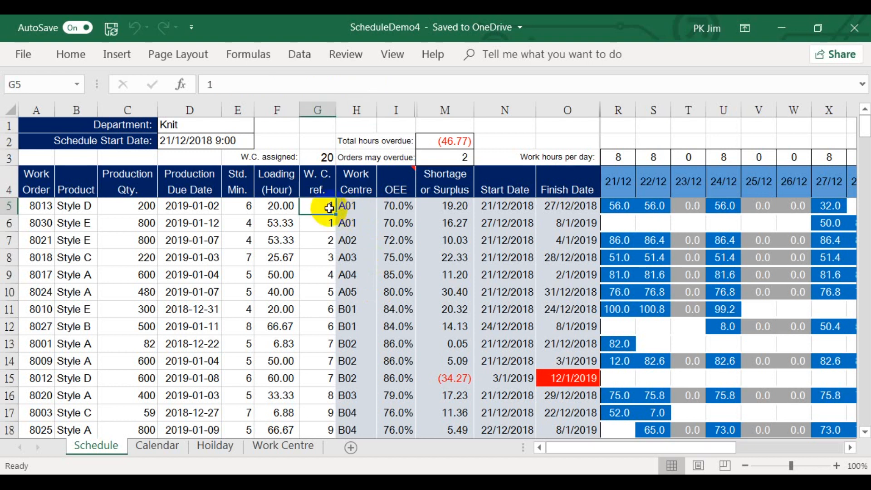
{"action": "left_click", "coordinate": [355, 206]}
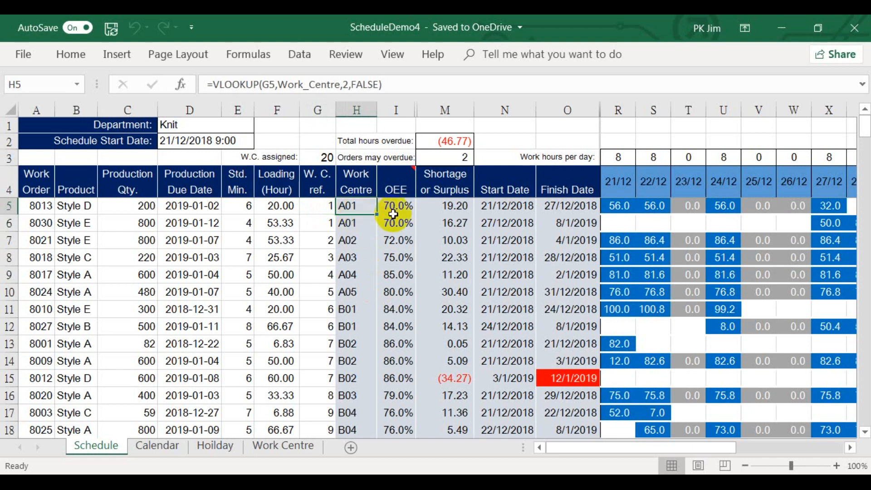
{"action": "left_click", "coordinate": [395, 206]}
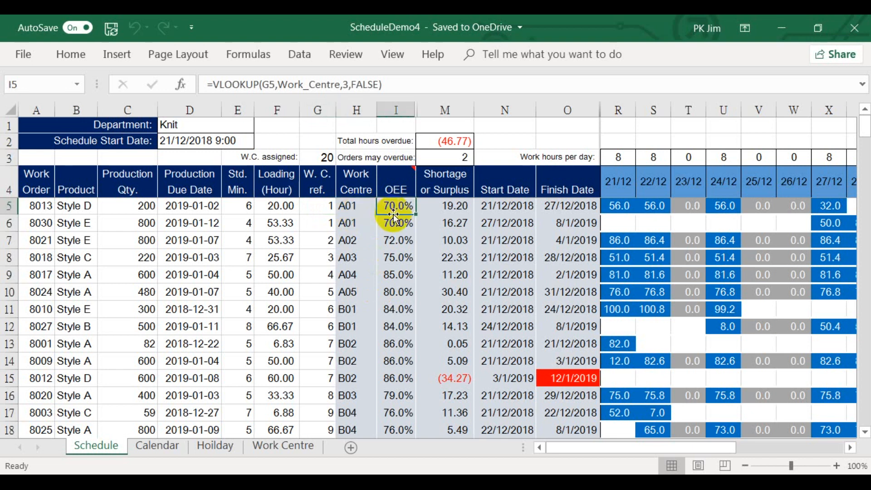
{"action": "left_click", "coordinate": [445, 206]}
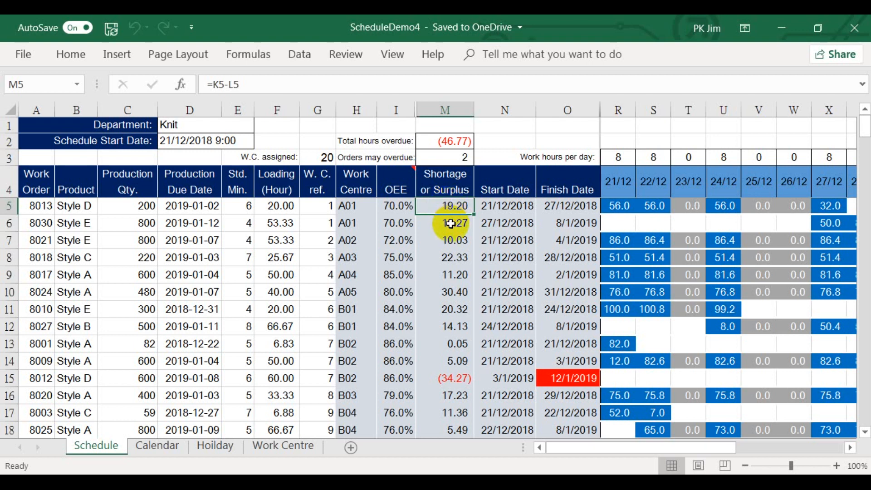
{"action": "mouse_move", "coordinate": [447, 378]}
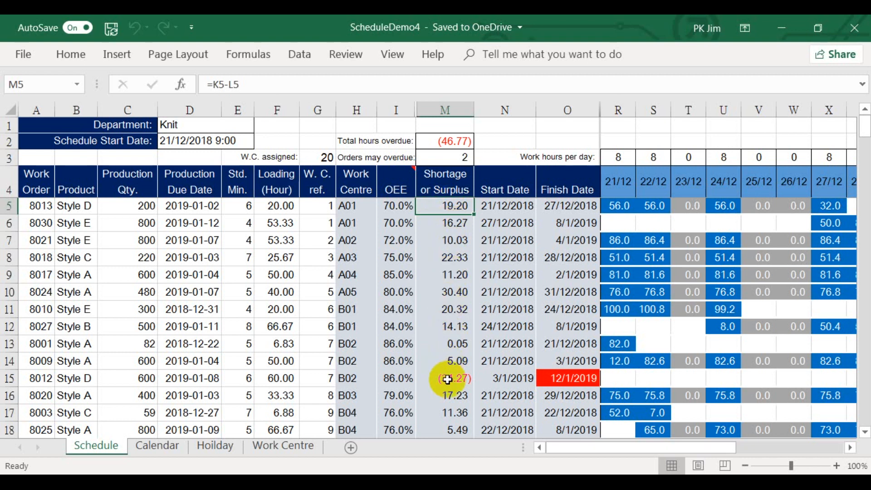
{"action": "left_click", "coordinate": [445, 378]}
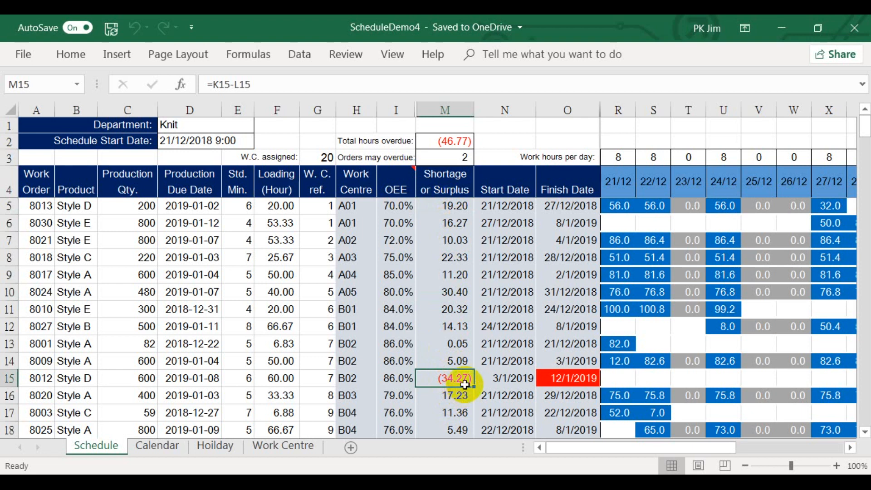
{"action": "mouse_move", "coordinate": [502, 212]}
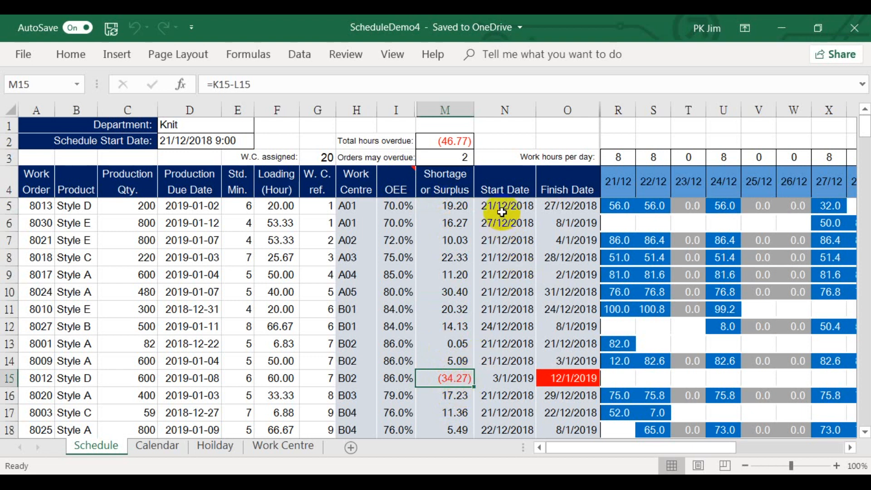
{"action": "left_click", "coordinate": [504, 206]}
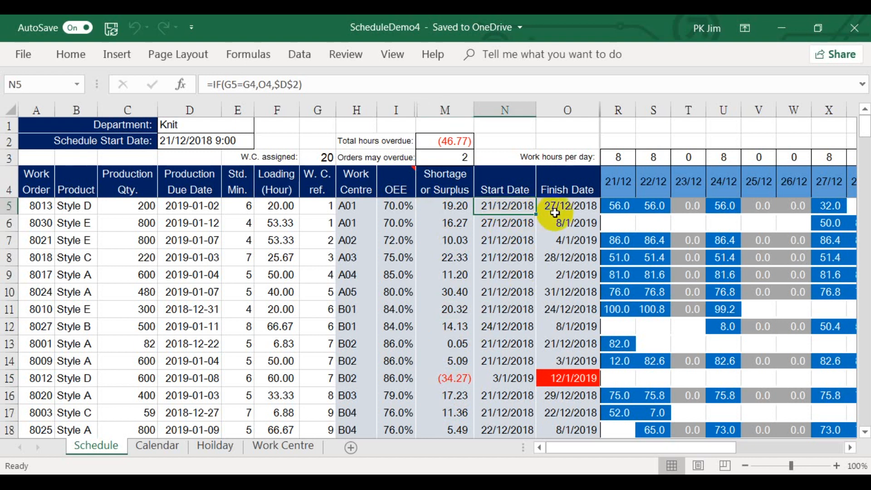
{"action": "left_click", "coordinate": [566, 206]}
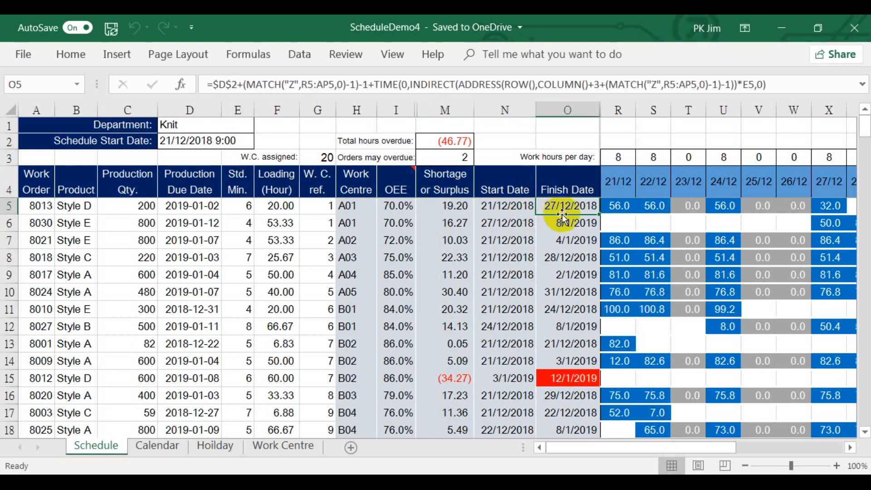
{"action": "mouse_move", "coordinate": [427, 444]}
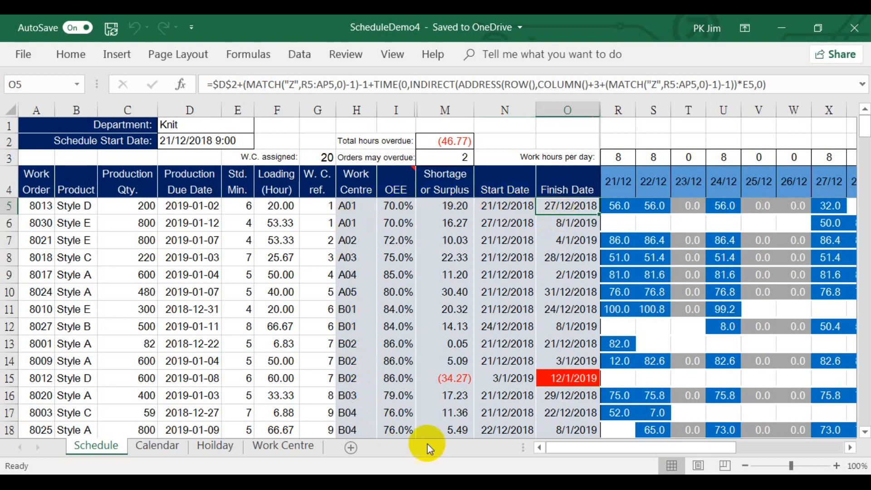
{"action": "left_click", "coordinate": [356, 206]}
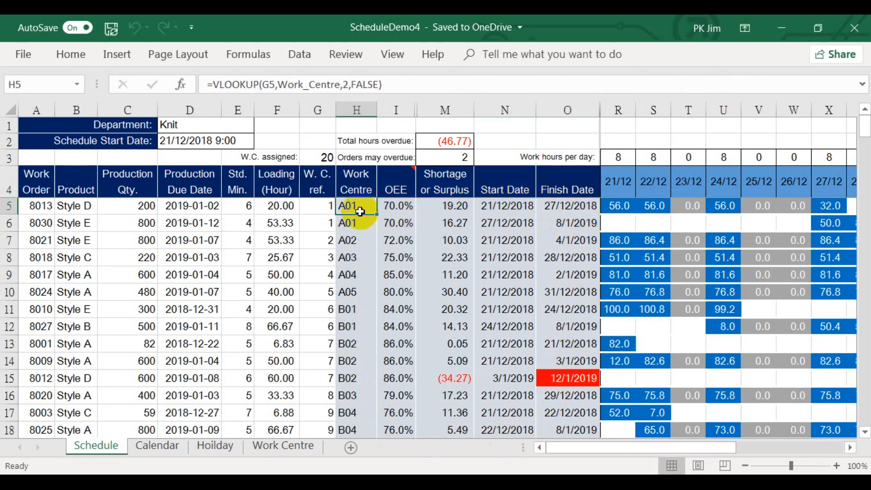
{"action": "mouse_move", "coordinate": [480, 257]}
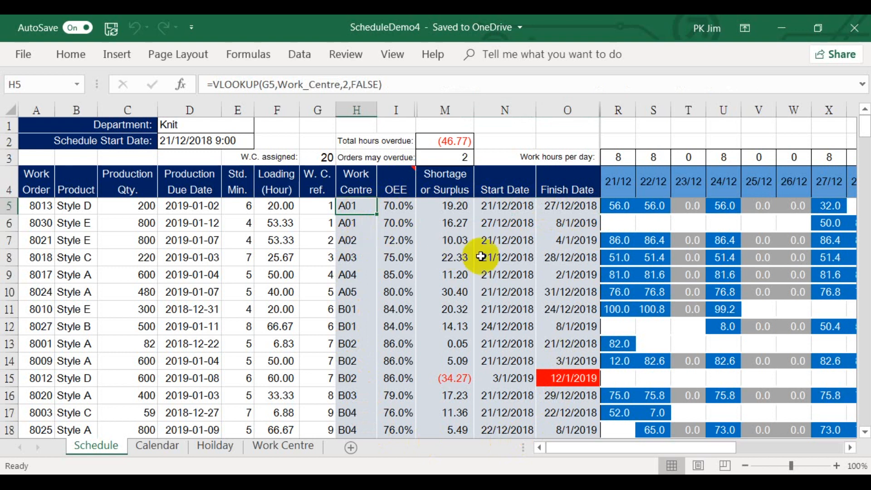
{"action": "mouse_move", "coordinate": [558, 341]}
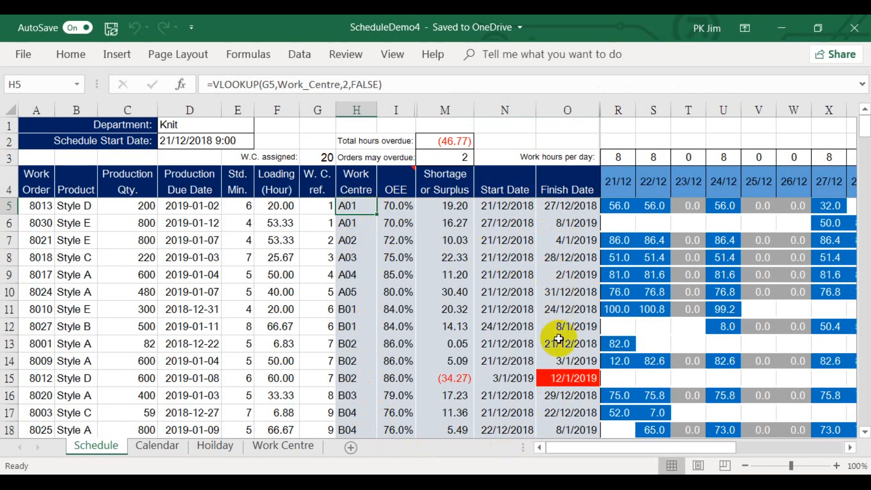
{"action": "mouse_move", "coordinate": [387, 225]}
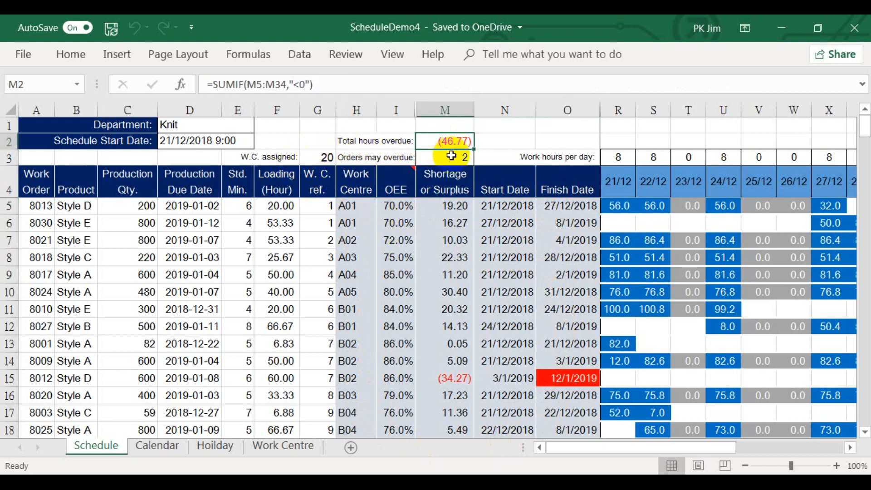
{"action": "left_click", "coordinate": [445, 157]}
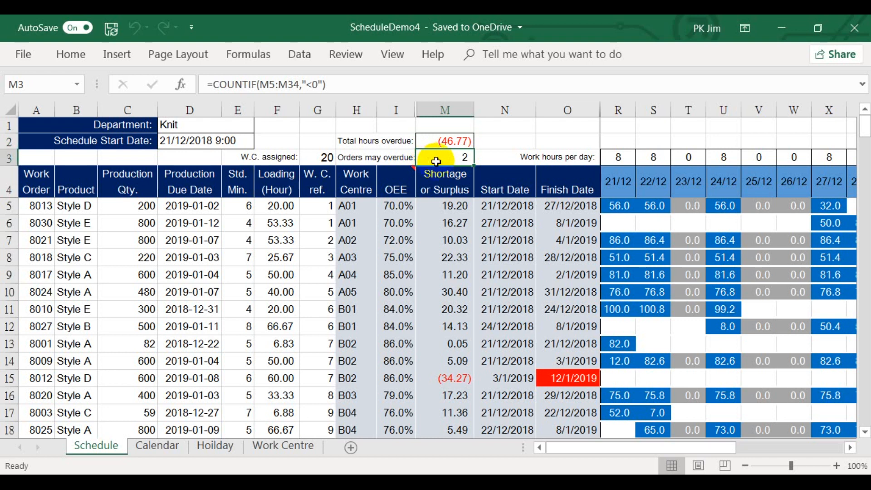
{"action": "left_click", "coordinate": [444, 141]}
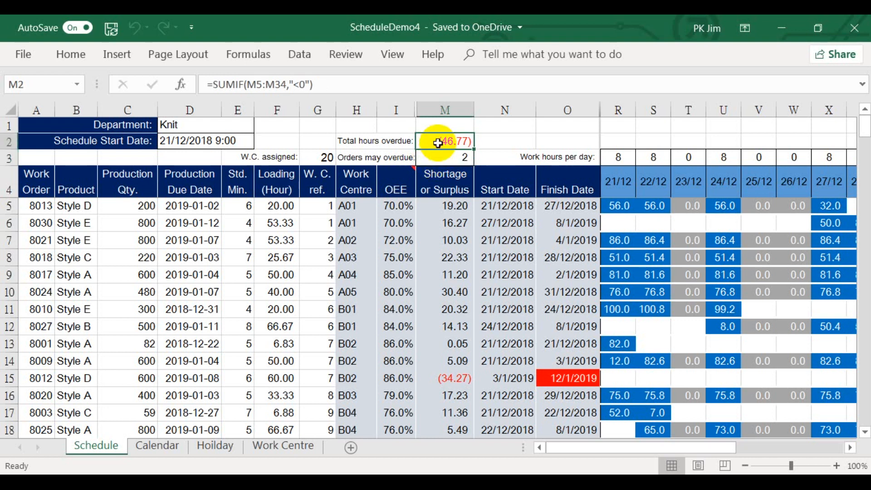
{"action": "left_click", "coordinate": [445, 156]}
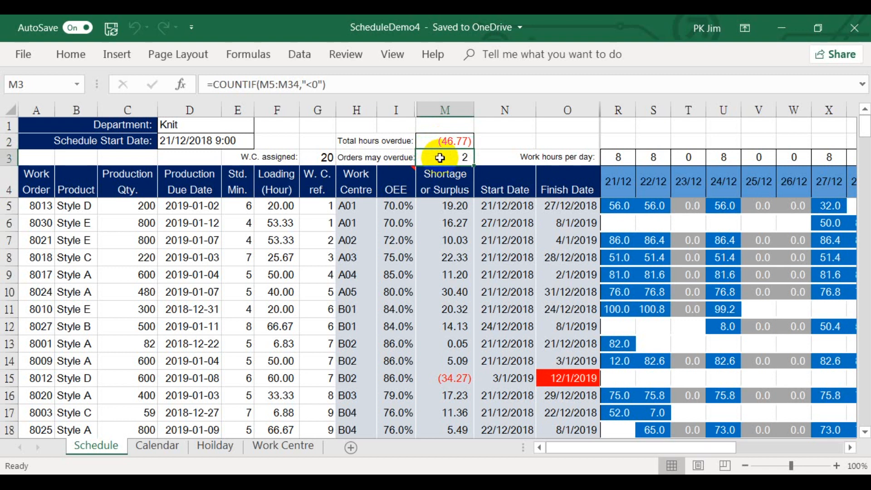
{"action": "left_click", "coordinate": [444, 141]}
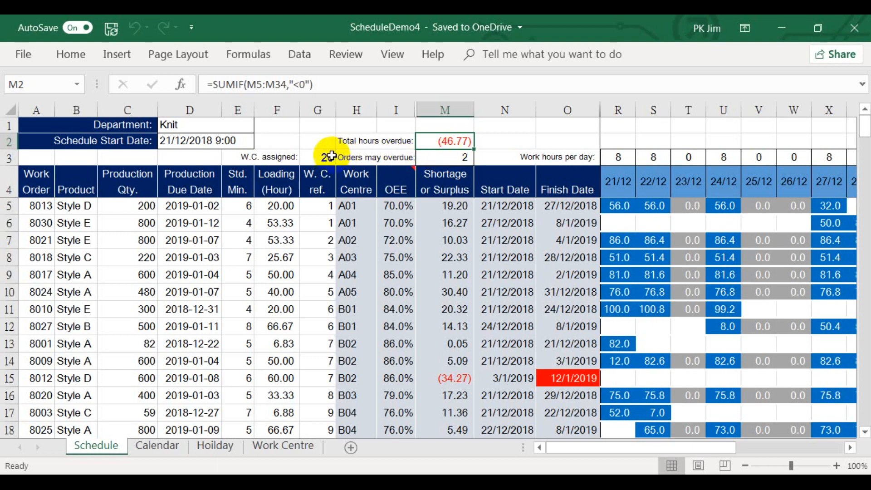
{"action": "left_click", "coordinate": [317, 157]}
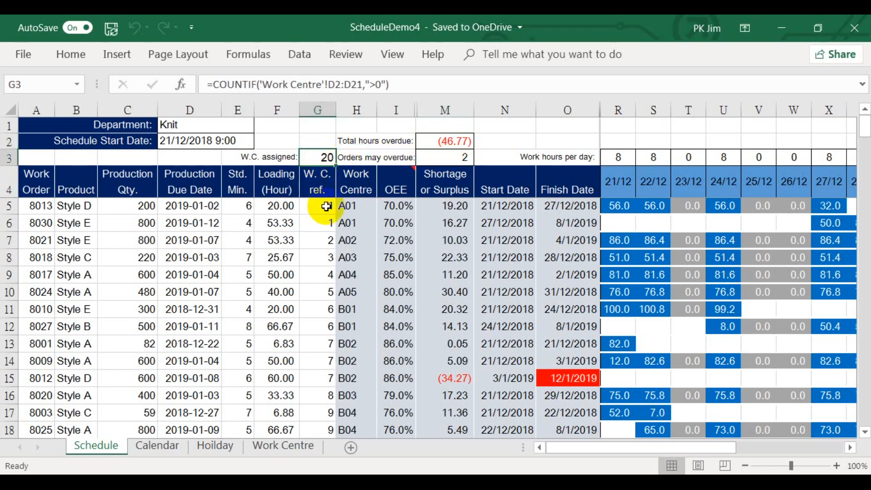
{"action": "mouse_move", "coordinate": [317, 157]}
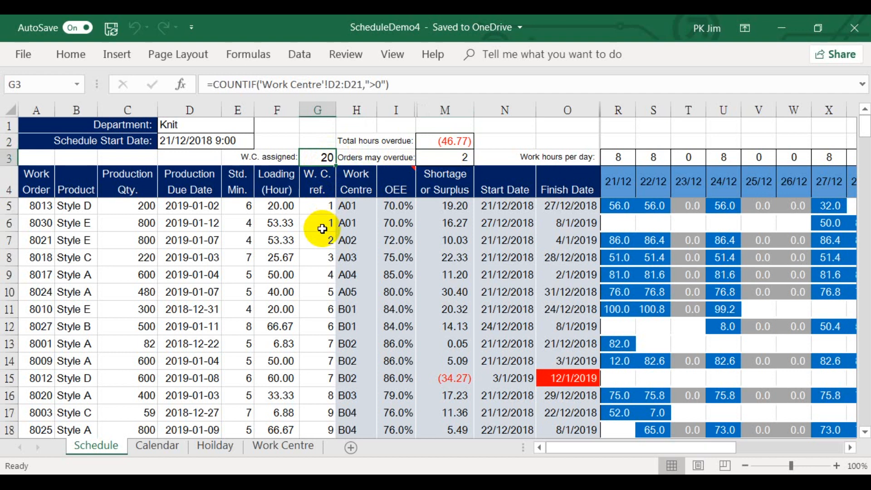
{"action": "mouse_move", "coordinate": [576, 417]}
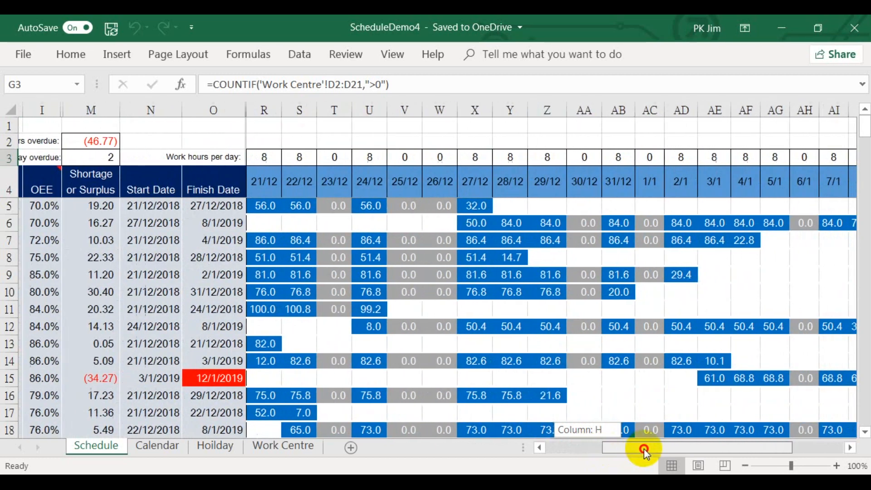
{"action": "scroll", "scroll_direction": "right", "scroll_amount": 3}
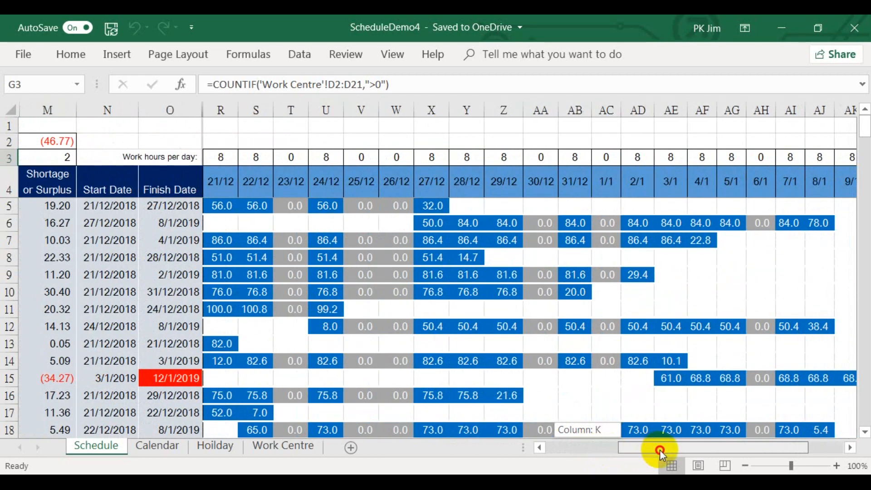
{"action": "scroll", "scroll_direction": "right", "scroll_amount": 3}
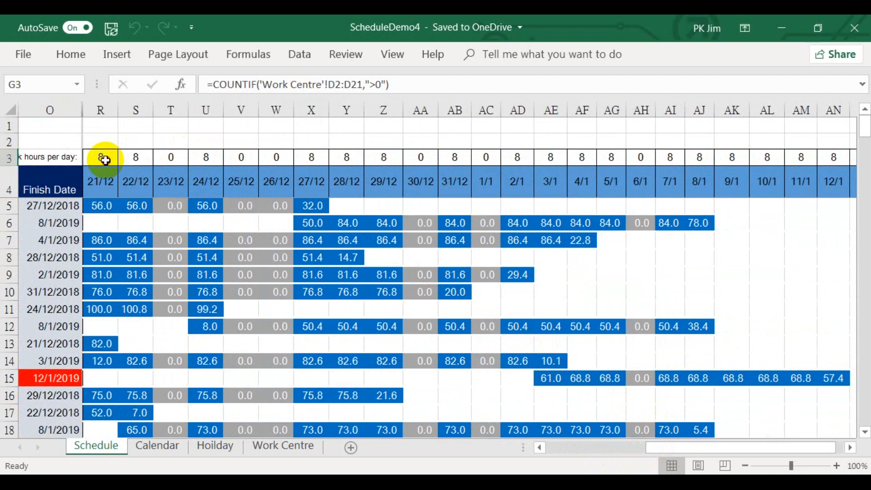
{"action": "left_click", "coordinate": [136, 157]}
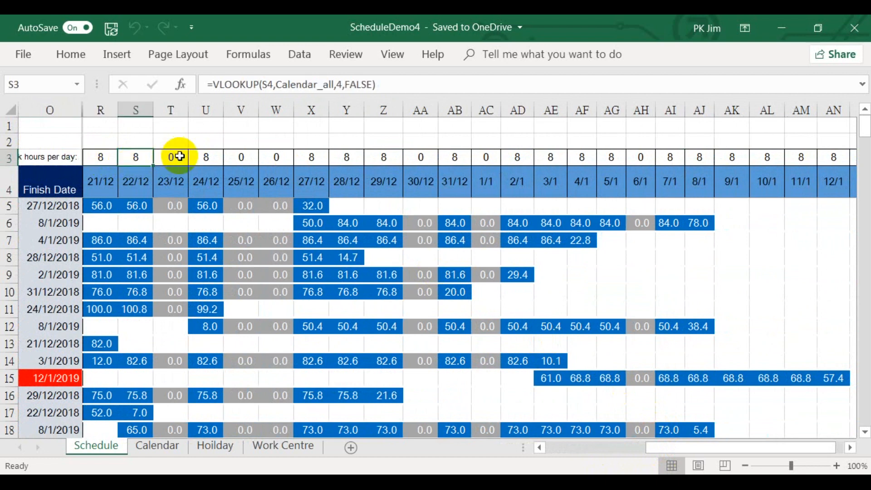
{"action": "left_click", "coordinate": [206, 157]}
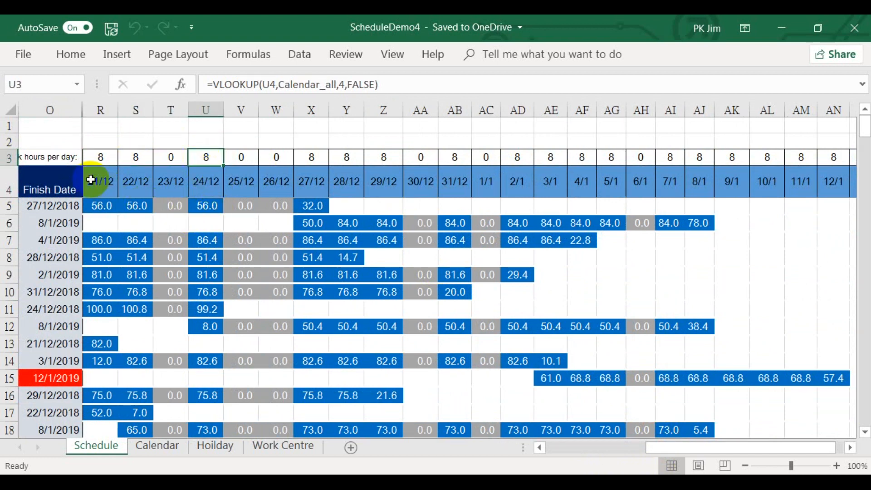
{"action": "left_click", "coordinate": [101, 182]}
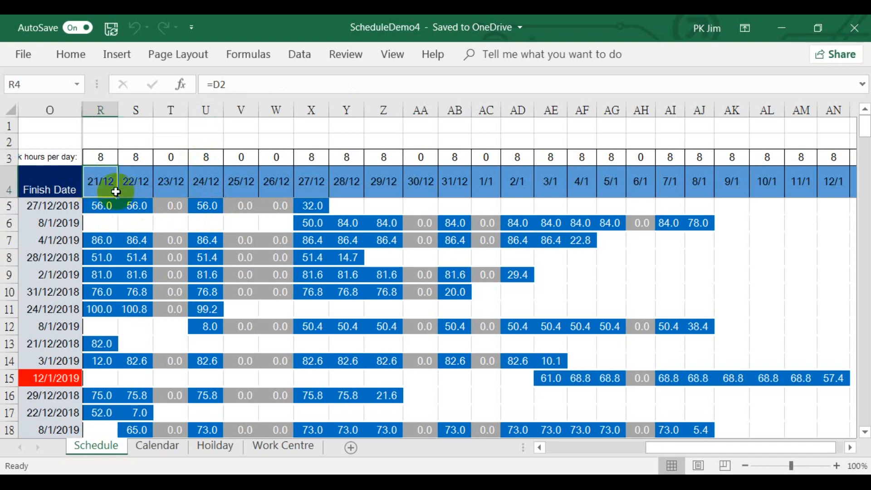
{"action": "left_click", "coordinate": [171, 181]}
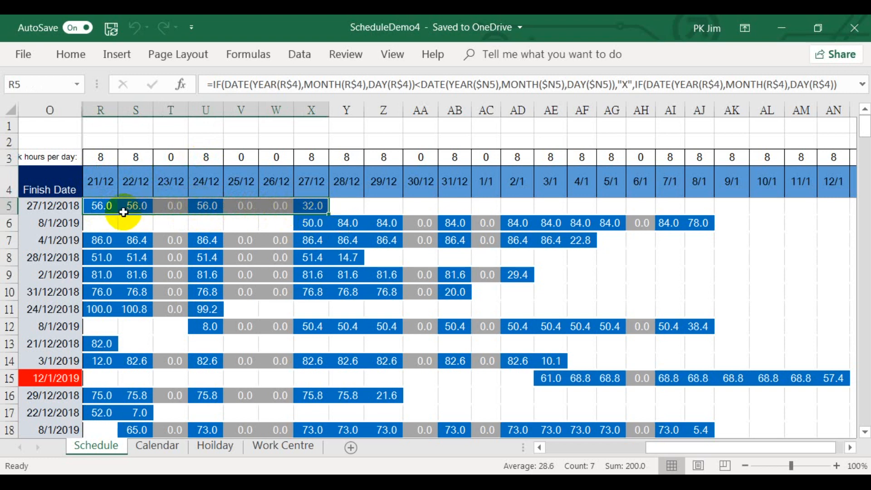
{"action": "mouse_move", "coordinate": [162, 211]}
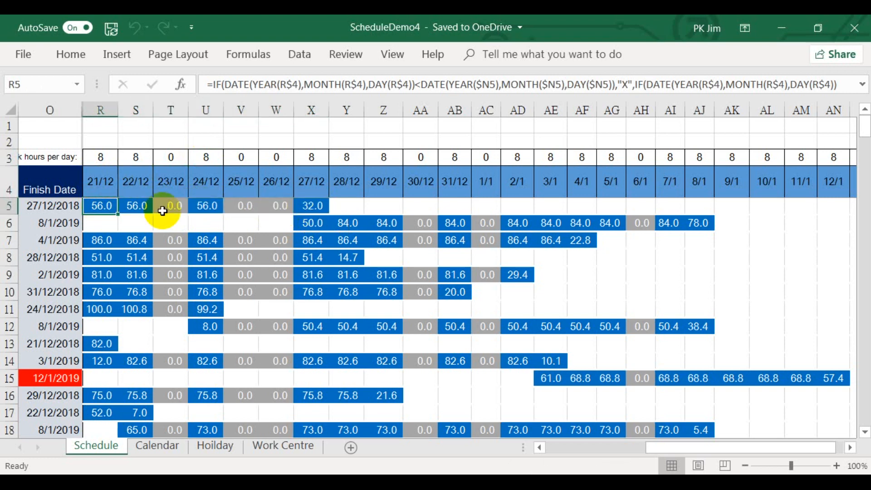
{"action": "left_click", "coordinate": [311, 206]}
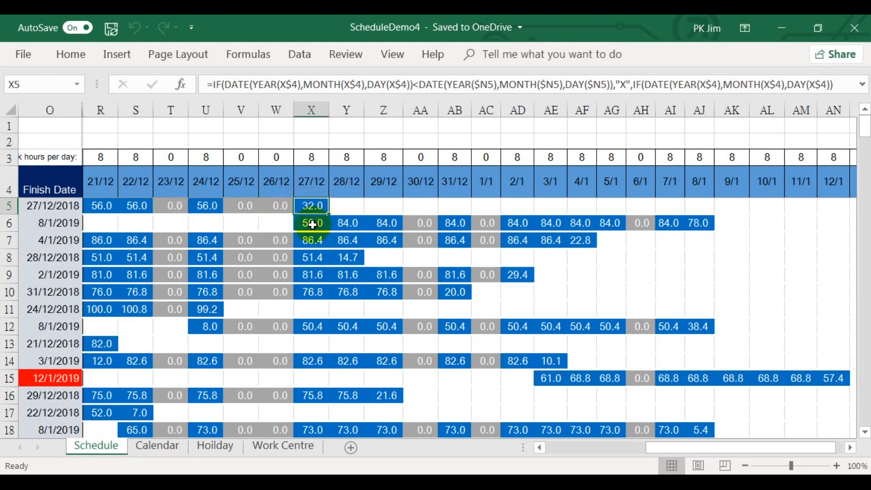
{"action": "left_click", "coordinate": [311, 223]}
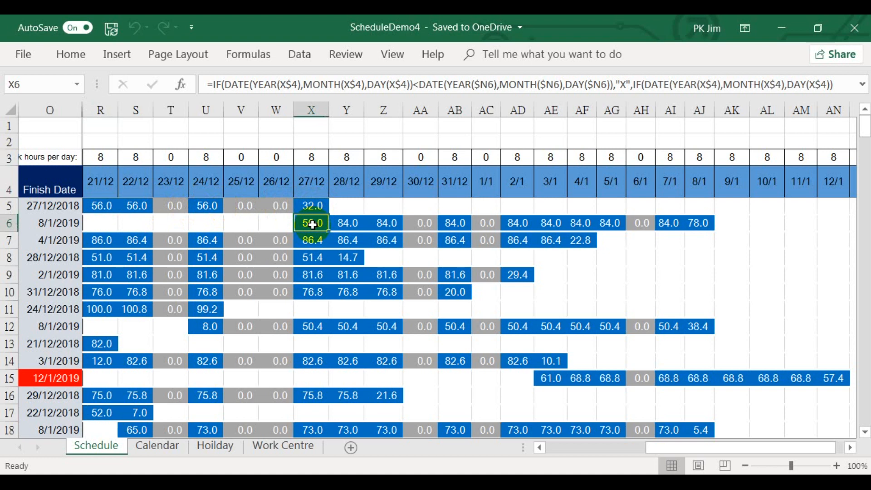
{"action": "mouse_move", "coordinate": [705, 227]}
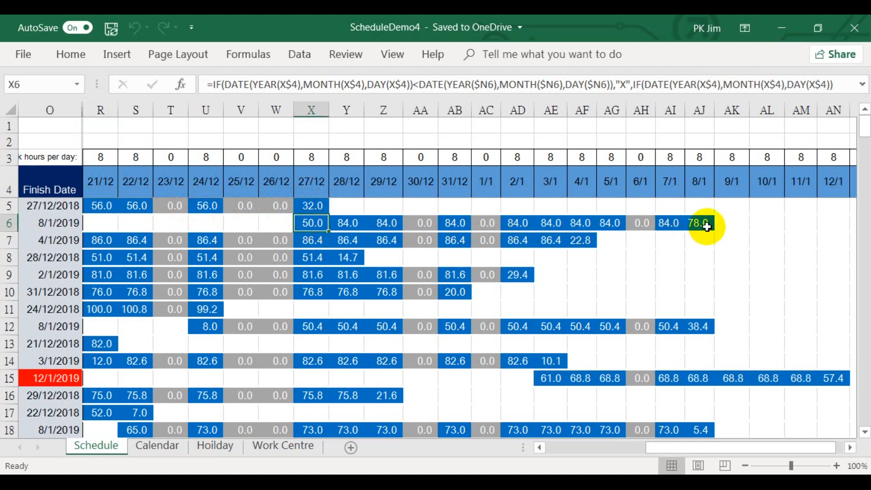
{"action": "left_click", "coordinate": [699, 224]}
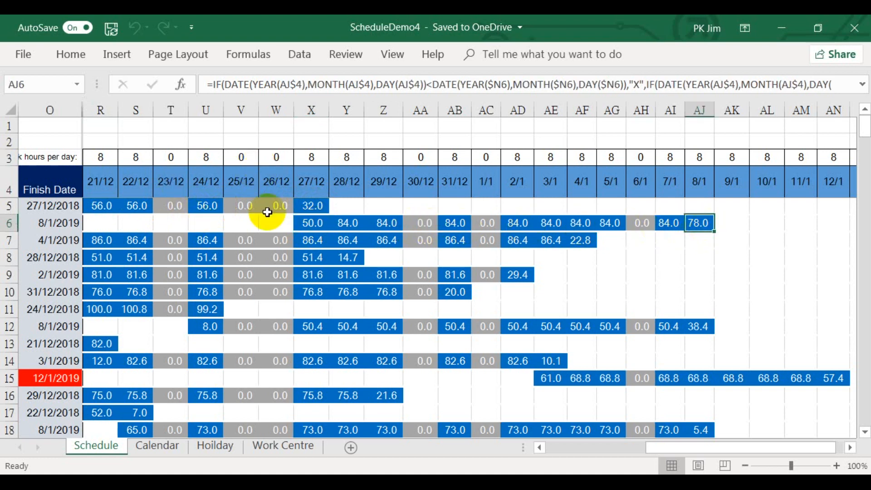
{"action": "mouse_move", "coordinate": [275, 263]}
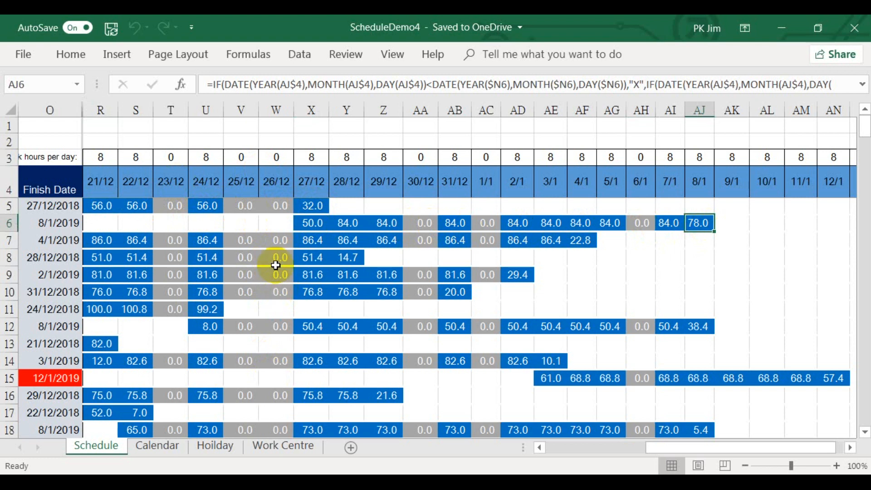
{"action": "mouse_move", "coordinate": [269, 240]}
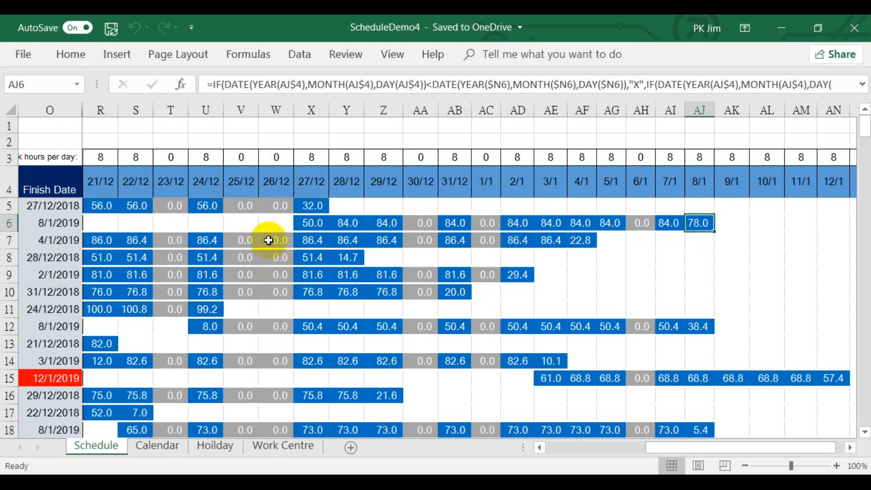
{"action": "mouse_move", "coordinate": [267, 233]}
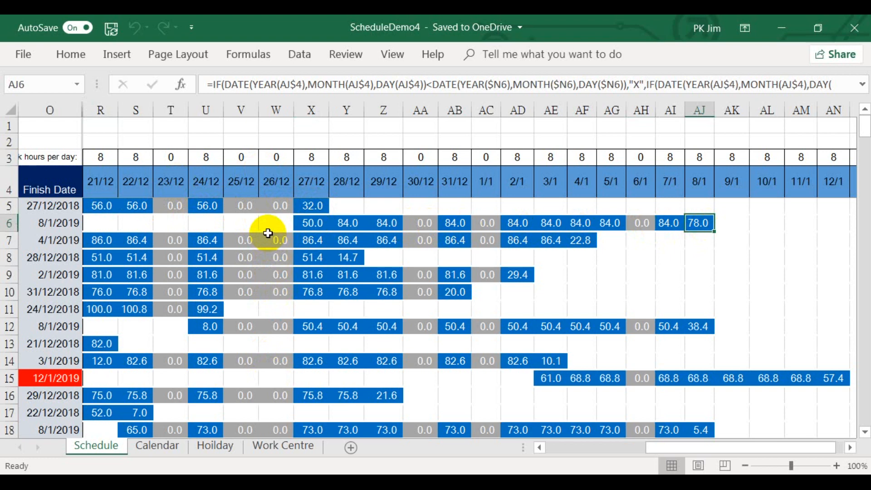
{"action": "left_click", "coordinate": [101, 239]}
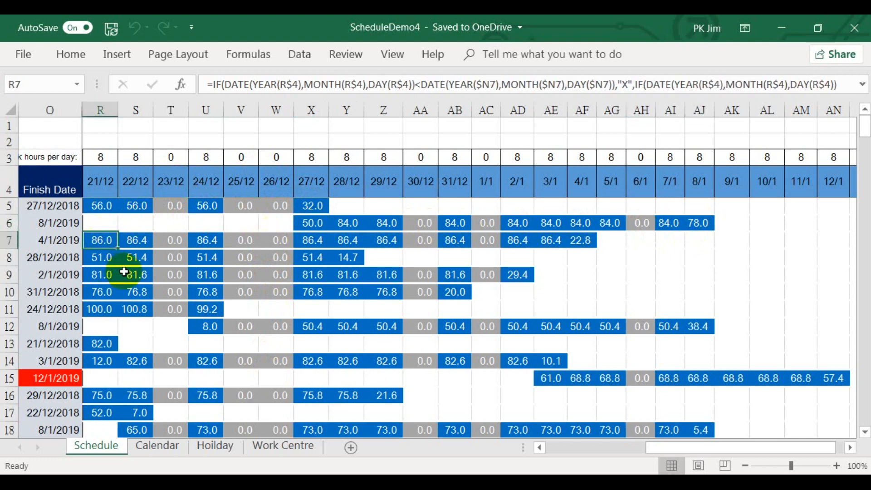
{"action": "mouse_move", "coordinate": [136, 264]}
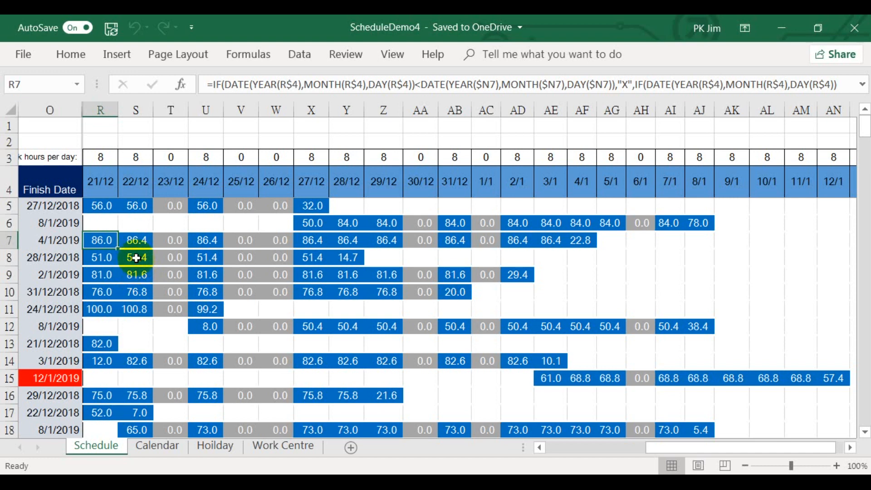
{"action": "mouse_move", "coordinate": [133, 253]}
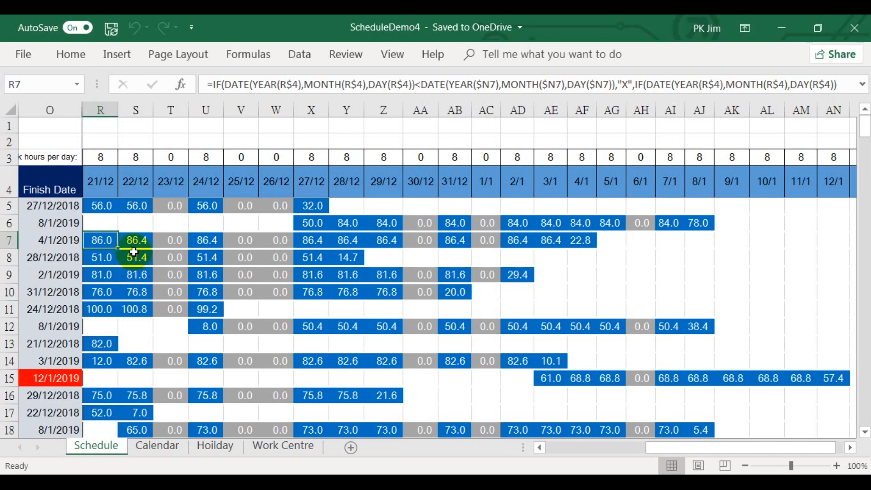
{"action": "mouse_move", "coordinate": [441, 429]}
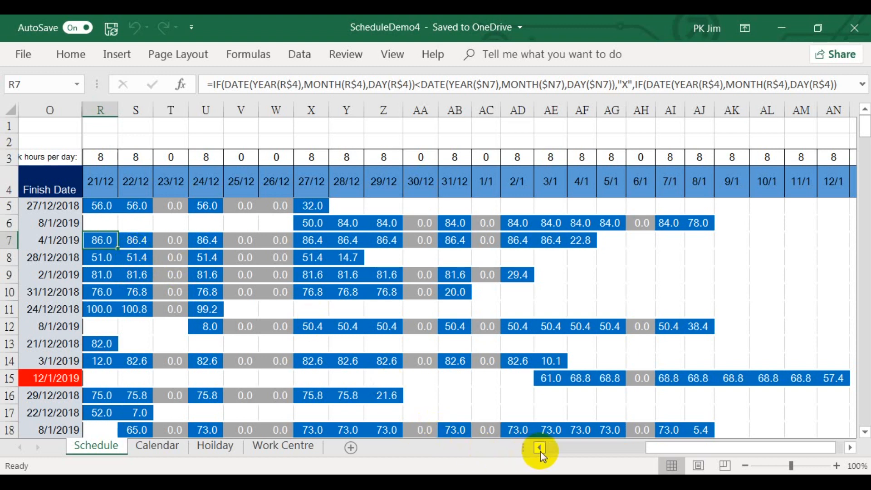
{"action": "scroll", "scroll_direction": "left", "scroll_amount": 3}
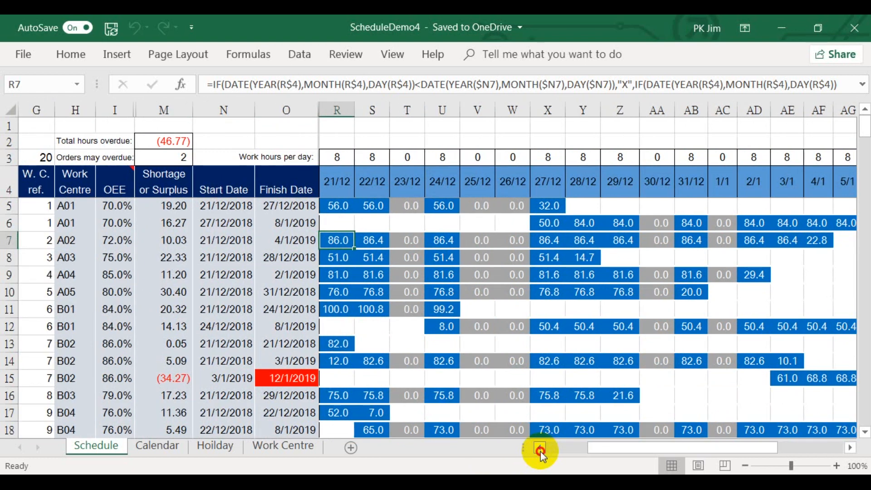
{"action": "left_click", "coordinate": [539, 447]}
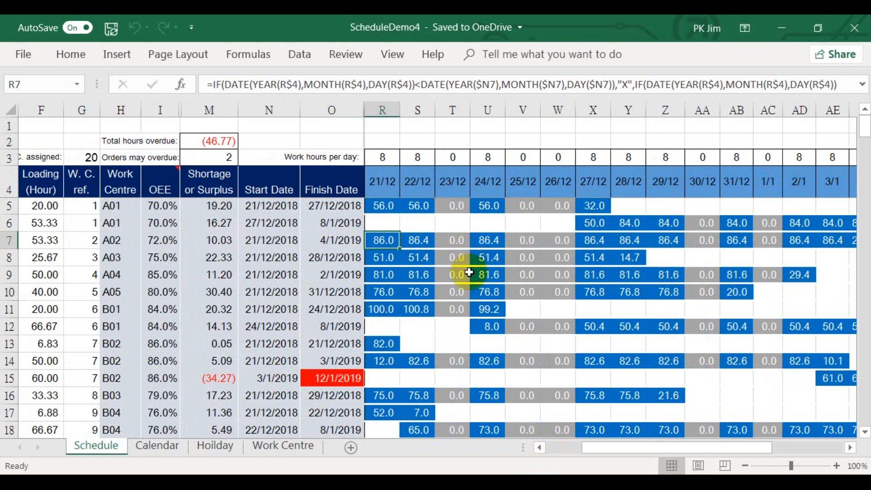
{"action": "mouse_move", "coordinate": [468, 378]}
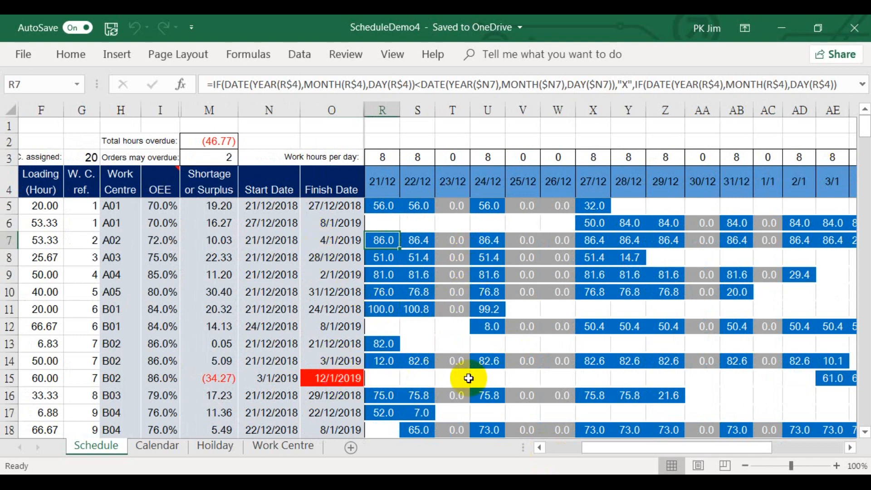
{"action": "mouse_move", "coordinate": [301, 387]}
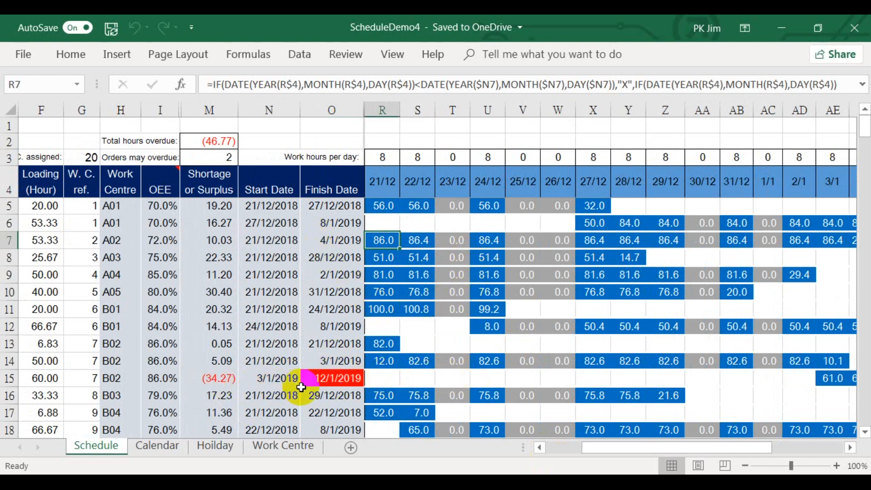
{"action": "mouse_move", "coordinate": [339, 386]}
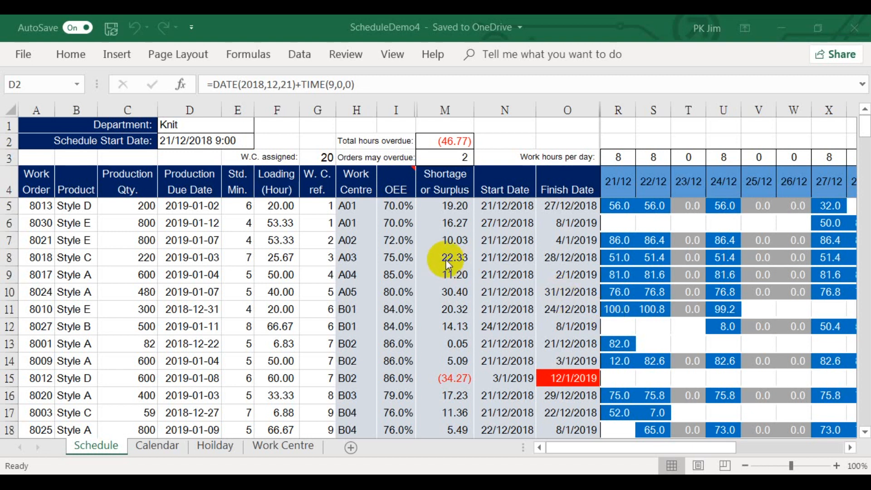
{"action": "mouse_move", "coordinate": [555, 239]}
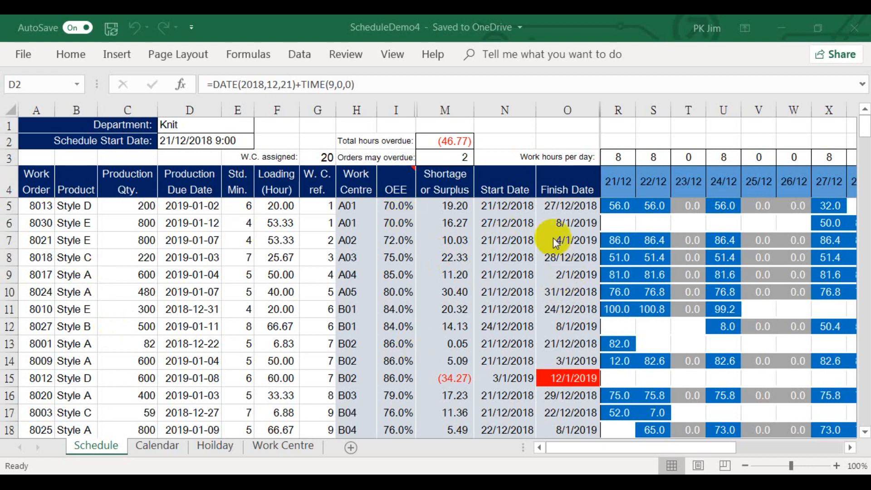
{"action": "mouse_move", "coordinate": [360, 361]}
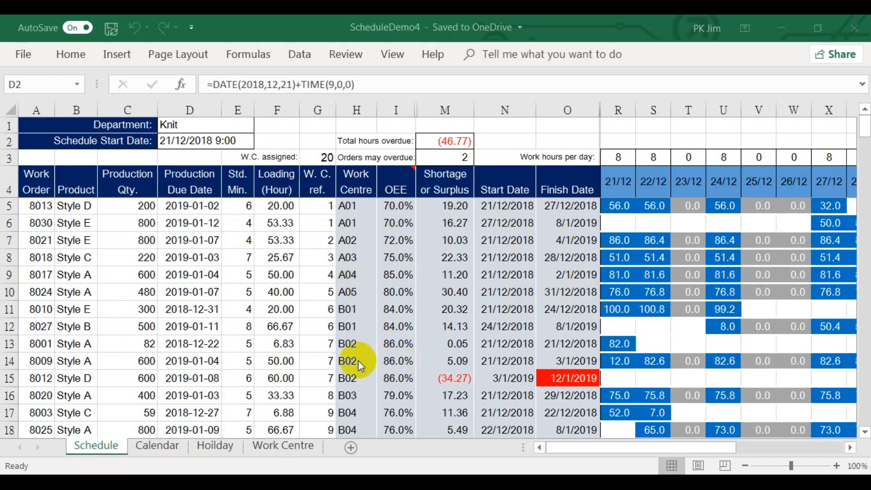
{"action": "mouse_move", "coordinate": [271, 395]}
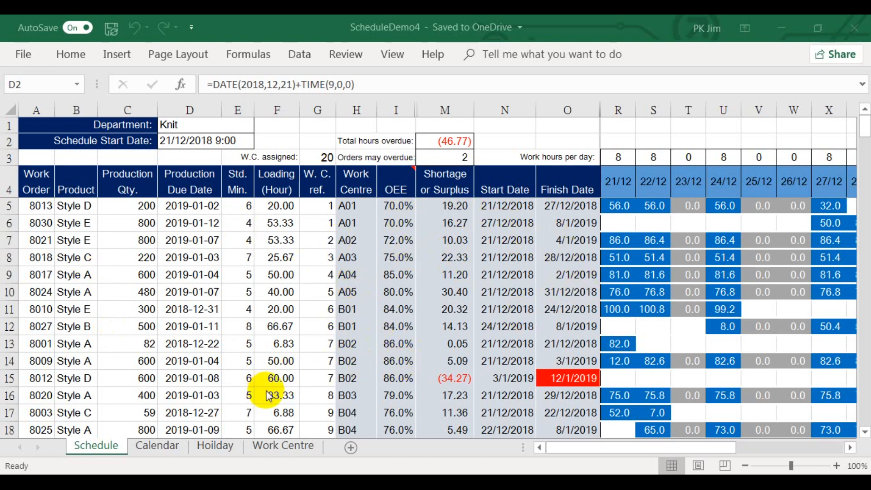
{"action": "mouse_move", "coordinate": [763, 189]}
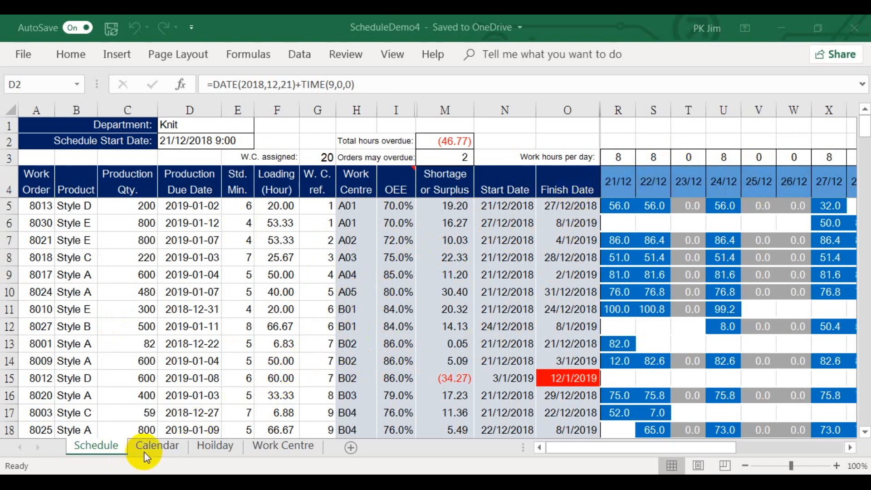
Inspect the Calendar sheet's date formulas in A3 and A5 against the Schedule start date
{"action": "left_click", "coordinate": [157, 444]}
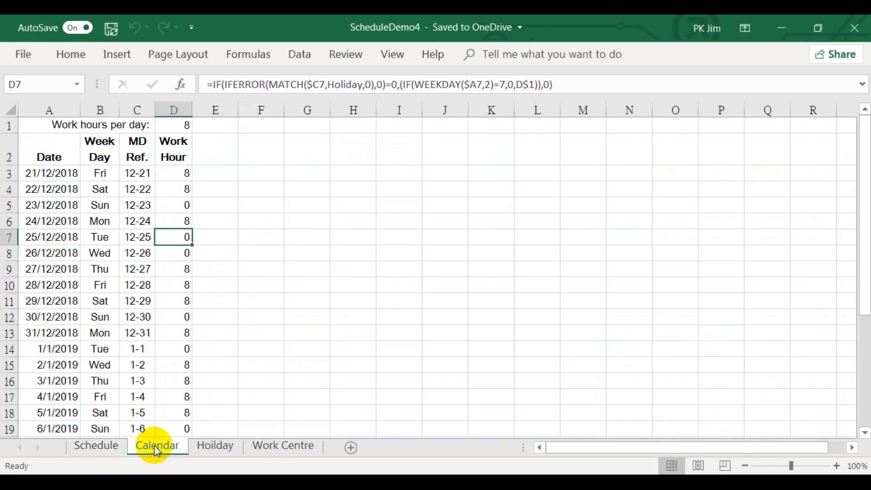
{"action": "mouse_move", "coordinate": [249, 248]}
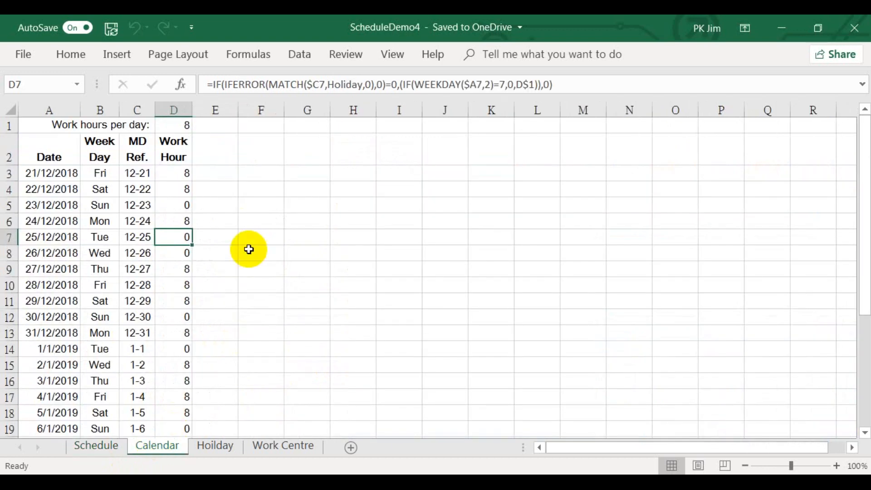
{"action": "mouse_move", "coordinate": [49, 149]}
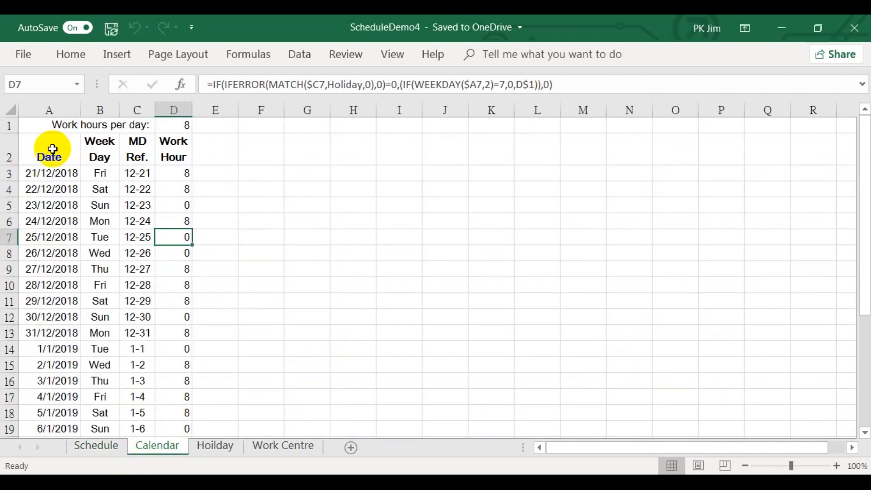
{"action": "scroll", "scroll_direction": "down", "scroll_amount": 3}
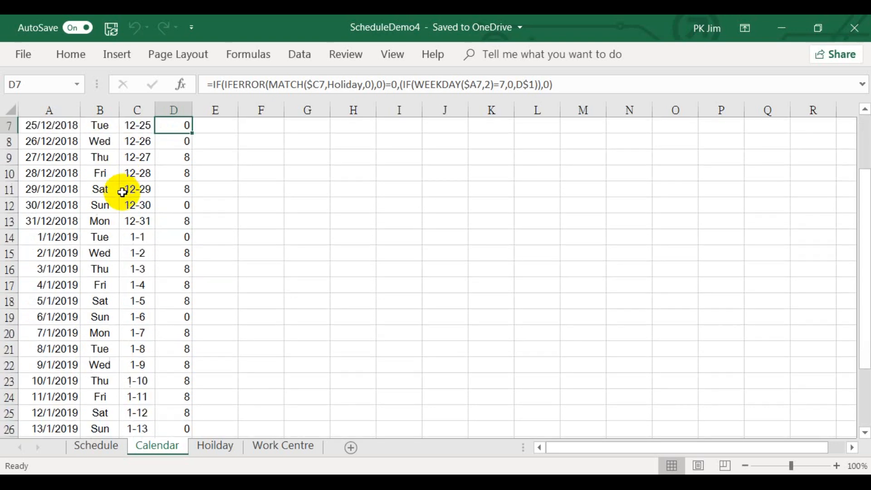
{"action": "scroll", "scroll_direction": "up", "scroll_amount": 3}
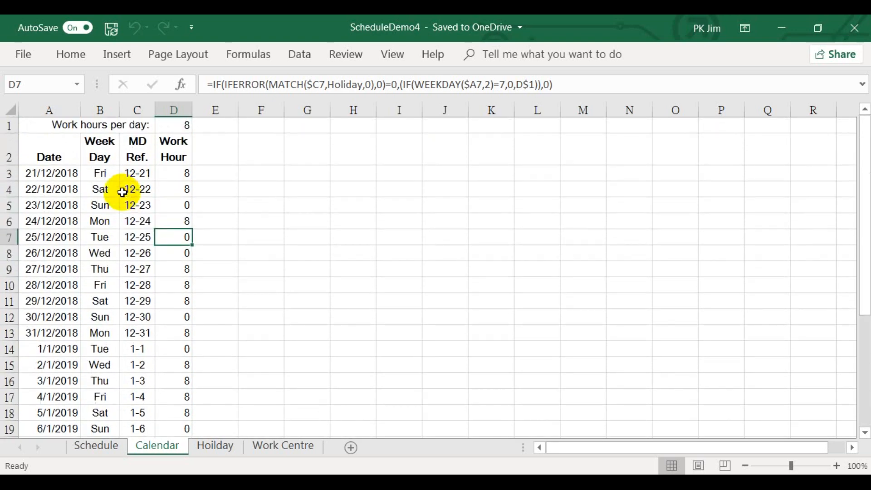
{"action": "mouse_move", "coordinate": [60, 177]}
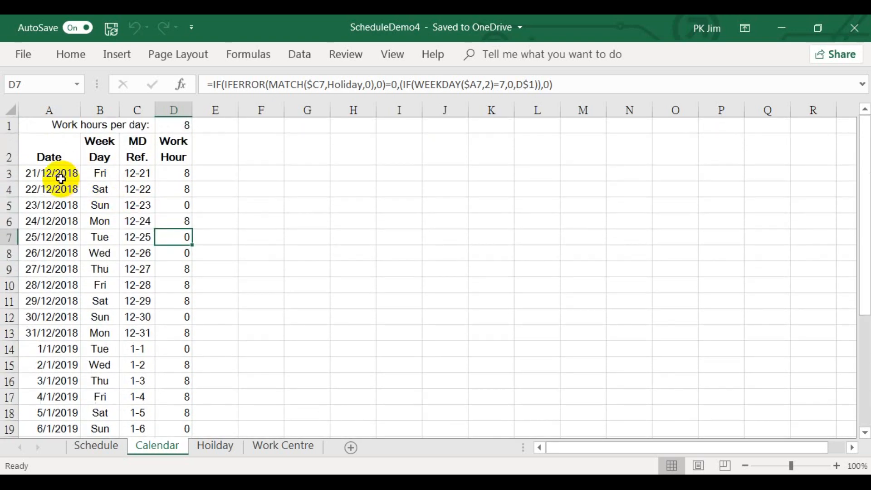
{"action": "left_click", "coordinate": [52, 173]}
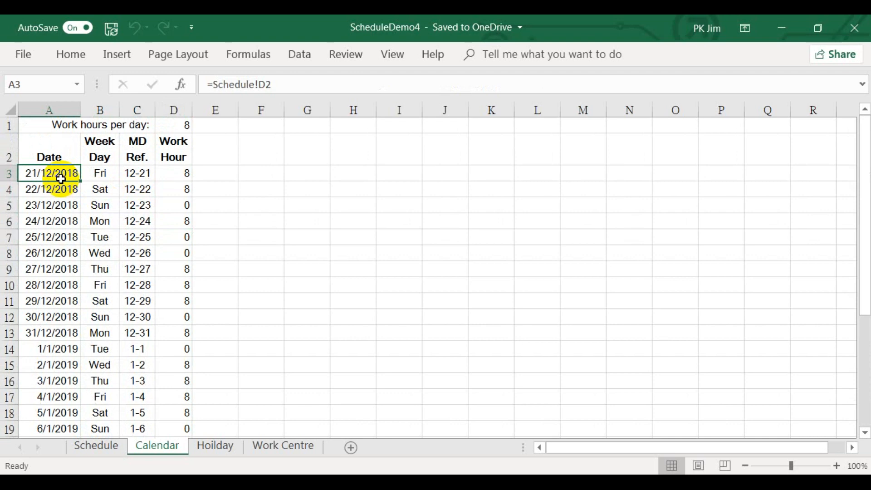
{"action": "left_click", "coordinate": [95, 445]}
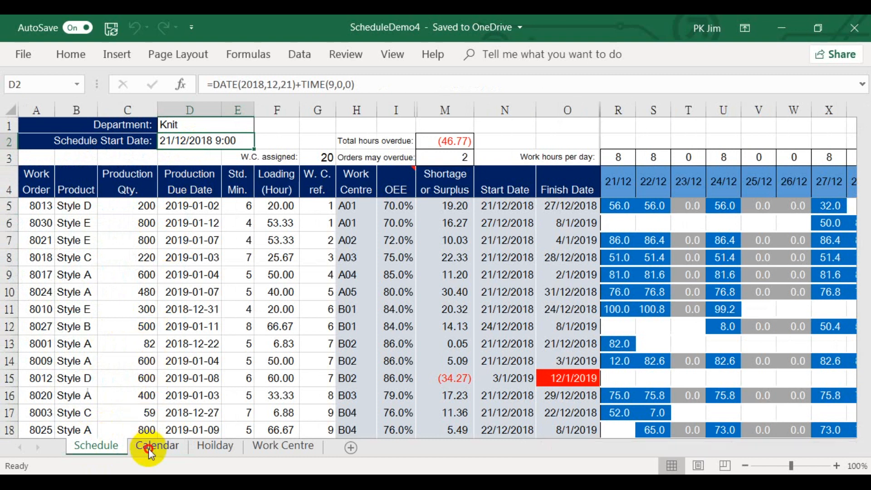
{"action": "left_click", "coordinate": [157, 444]}
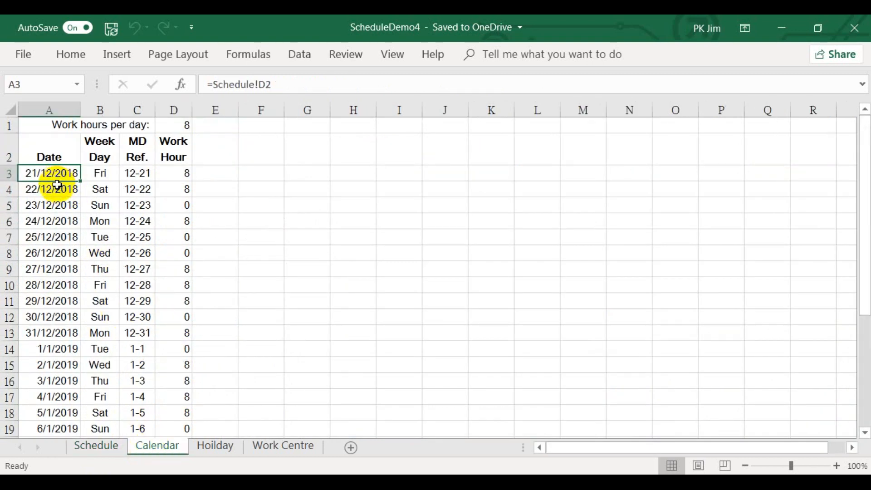
{"action": "left_click", "coordinate": [49, 205]}
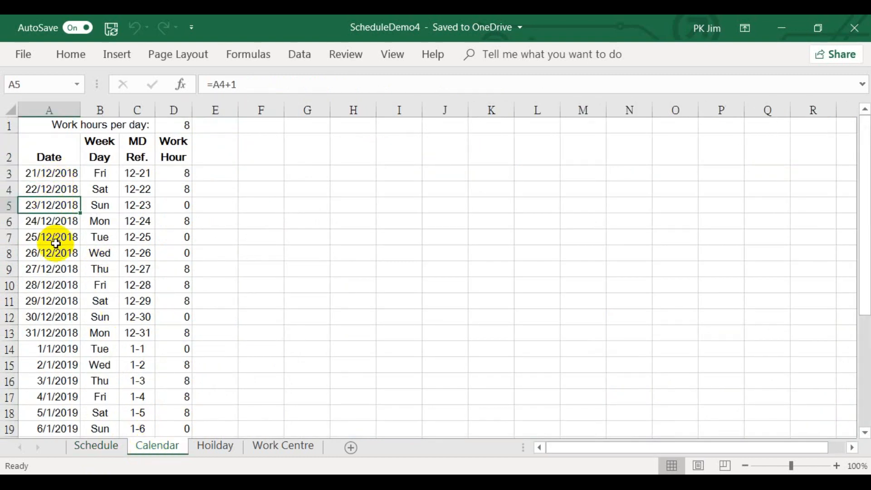
{"action": "scroll", "scroll_direction": "down", "scroll_amount": 3}
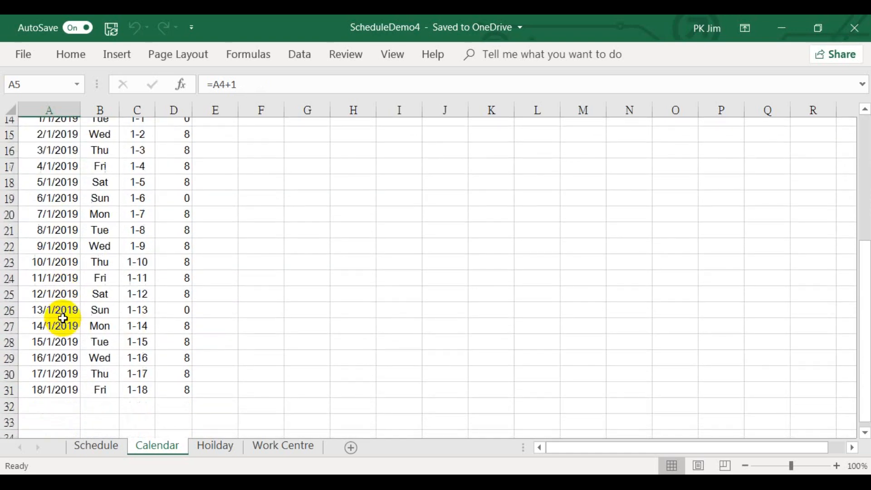
{"action": "scroll", "scroll_direction": "up", "scroll_amount": 3}
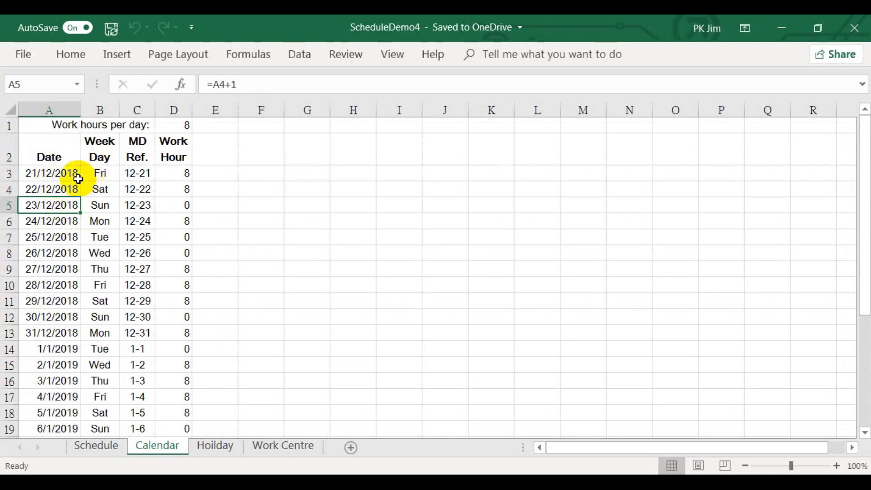
Inspect the weekday formula in B3, work hour formula in D3 and hours-per-day value in D1
{"action": "left_click", "coordinate": [100, 172]}
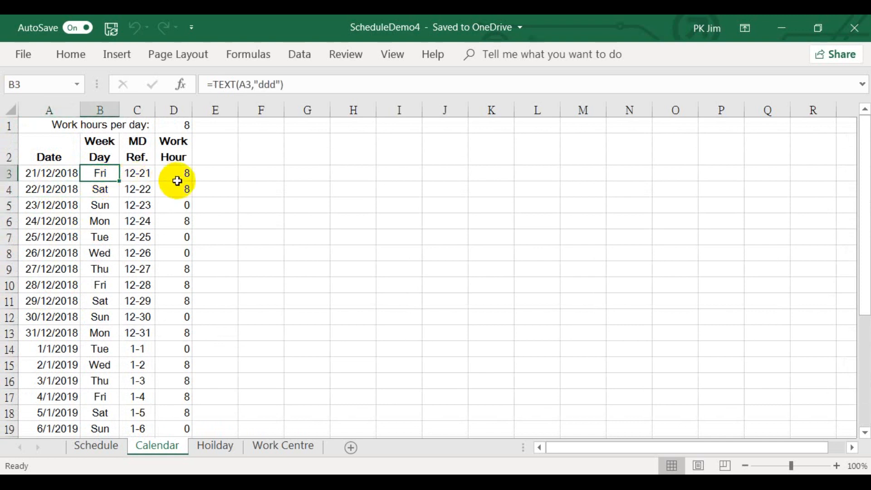
{"action": "left_click", "coordinate": [173, 172]}
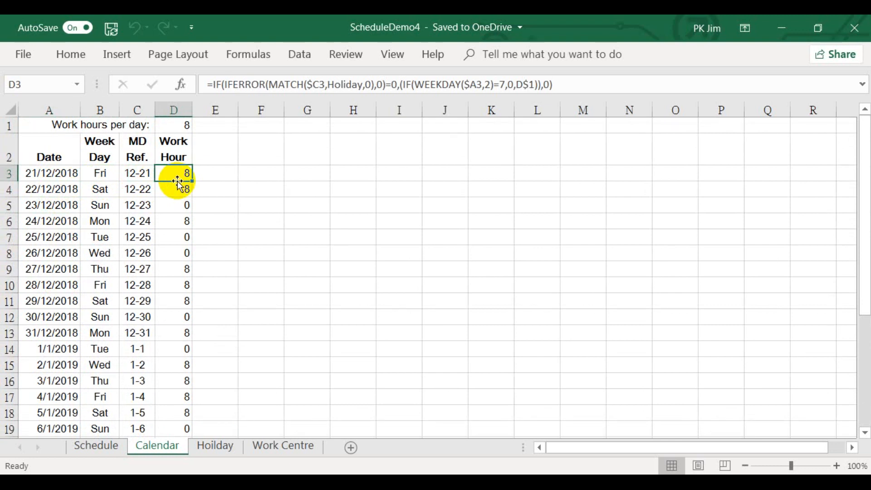
{"action": "left_click", "coordinate": [173, 125]}
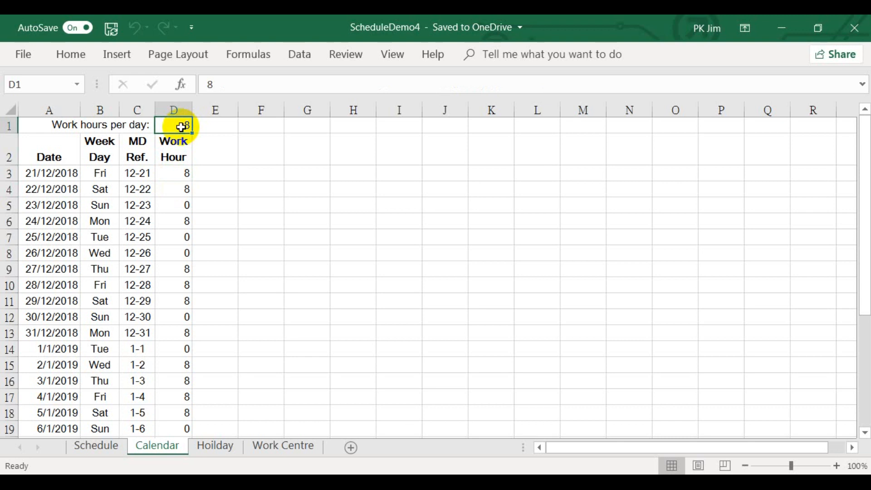
{"action": "type", "text": "9"}
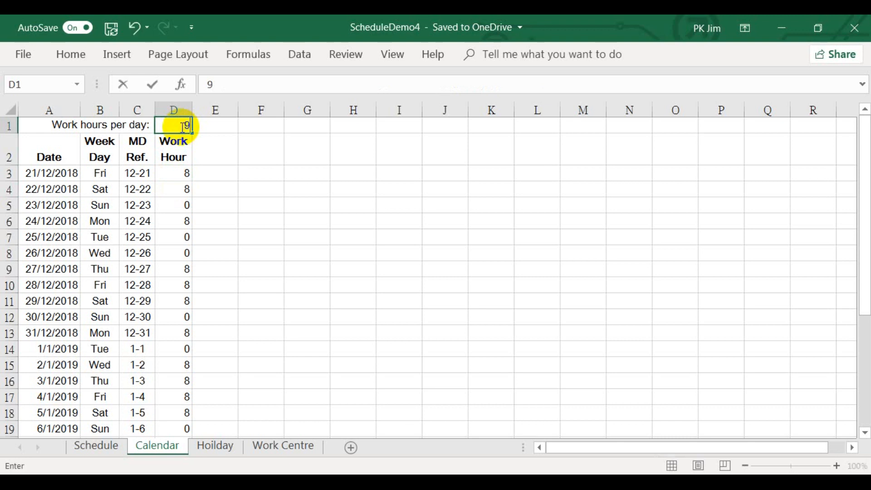
{"action": "key", "text": "Return"}
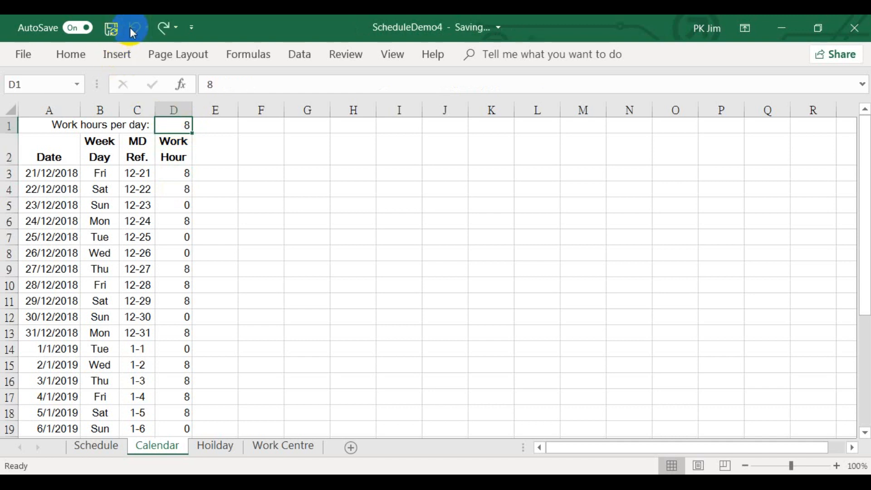
{"action": "mouse_move", "coordinate": [147, 218]}
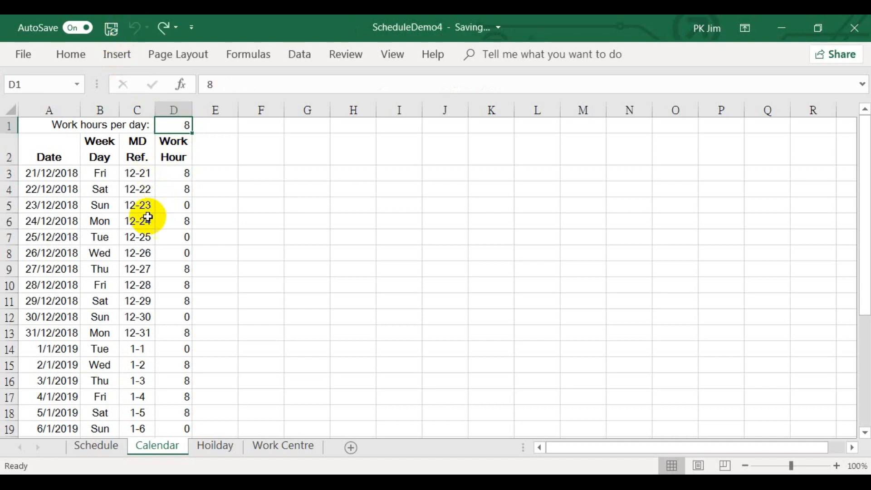
{"action": "mouse_move", "coordinate": [143, 332]}
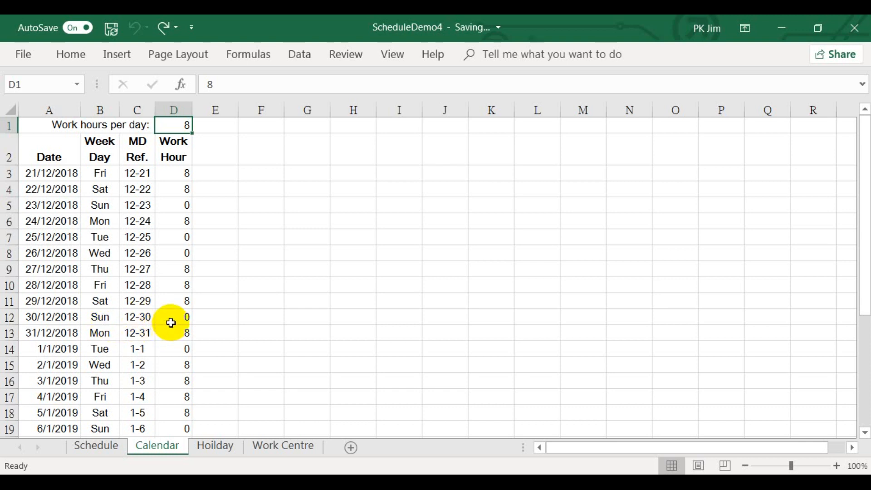
{"action": "left_click", "coordinate": [172, 317]}
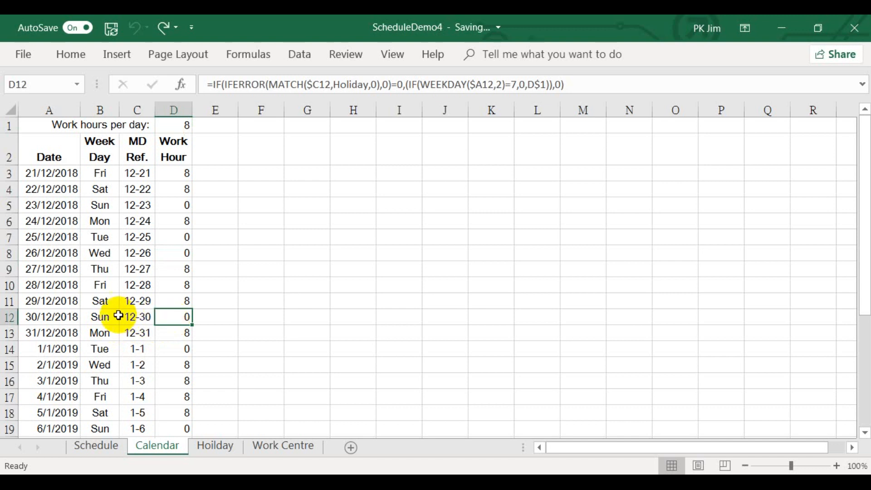
{"action": "mouse_move", "coordinate": [164, 209]}
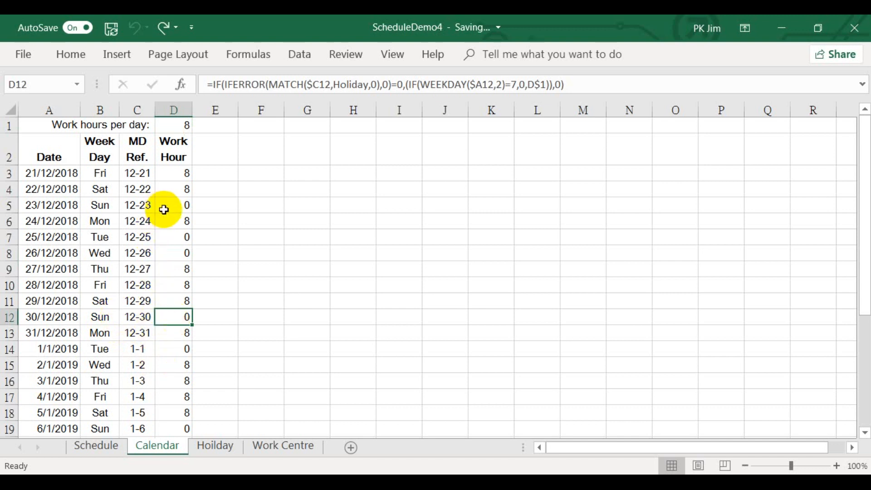
{"action": "left_click", "coordinate": [172, 205]}
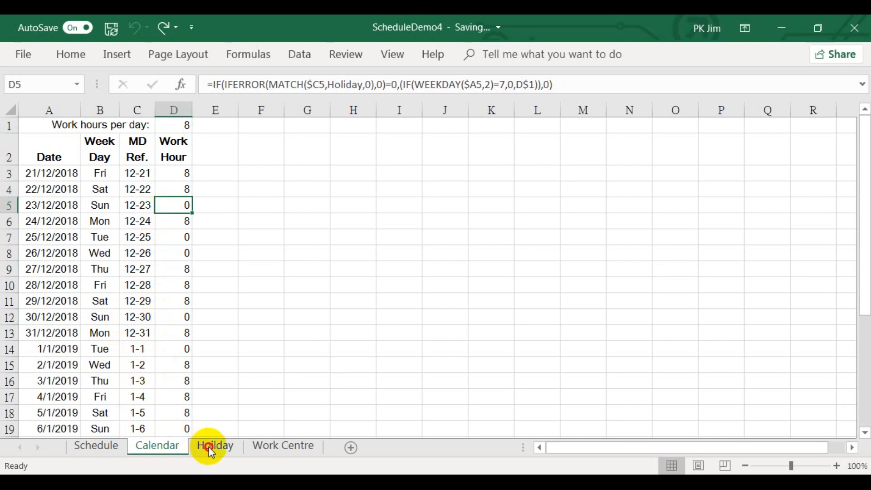
Review the Holiday sheet's Test Holiday entry in row 17, then return to the Schedule sheet
{"action": "left_click", "coordinate": [214, 445]}
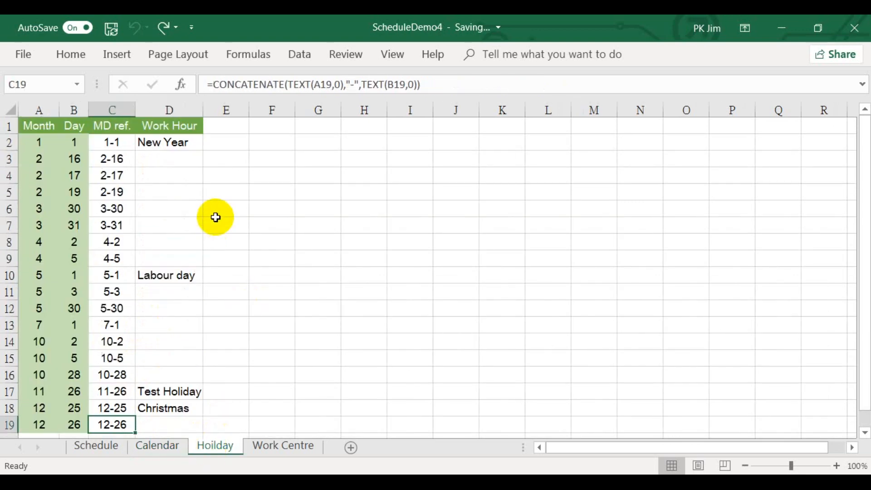
{"action": "mouse_move", "coordinate": [232, 290]}
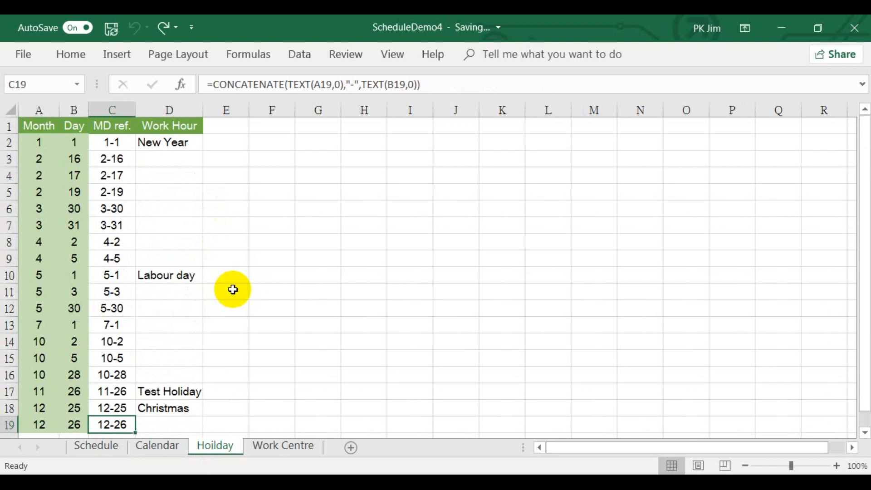
{"action": "mouse_move", "coordinate": [159, 213]}
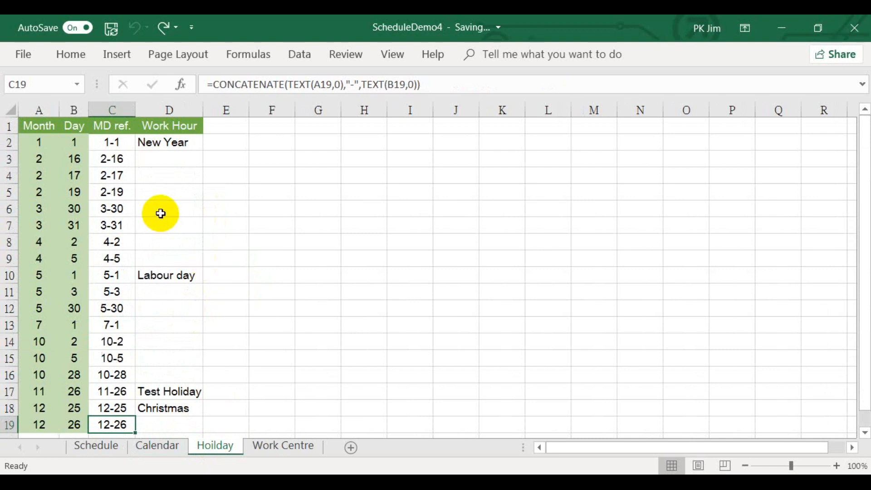
{"action": "mouse_move", "coordinate": [126, 247]}
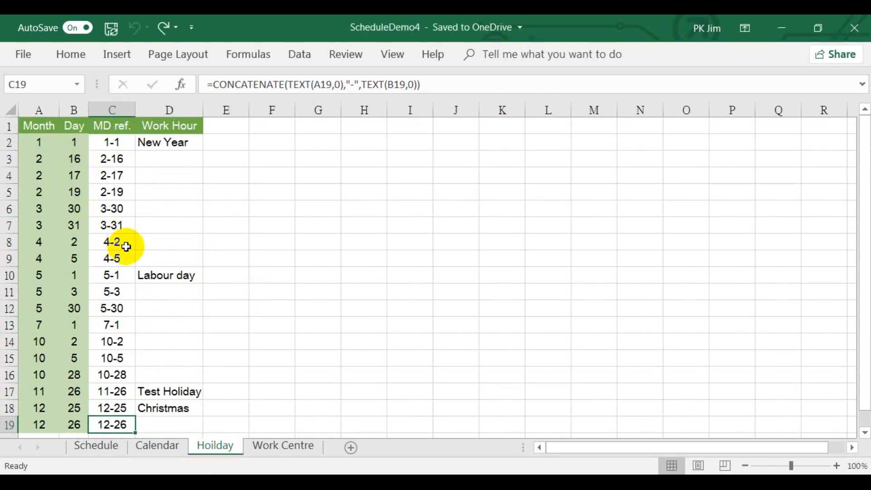
{"action": "mouse_move", "coordinate": [172, 213]}
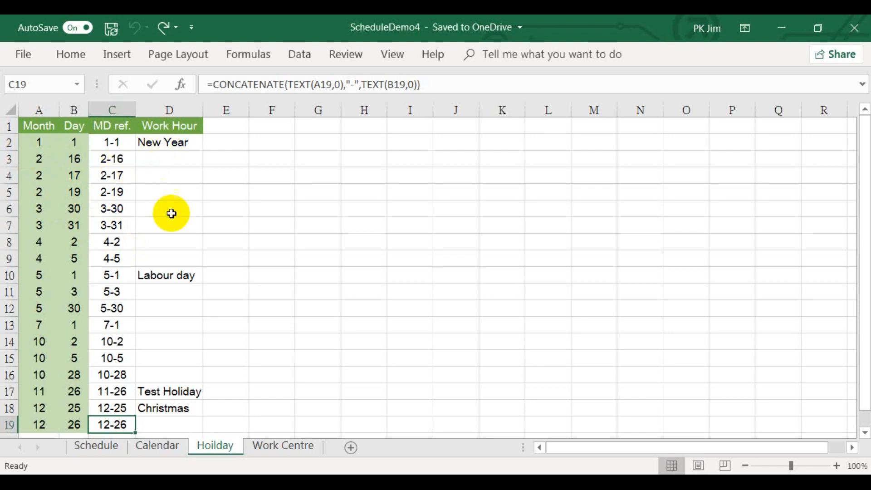
{"action": "scroll", "scroll_direction": "down", "scroll_amount": 3}
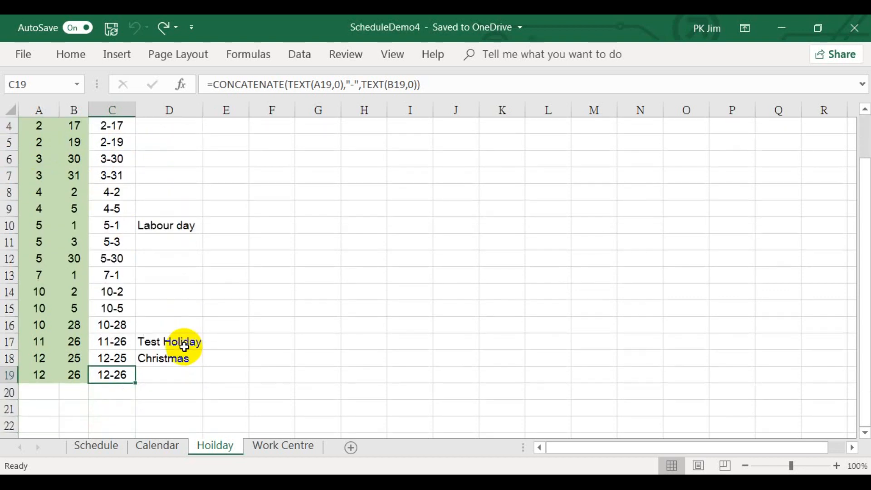
{"action": "left_click", "coordinate": [38, 341]}
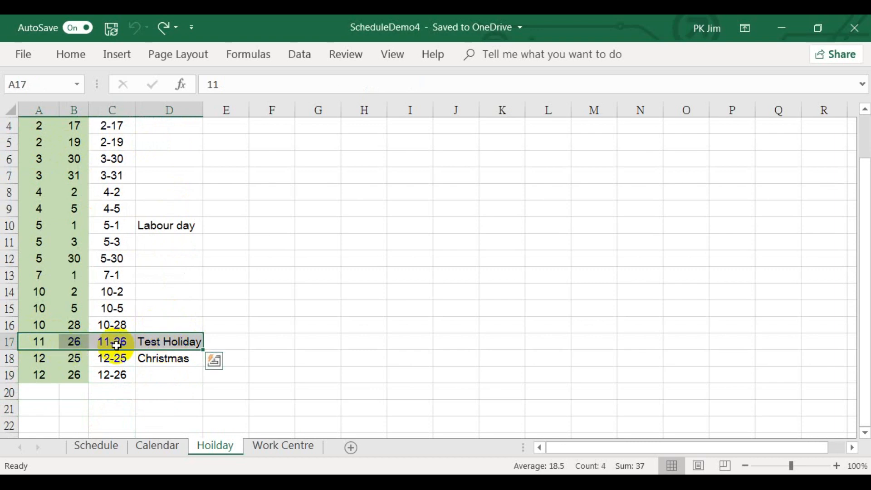
{"action": "mouse_move", "coordinate": [169, 341]}
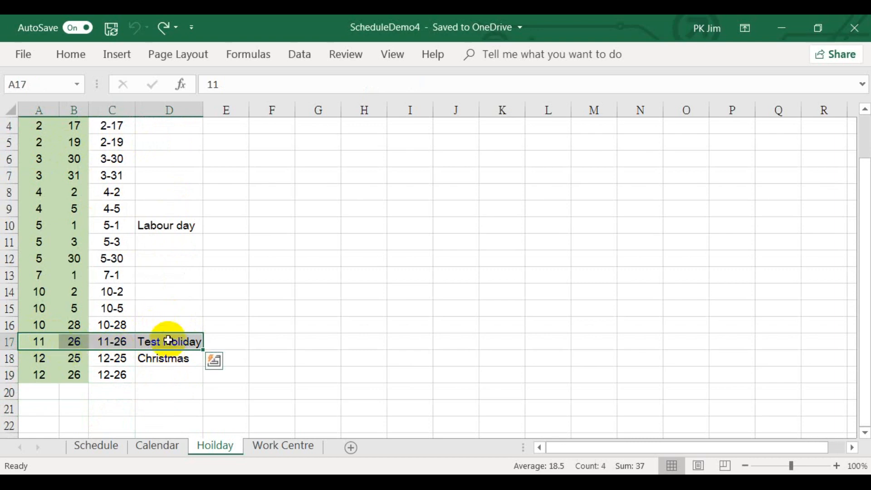
{"action": "left_click", "coordinate": [95, 444]}
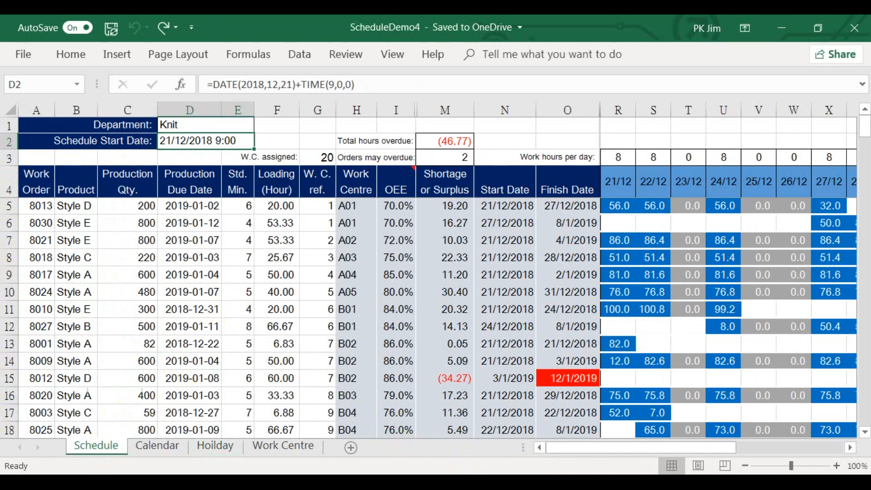
{"action": "mouse_move", "coordinate": [553, 223]}
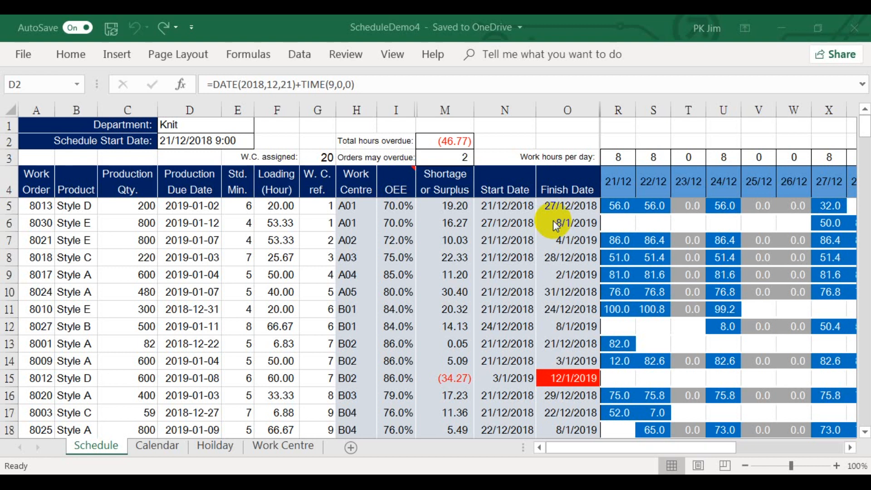
{"action": "mouse_move", "coordinate": [547, 241]}
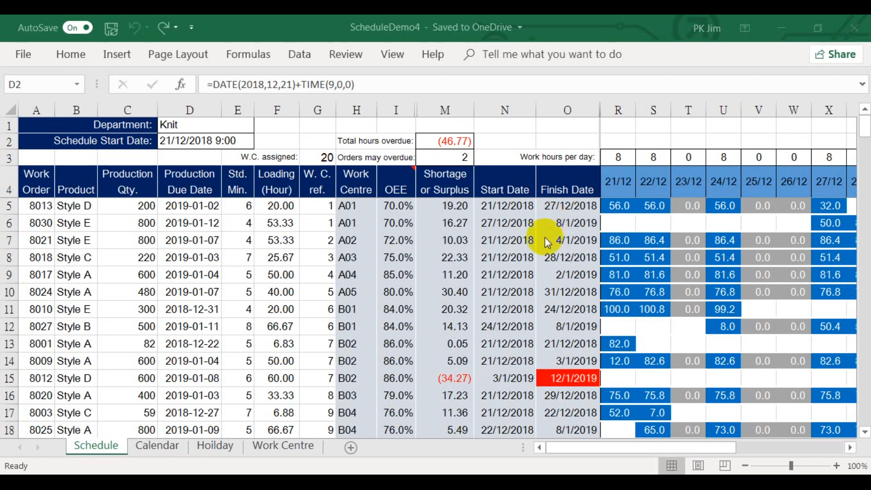
{"action": "mouse_move", "coordinate": [429, 257]}
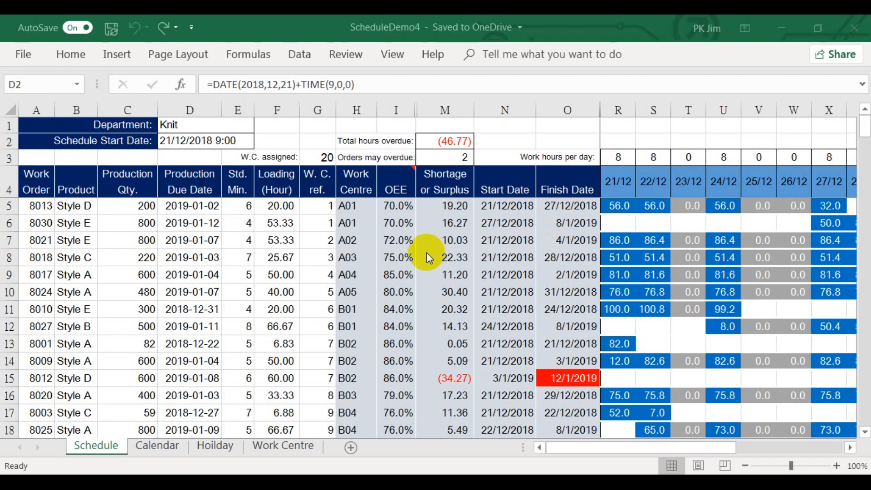
{"action": "mouse_move", "coordinate": [106, 244]}
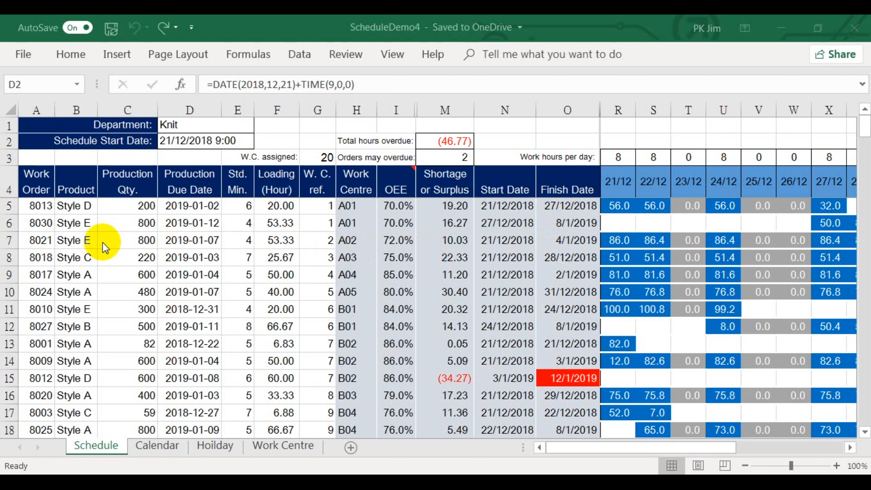
{"action": "mouse_move", "coordinate": [66, 239]}
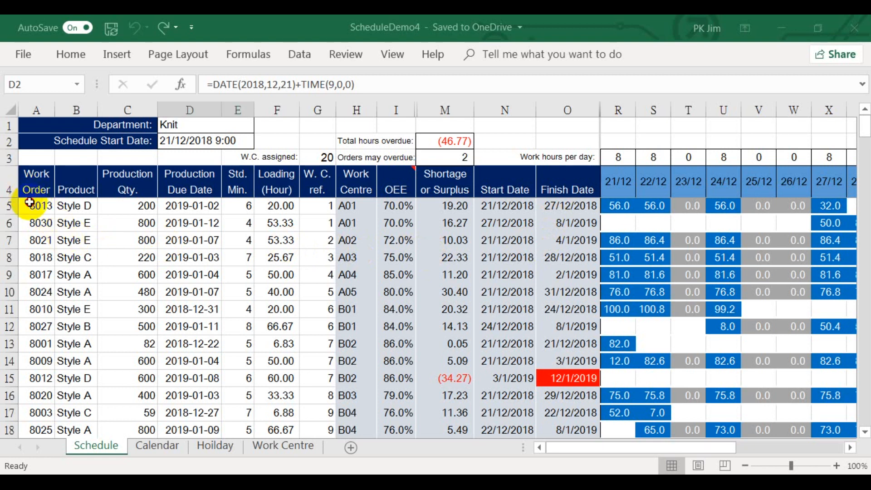
Clear the contents of work order range A5:G34 so calculated columns show #N/A
{"action": "left_click_drag", "start_coordinate": [36, 205], "coordinate": [76, 205]}
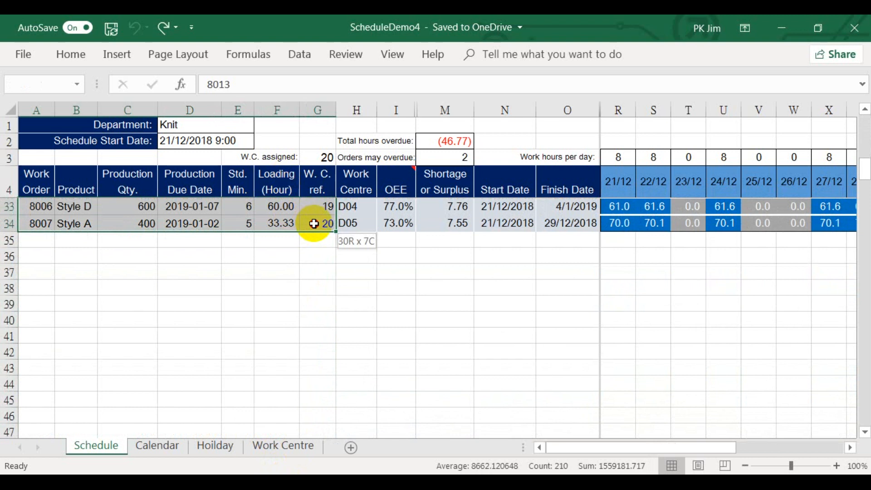
{"action": "right_click", "coordinate": [314, 223]}
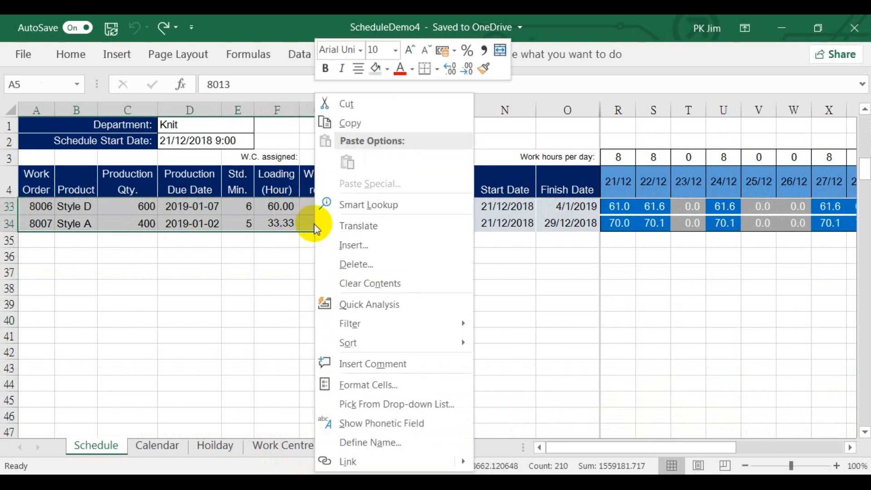
{"action": "mouse_move", "coordinate": [350, 283]}
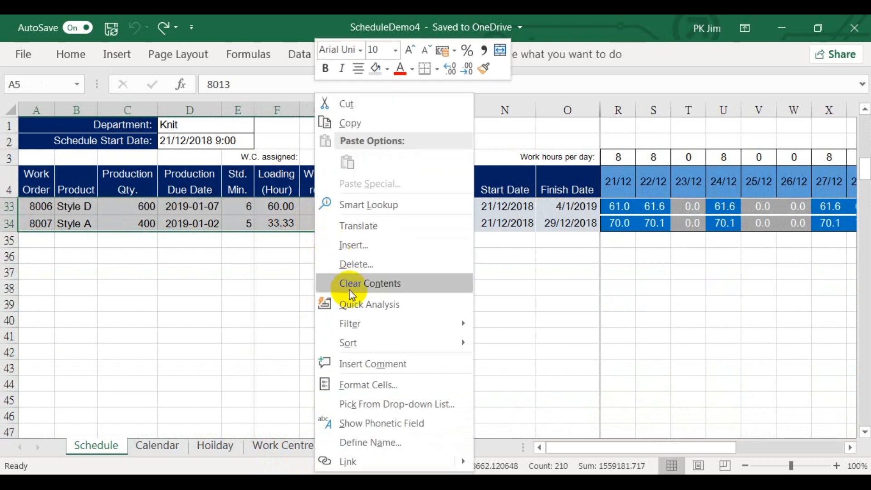
{"action": "left_click", "coordinate": [370, 283]}
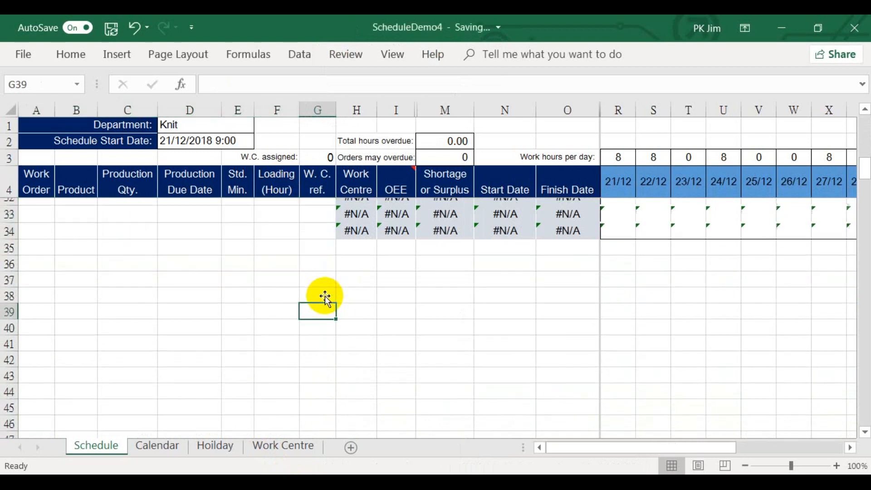
{"action": "scroll", "scroll_direction": "up", "scroll_amount": 3}
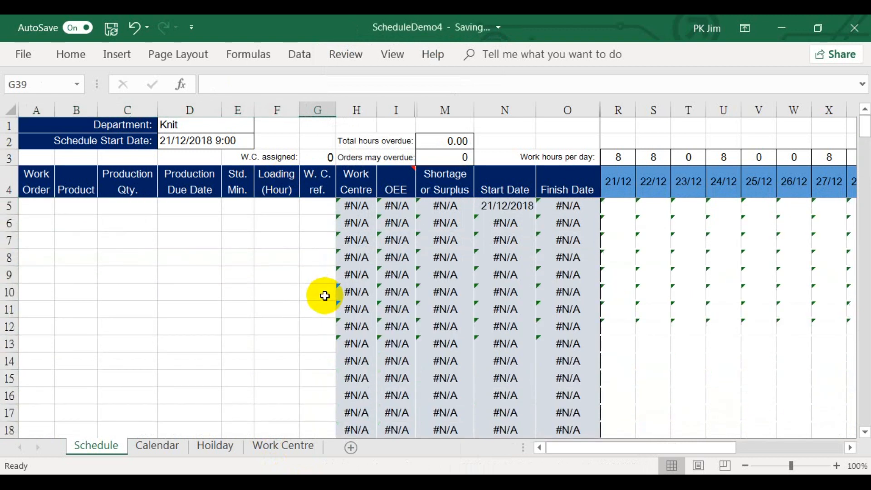
{"action": "mouse_move", "coordinate": [480, 246]}
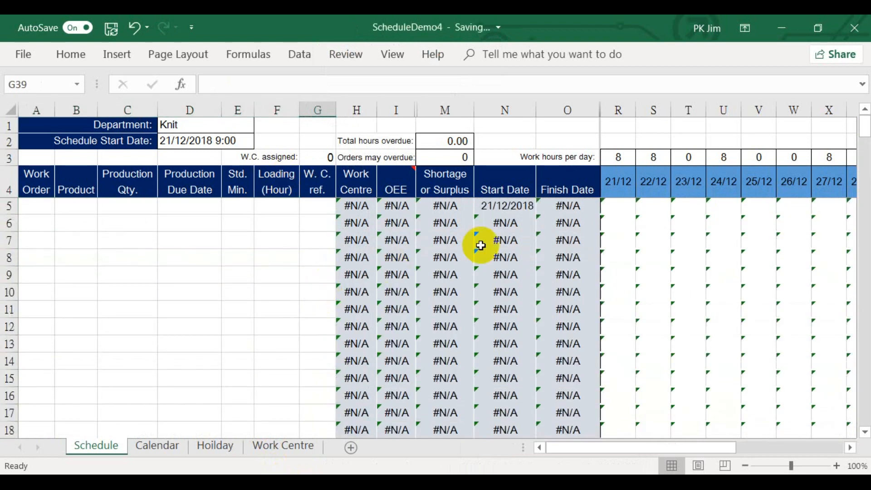
{"action": "mouse_move", "coordinate": [654, 248]}
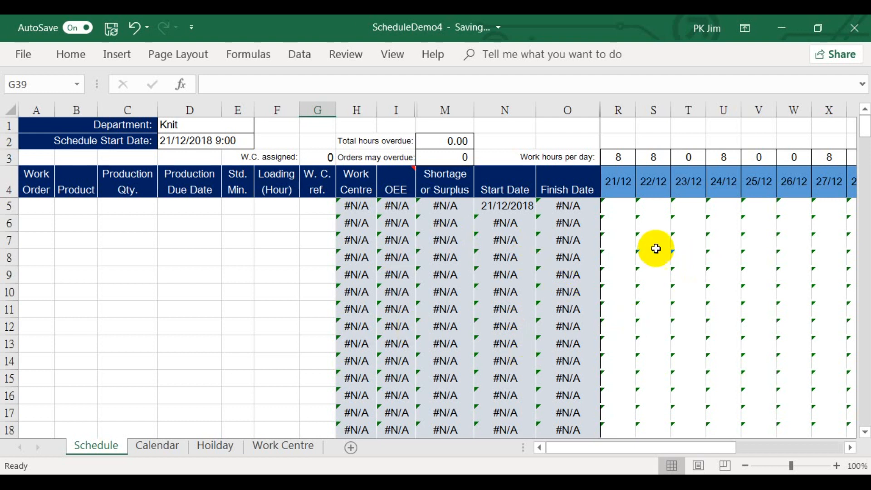
{"action": "mouse_move", "coordinate": [427, 297]}
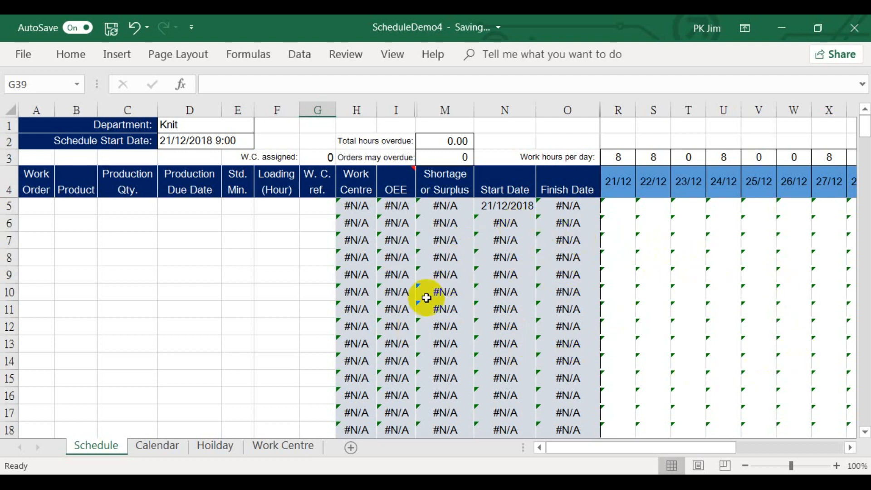
{"action": "mouse_move", "coordinate": [628, 342]}
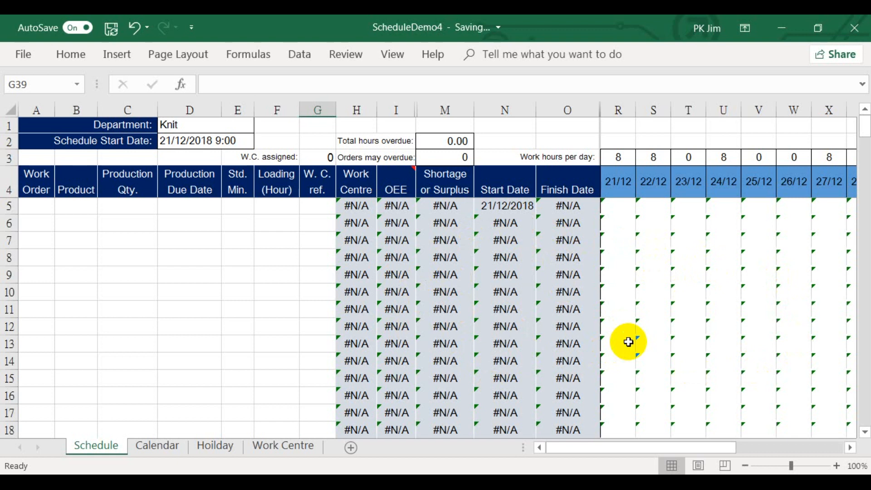
{"action": "mouse_move", "coordinate": [437, 301]}
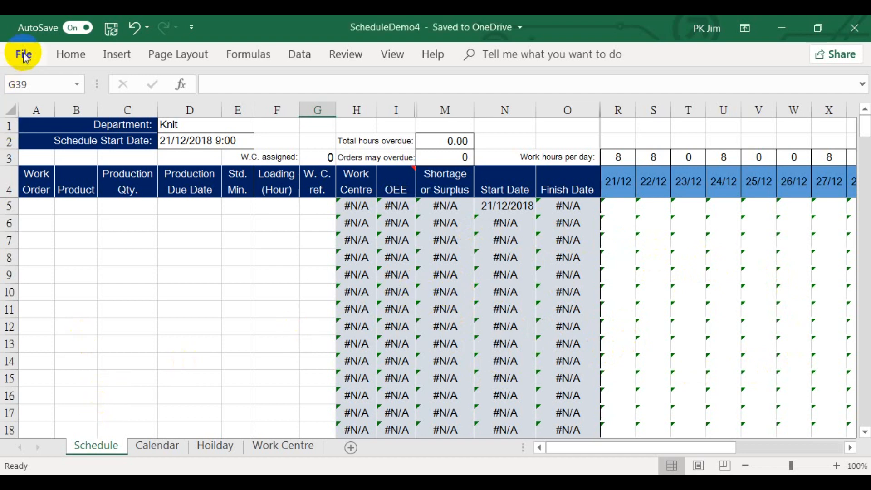
Open WorkOrderSample1 and copy its work order rows A5:F34
{"action": "left_click", "coordinate": [22, 53]}
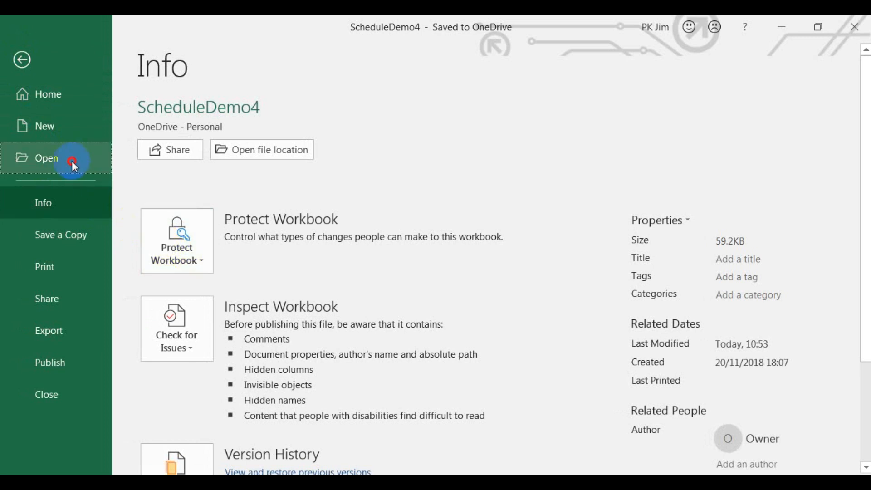
{"action": "left_click", "coordinate": [47, 157]}
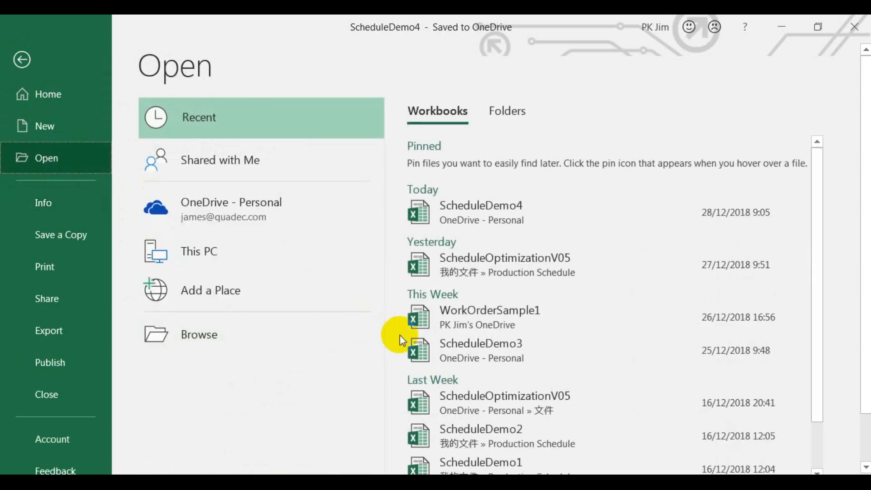
{"action": "mouse_move", "coordinate": [489, 316]}
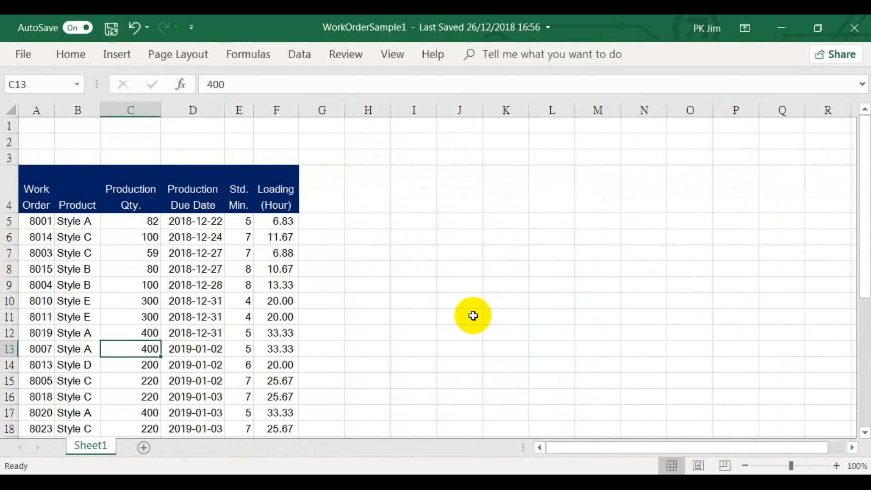
{"action": "mouse_move", "coordinate": [96, 254]}
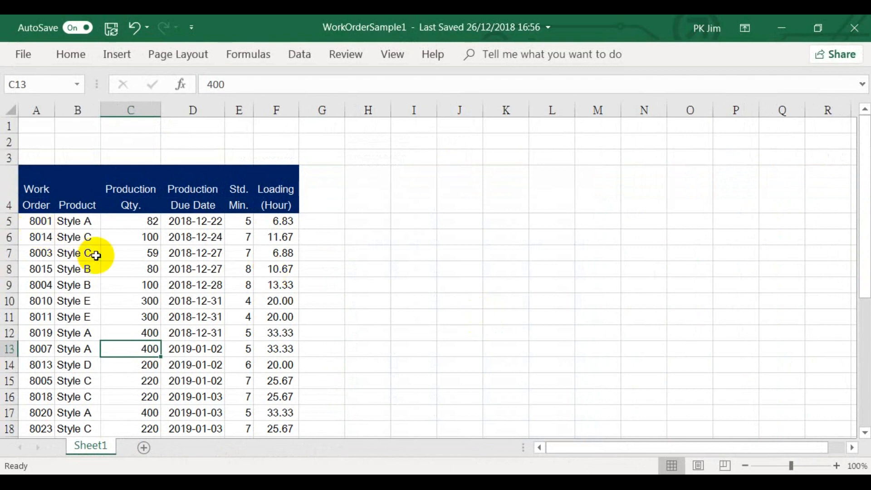
{"action": "mouse_move", "coordinate": [142, 236]}
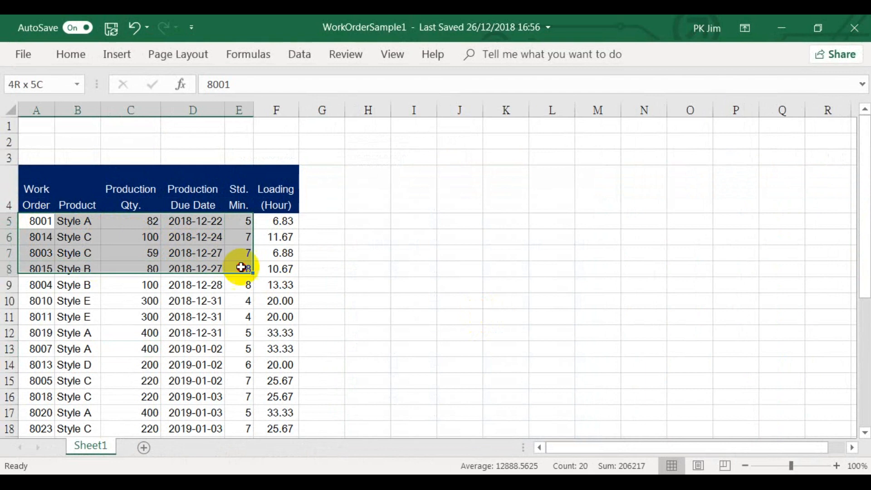
{"action": "scroll", "scroll_direction": "down", "scroll_amount": 3}
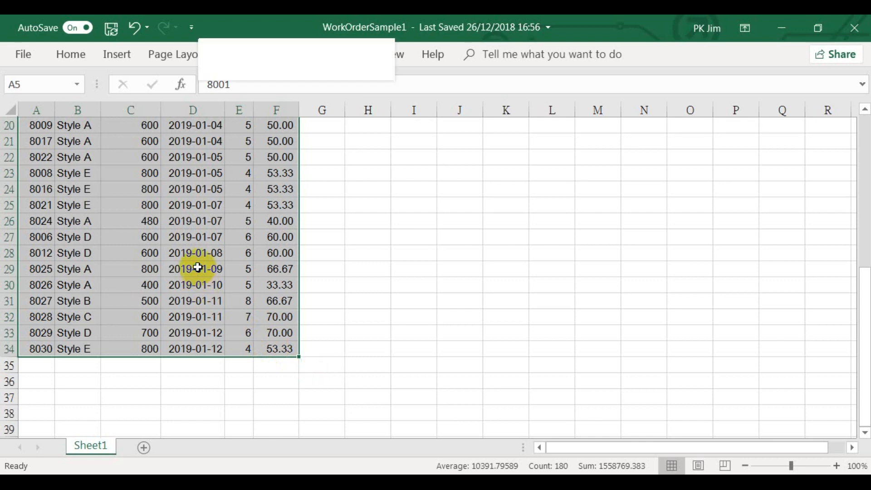
{"action": "right_click", "coordinate": [196, 268]}
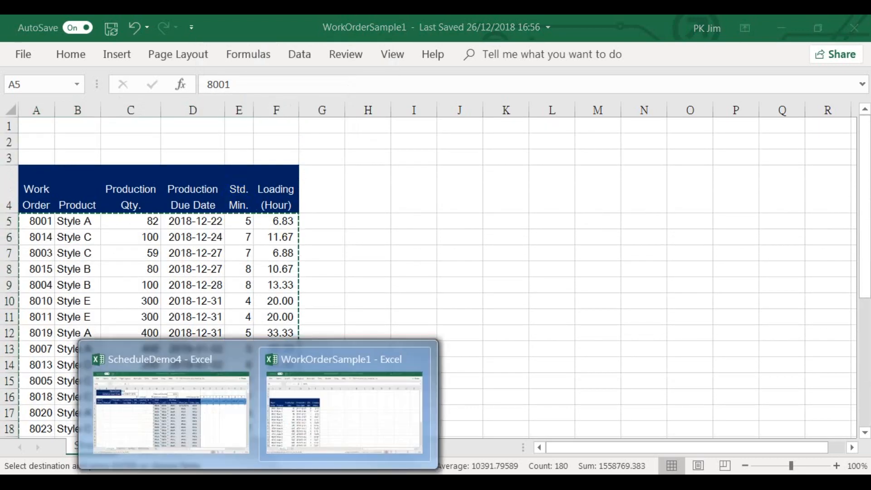
Paste the 30 copied work orders into ScheduleDemo4's Schedule sheet starting at A5
{"action": "left_click", "coordinate": [170, 405]}
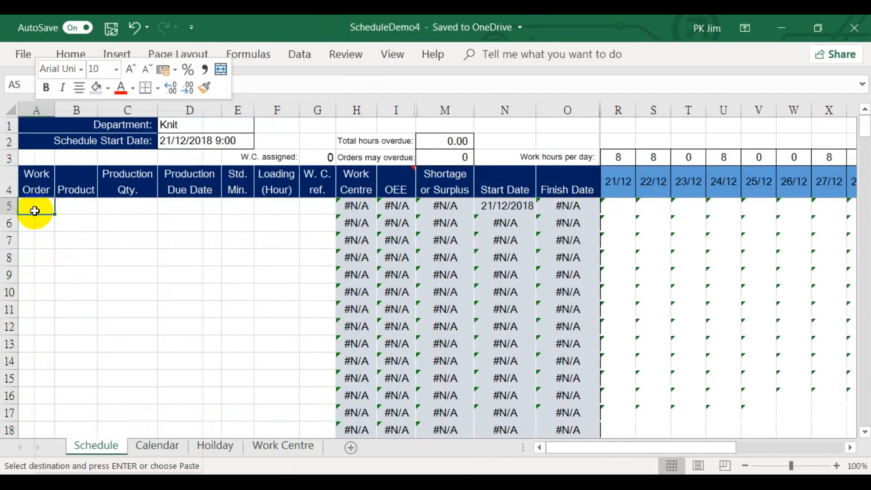
{"action": "right_click", "coordinate": [35, 209]}
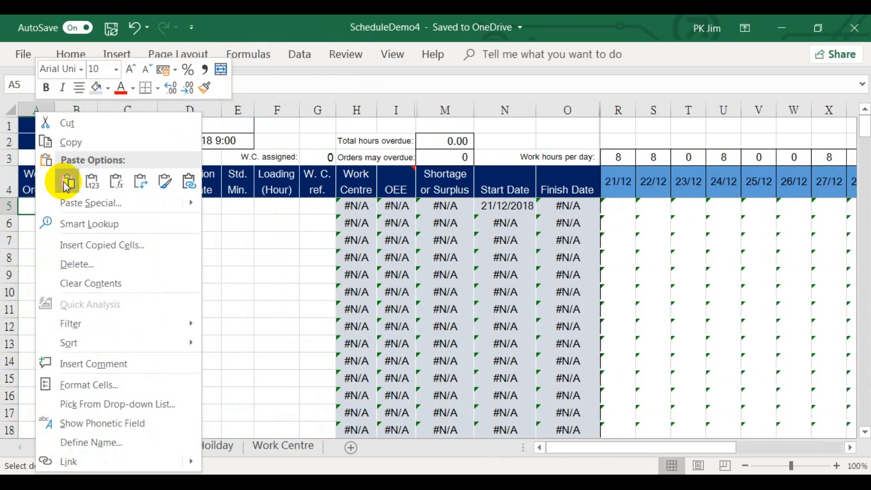
{"action": "left_click", "coordinate": [66, 180]}
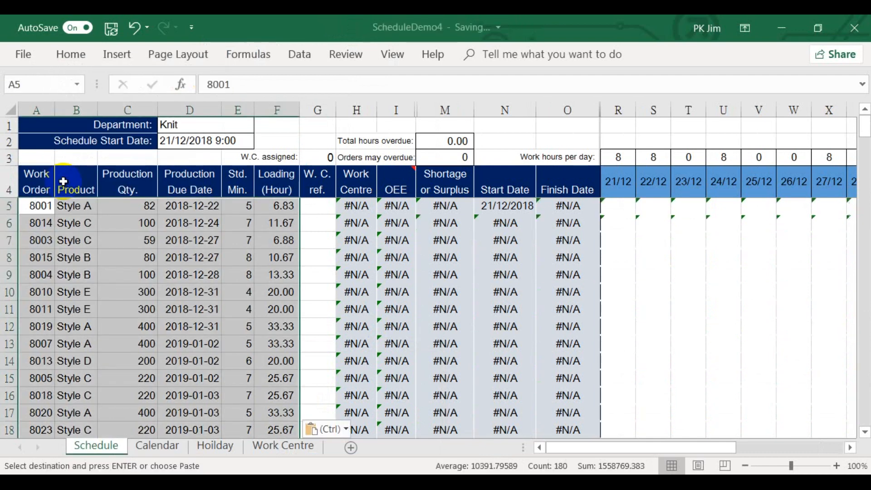
{"action": "mouse_move", "coordinate": [120, 310]}
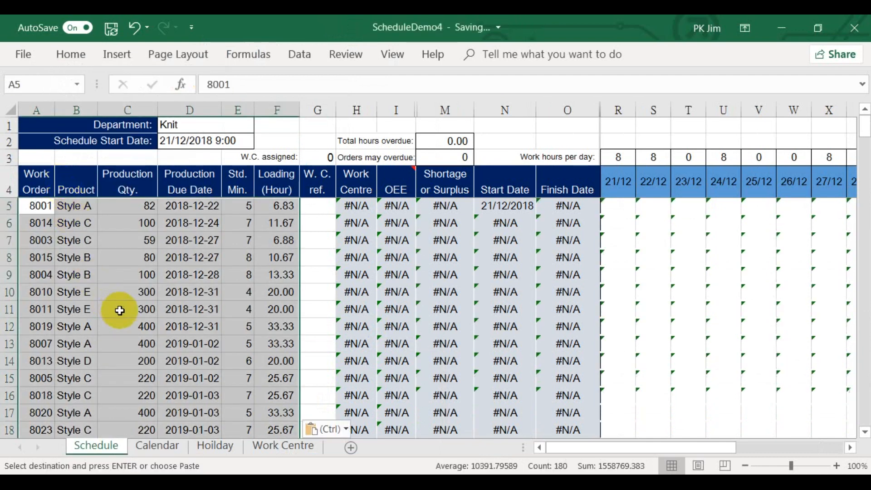
{"action": "left_click", "coordinate": [127, 309]}
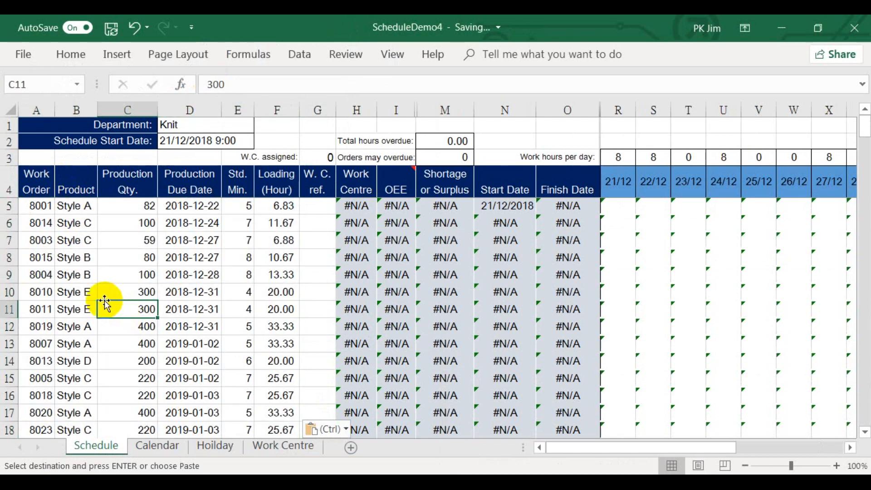
{"action": "mouse_move", "coordinate": [240, 228]}
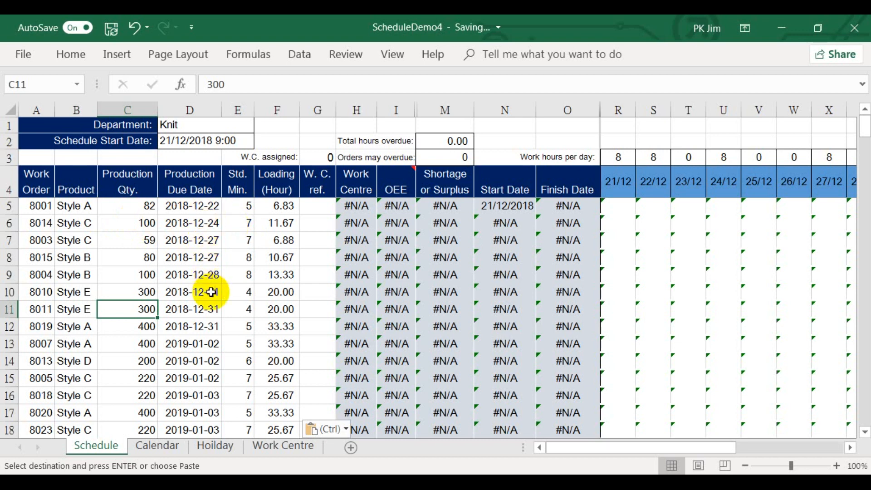
{"action": "mouse_move", "coordinate": [112, 226]}
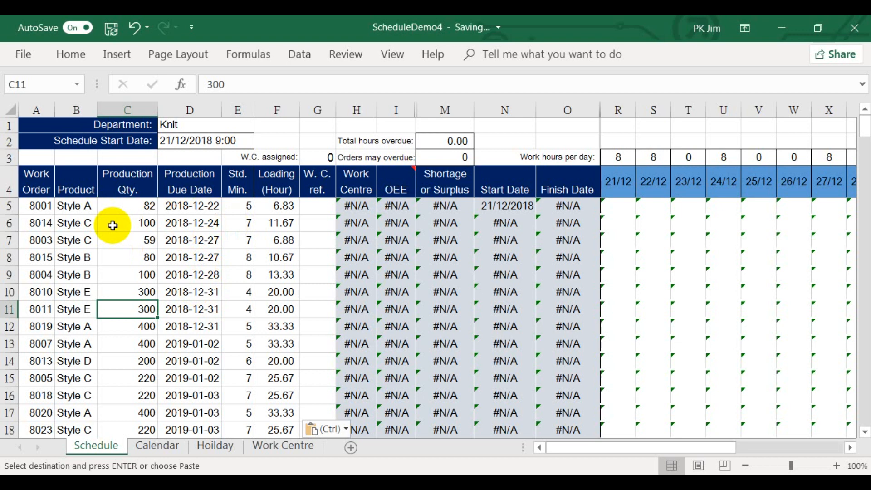
{"action": "mouse_move", "coordinate": [41, 206]}
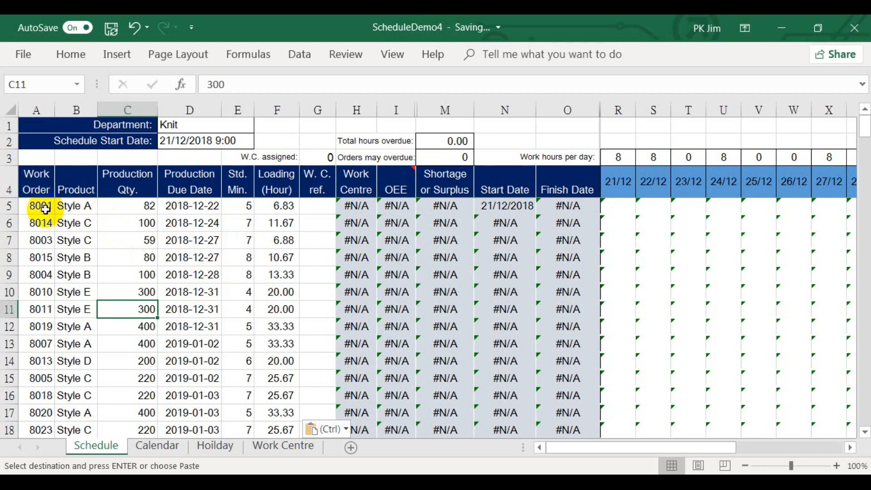
{"action": "mouse_move", "coordinate": [192, 214]}
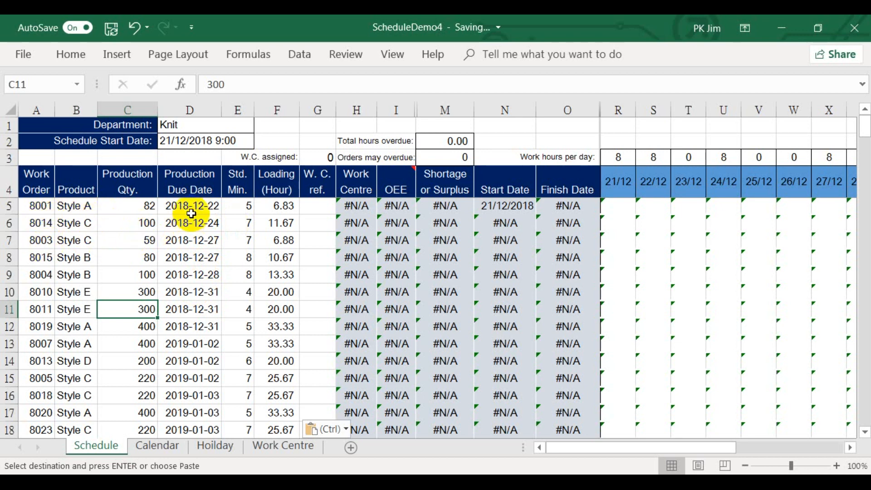
Check pasted rows 5–34 and highlight the still-empty W. C. ref. cells
{"action": "scroll", "scroll_direction": "down", "scroll_amount": 3}
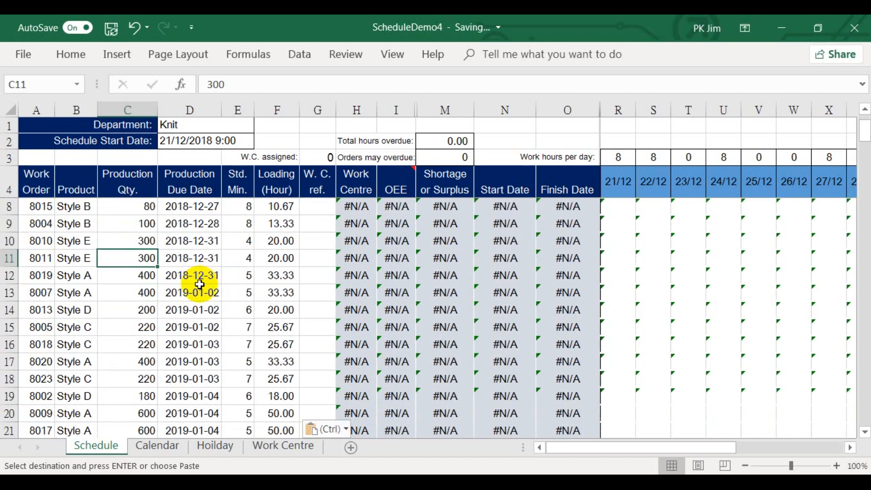
{"action": "scroll", "scroll_direction": "down", "scroll_amount": 3}
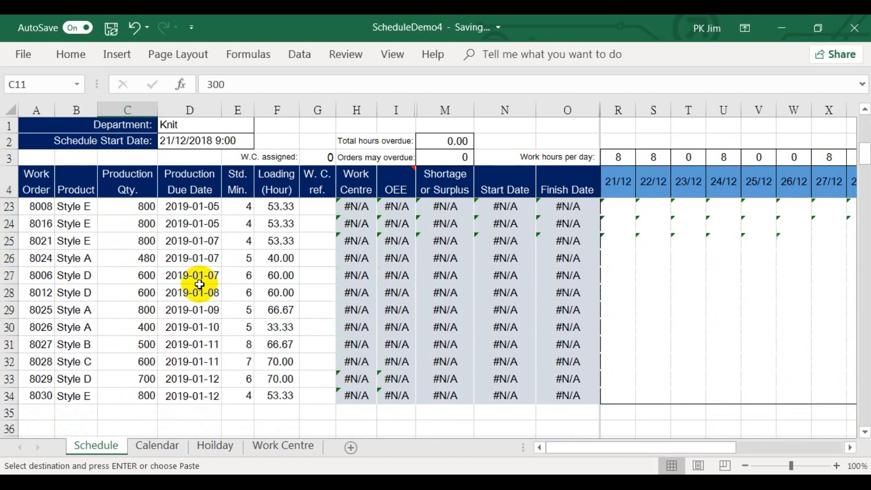
{"action": "scroll", "scroll_direction": "up", "scroll_amount": 3}
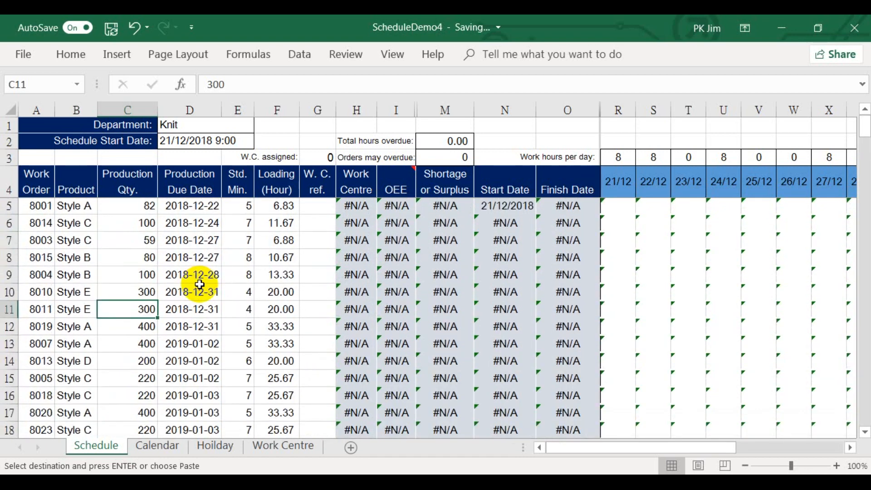
{"action": "left_click", "coordinate": [317, 206]}
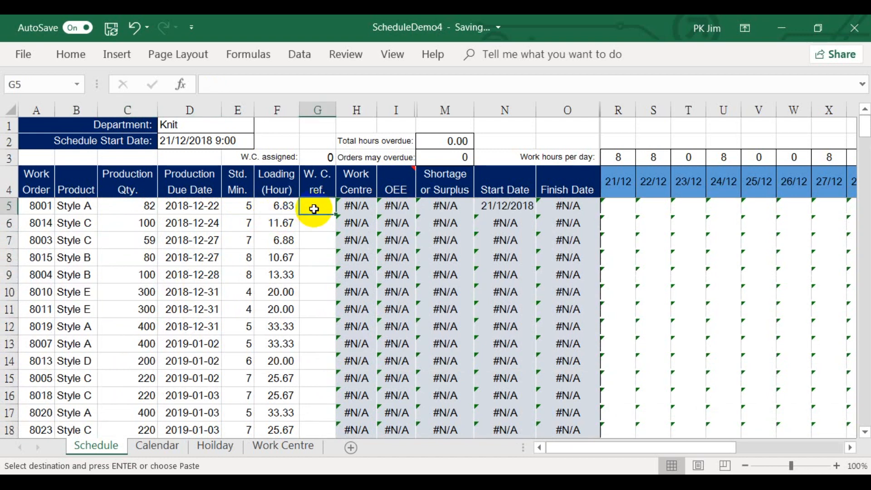
{"action": "mouse_move", "coordinate": [526, 264]}
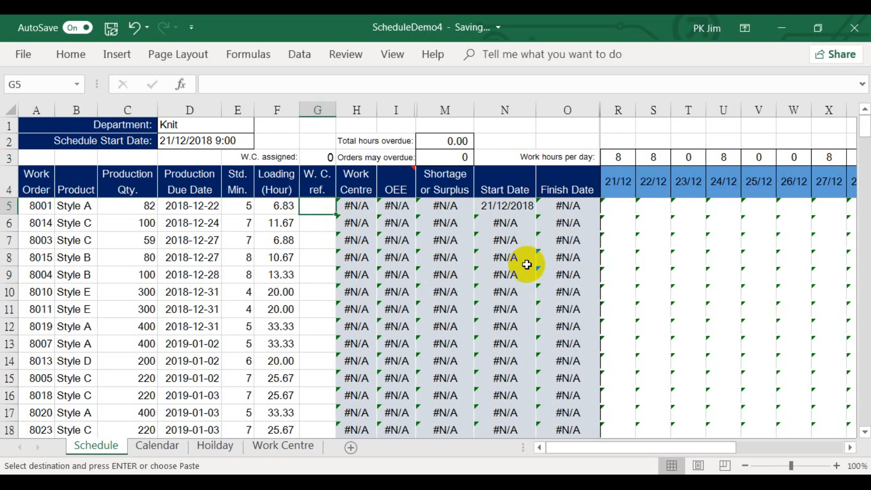
{"action": "mouse_move", "coordinate": [41, 274]}
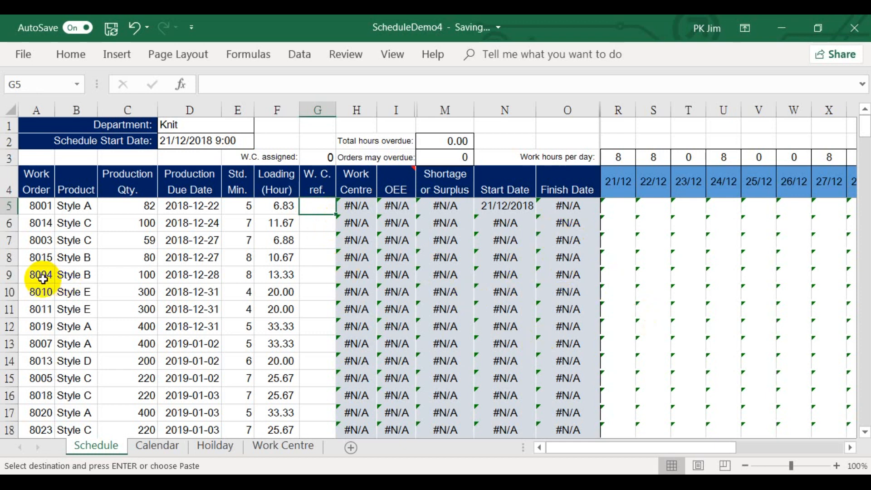
{"action": "left_click", "coordinate": [36, 206]}
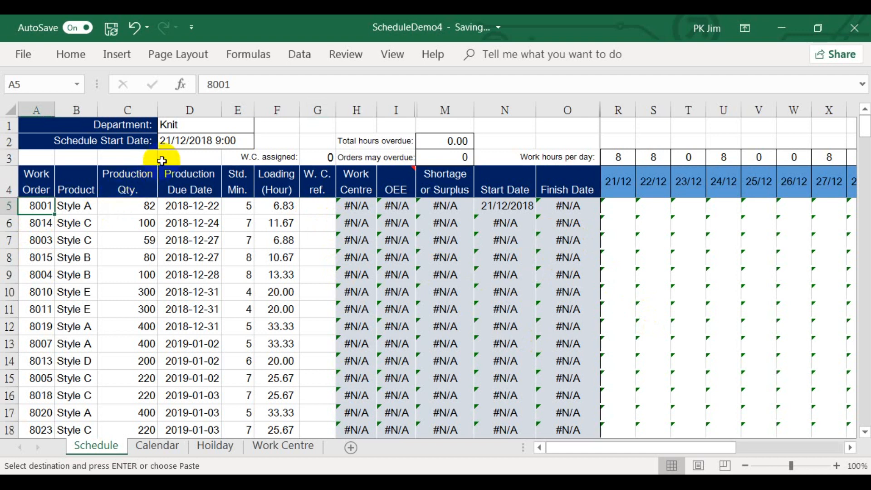
{"action": "mouse_move", "coordinate": [175, 145]}
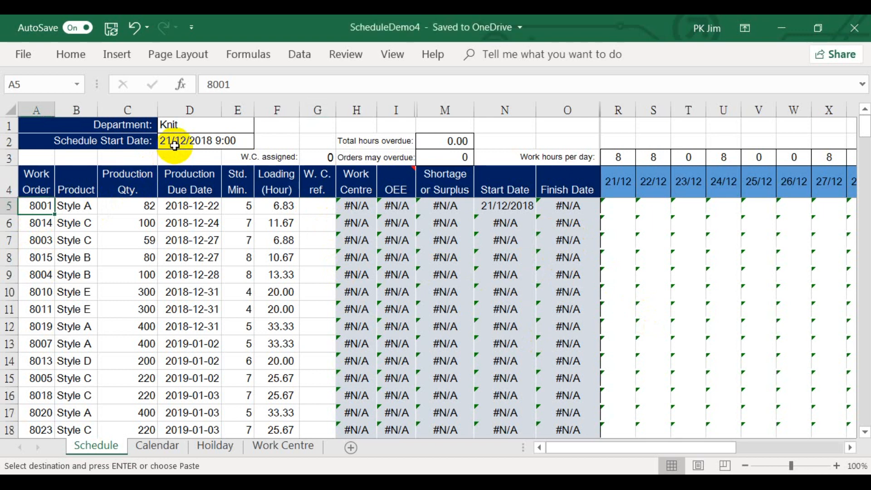
{"action": "left_click", "coordinate": [189, 140]}
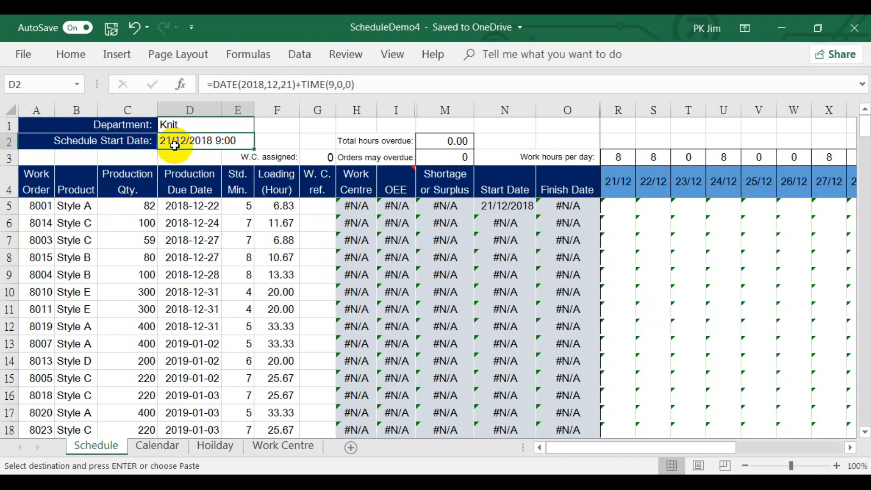
{"action": "mouse_move", "coordinate": [178, 157]}
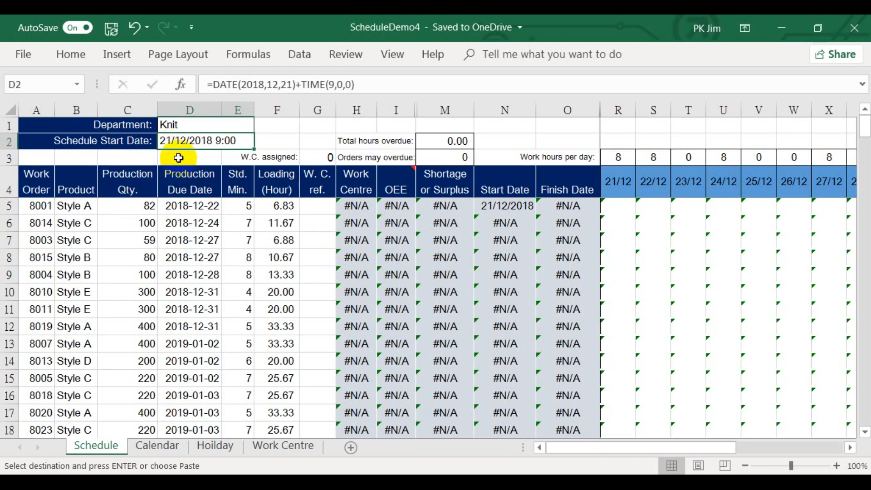
{"action": "mouse_move", "coordinate": [300, 53]}
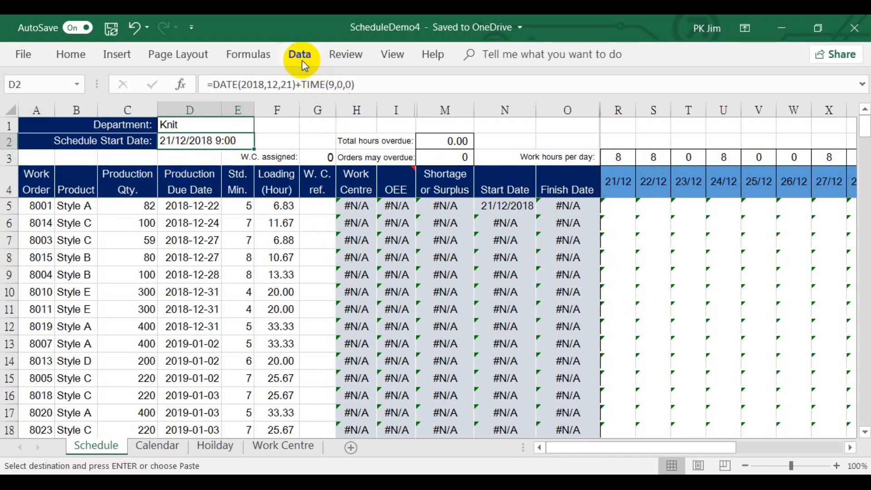
Show the Data ribbon with Solver in the Analyze group
{"action": "left_click", "coordinate": [299, 54]}
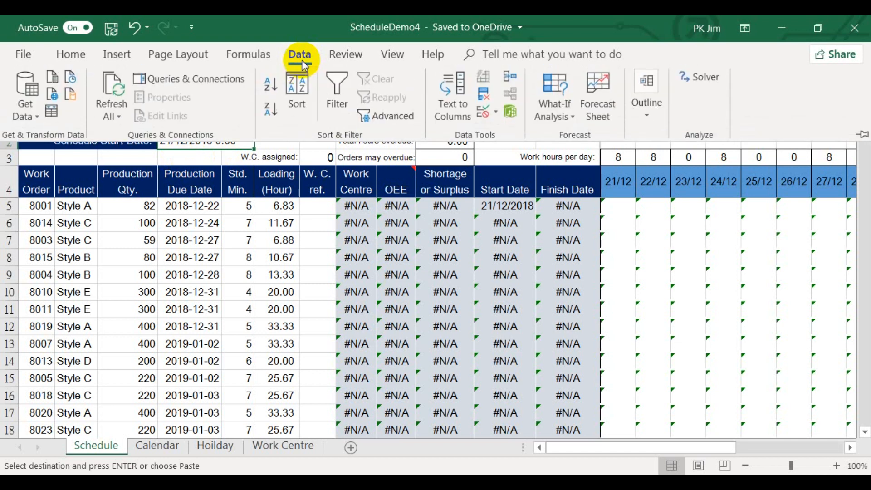
{"action": "mouse_move", "coordinate": [698, 80]}
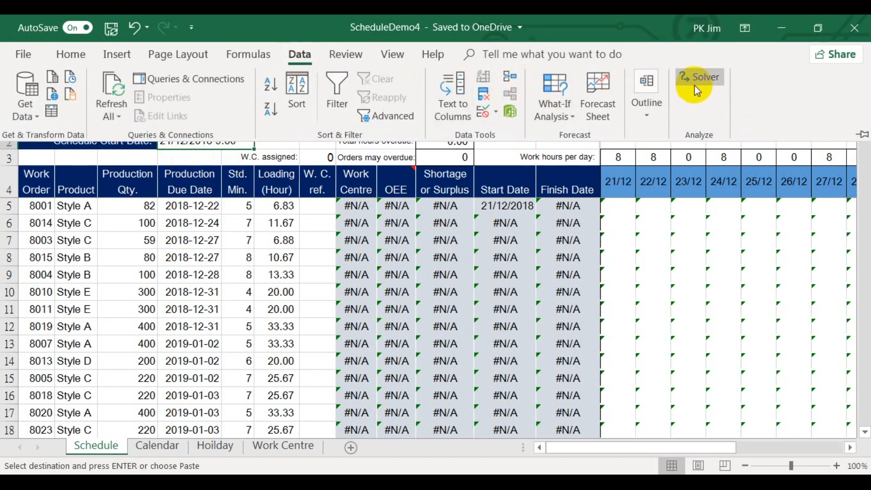
{"action": "mouse_move", "coordinate": [319, 53]}
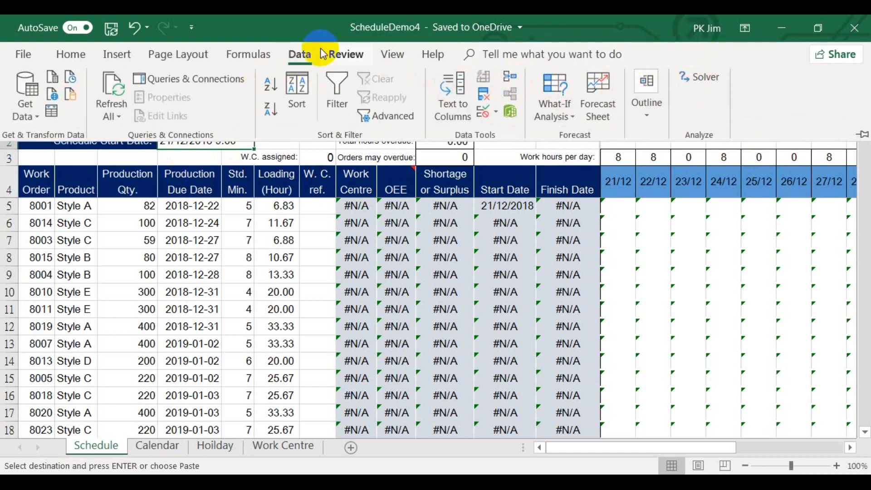
{"action": "mouse_move", "coordinate": [730, 89]}
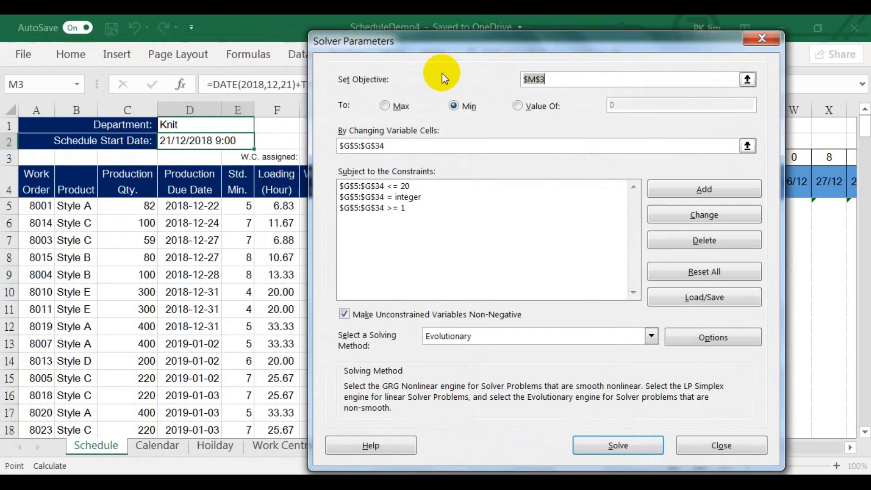
{"action": "mouse_move", "coordinate": [488, 58]}
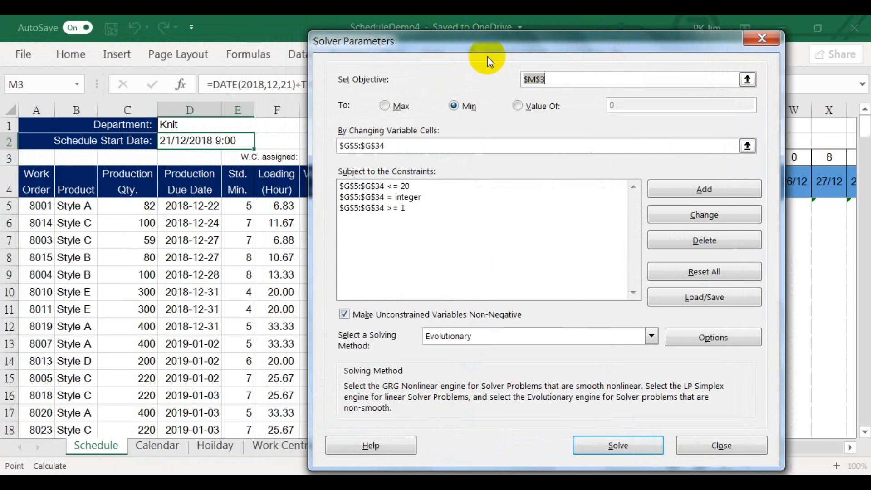
{"action": "left_click_drag", "start_coordinate": [488, 41], "coordinate": [494, 169]}
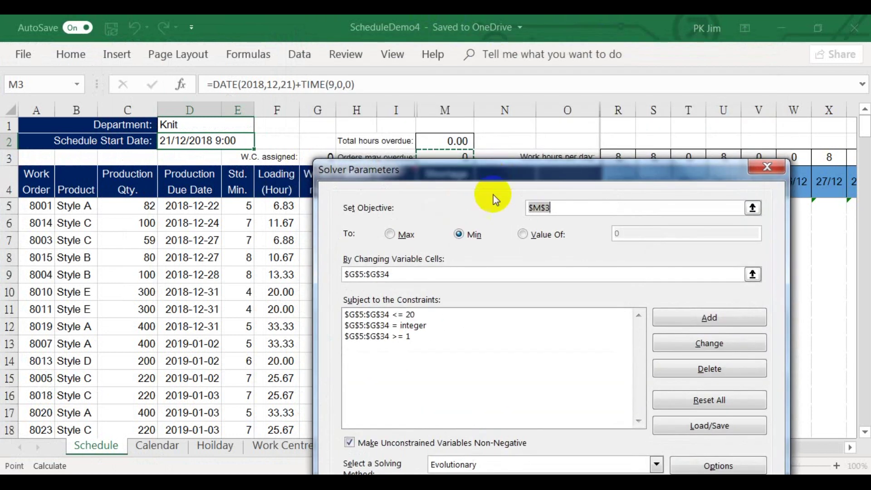
{"action": "mouse_move", "coordinate": [471, 188]}
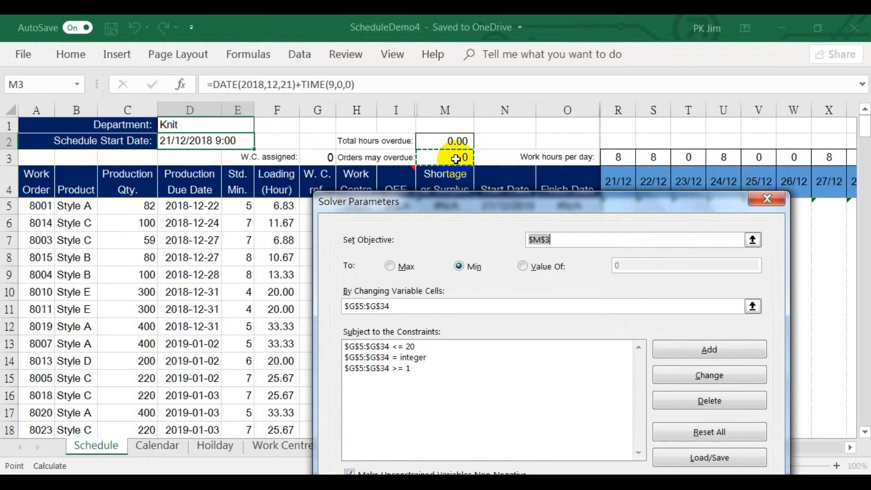
{"action": "mouse_move", "coordinate": [576, 280]}
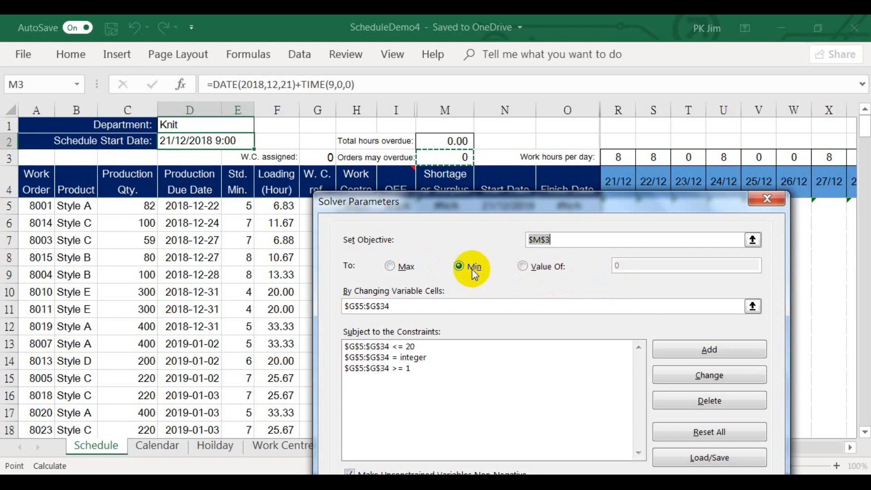
{"action": "mouse_move", "coordinate": [493, 212]}
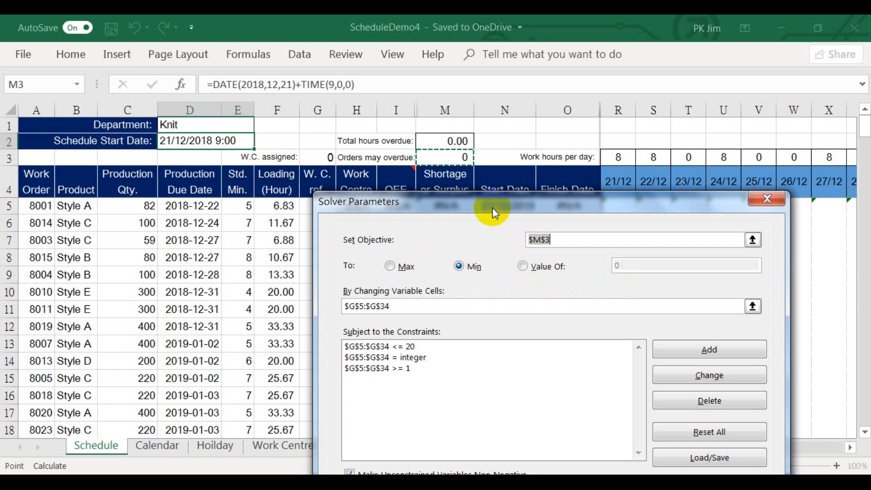
{"action": "left_click_drag", "start_coordinate": [495, 201], "coordinate": [633, 110]}
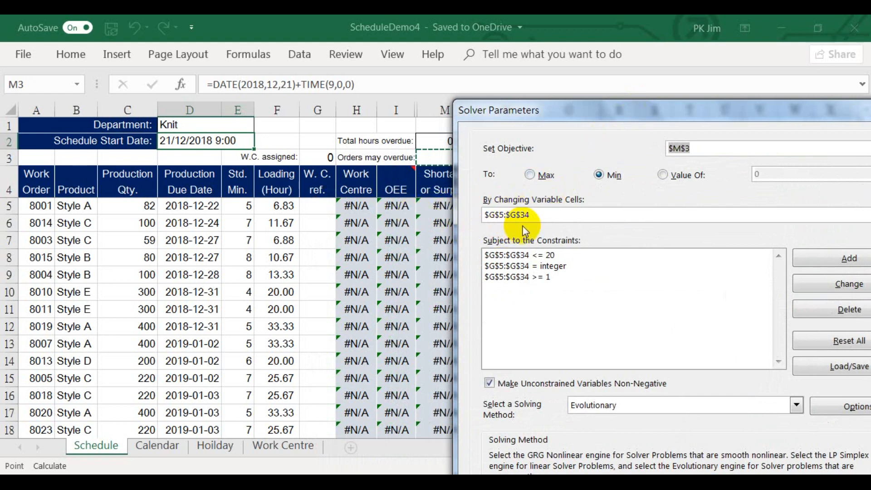
{"action": "mouse_move", "coordinate": [313, 207]}
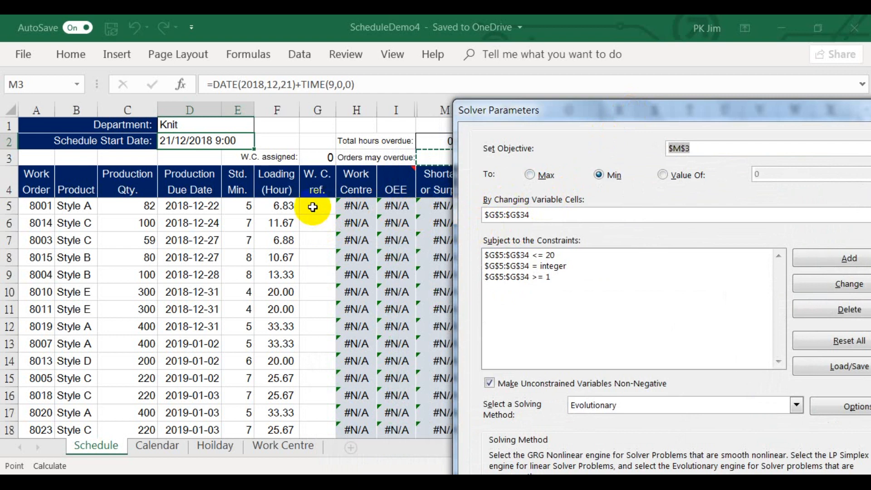
{"action": "mouse_move", "coordinate": [308, 426]}
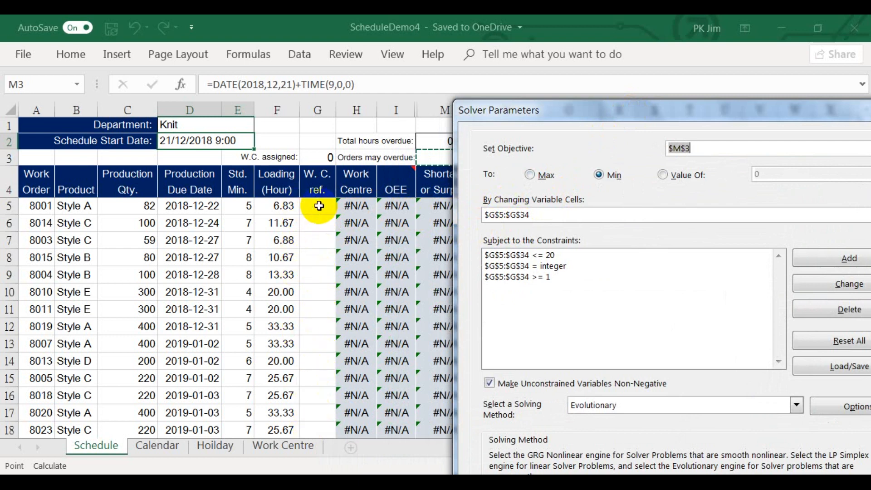
{"action": "mouse_move", "coordinate": [317, 232]}
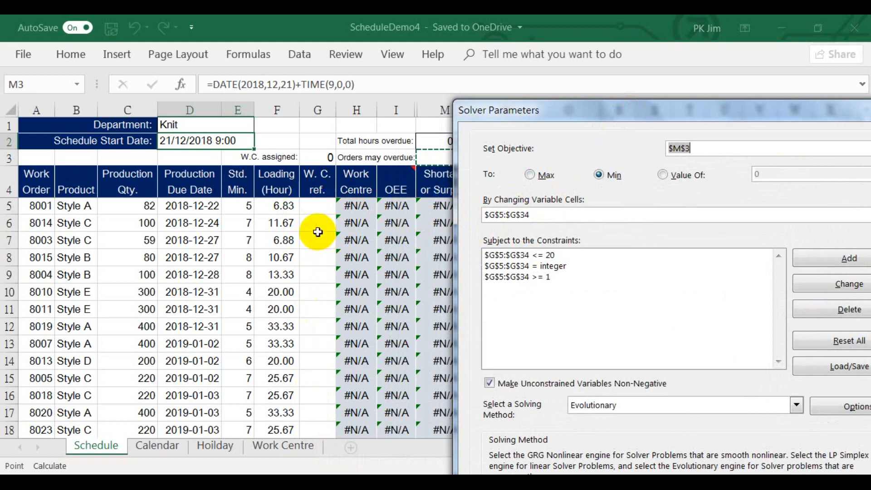
{"action": "mouse_move", "coordinate": [307, 219]}
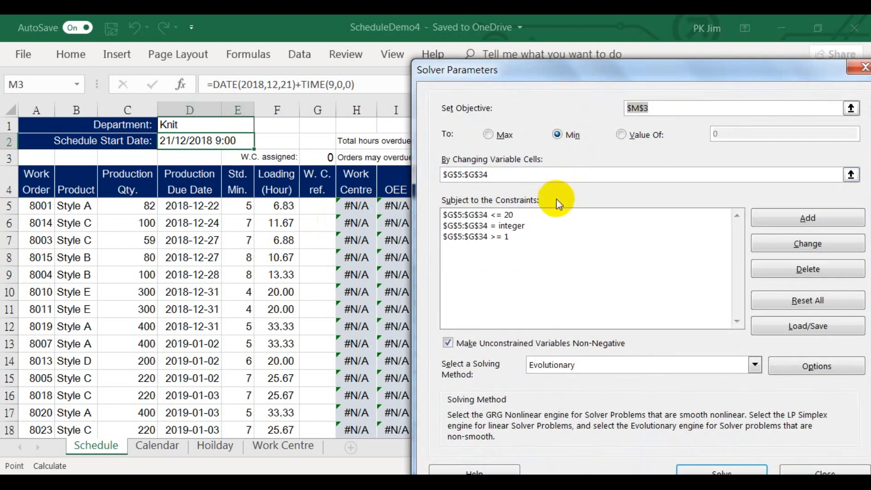
{"action": "left_click", "coordinate": [484, 214]}
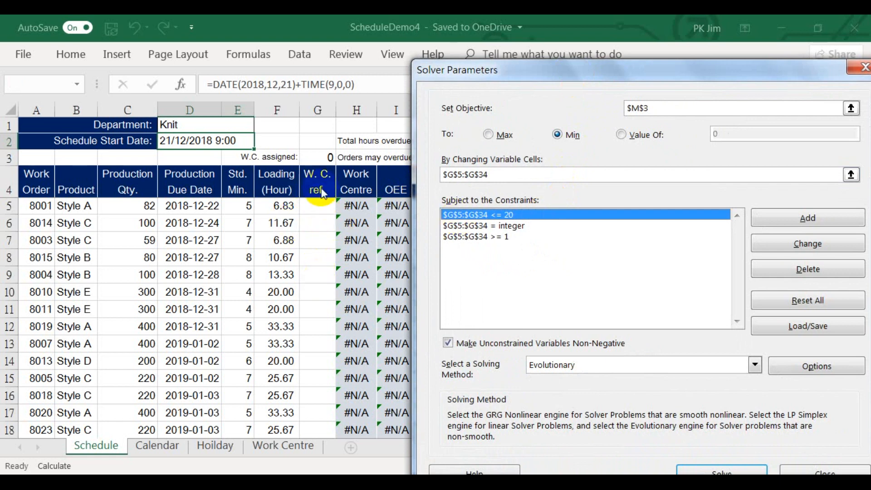
{"action": "mouse_move", "coordinate": [322, 228]}
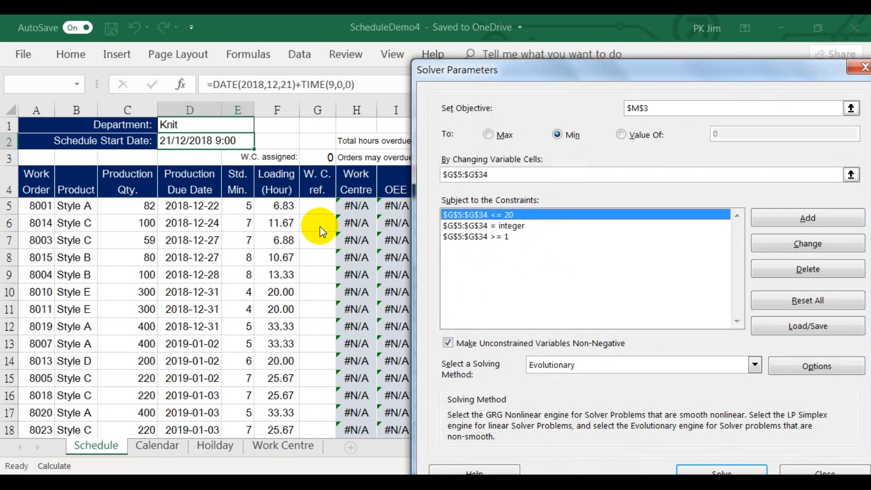
{"action": "mouse_move", "coordinate": [458, 243]}
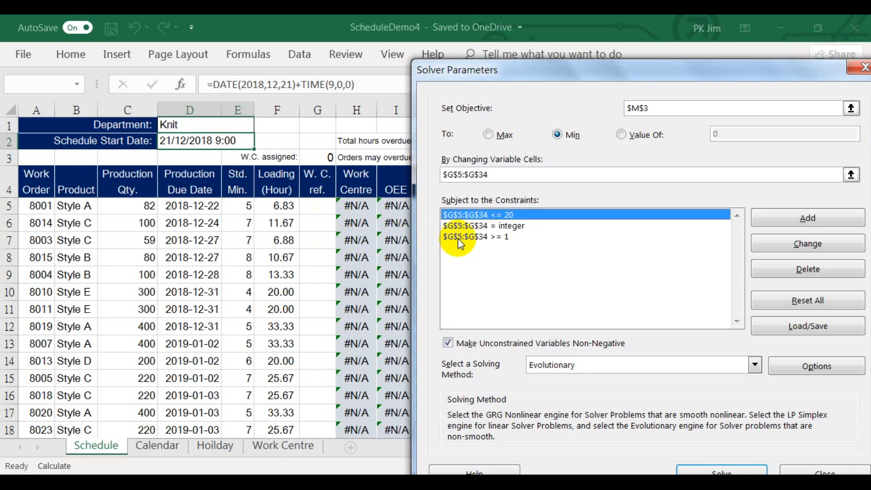
{"action": "left_click", "coordinate": [475, 236]}
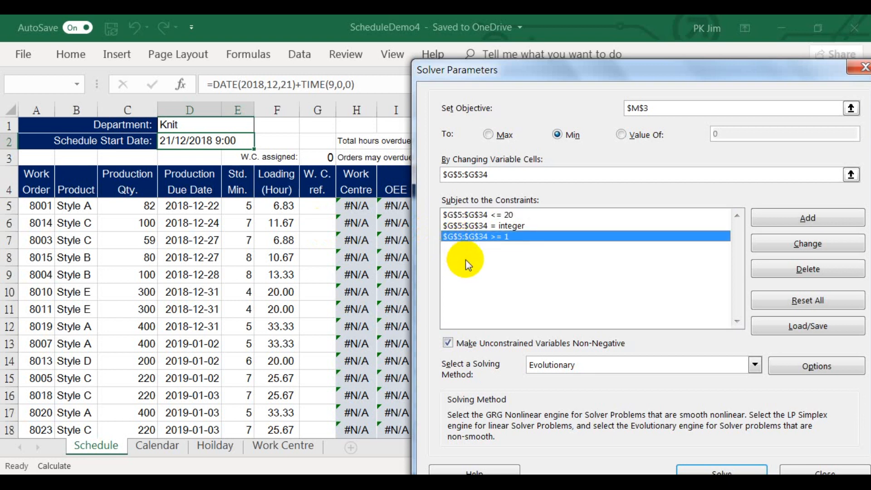
{"action": "mouse_move", "coordinate": [380, 265]}
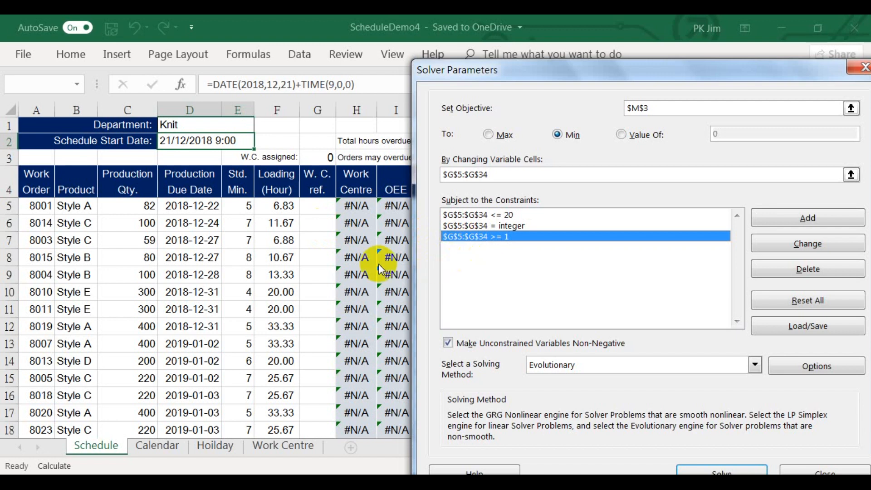
{"action": "mouse_move", "coordinate": [319, 212]}
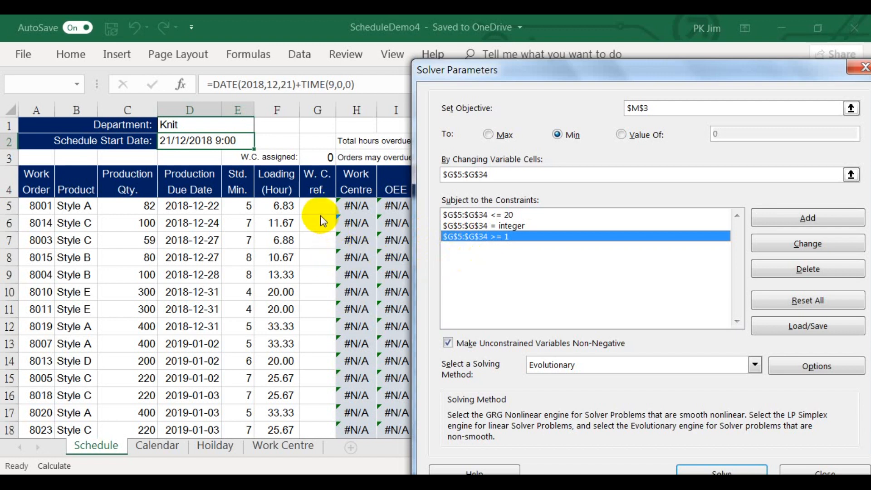
{"action": "mouse_move", "coordinate": [311, 256]}
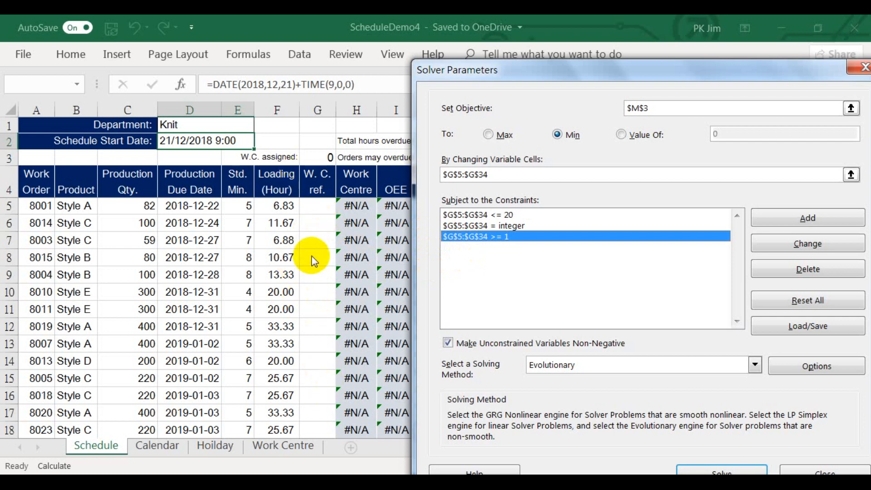
{"action": "mouse_move", "coordinate": [456, 233]}
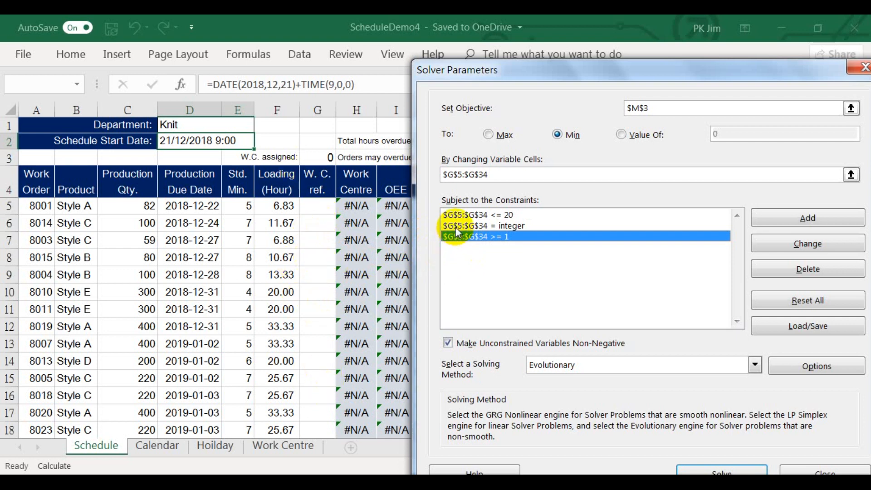
{"action": "left_click", "coordinate": [484, 226]}
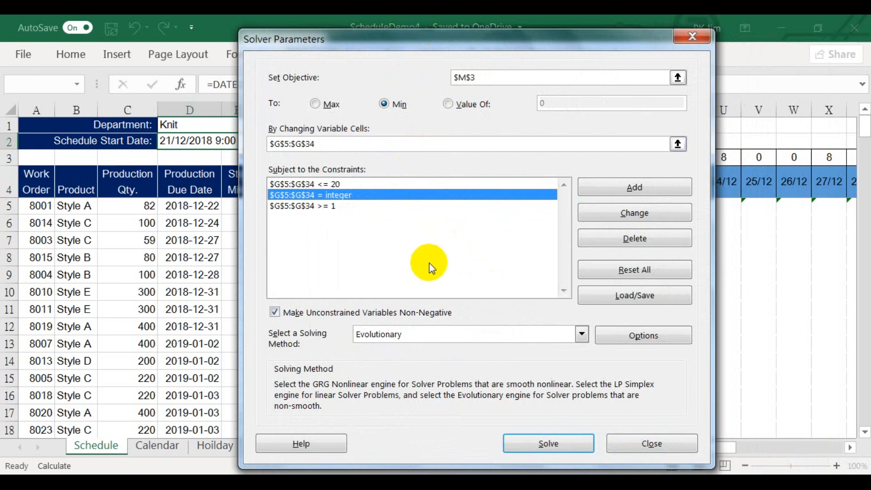
{"action": "mouse_move", "coordinate": [359, 239]}
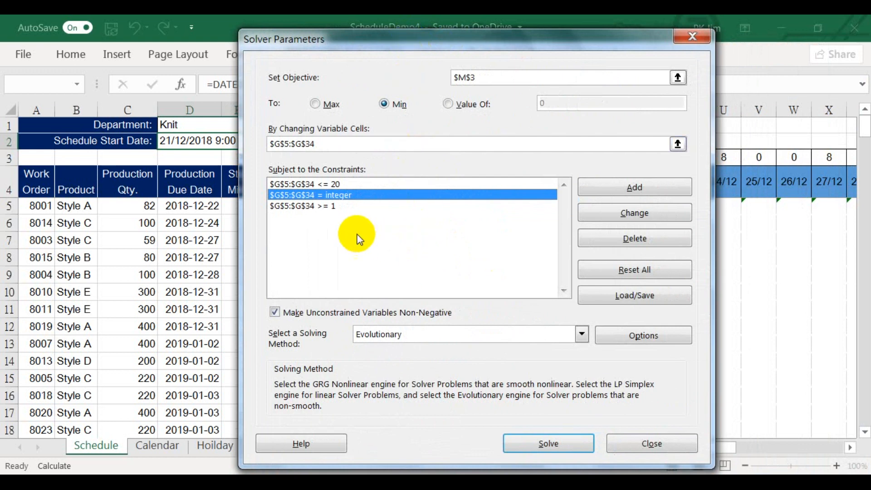
{"action": "mouse_move", "coordinate": [352, 236]}
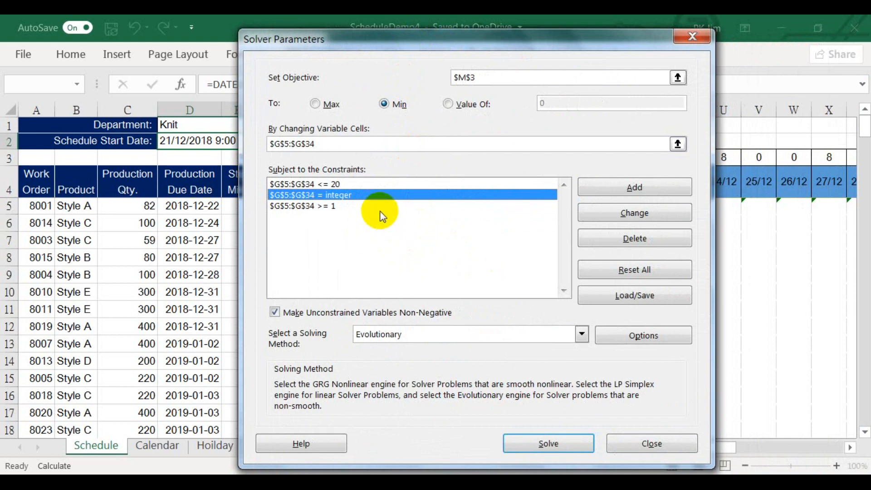
{"action": "mouse_move", "coordinate": [417, 224]}
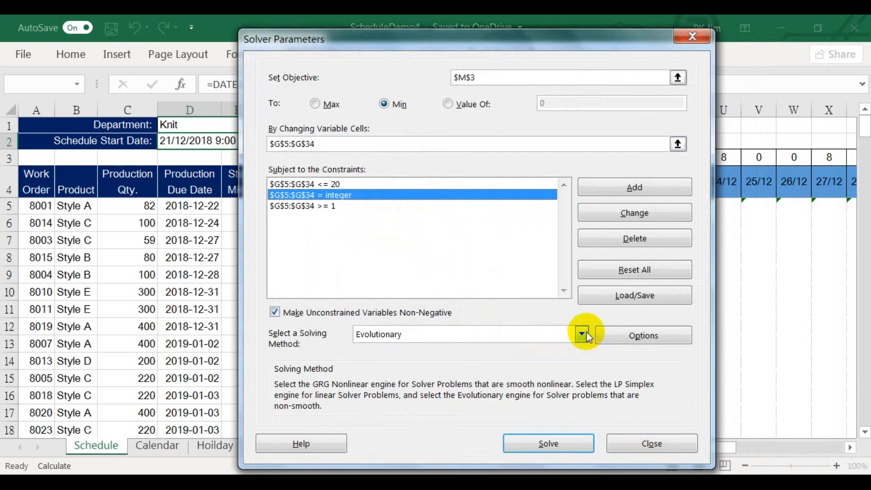
Keep Evolutionary as the solving method and bring up Solver Options
{"action": "left_click", "coordinate": [581, 335]}
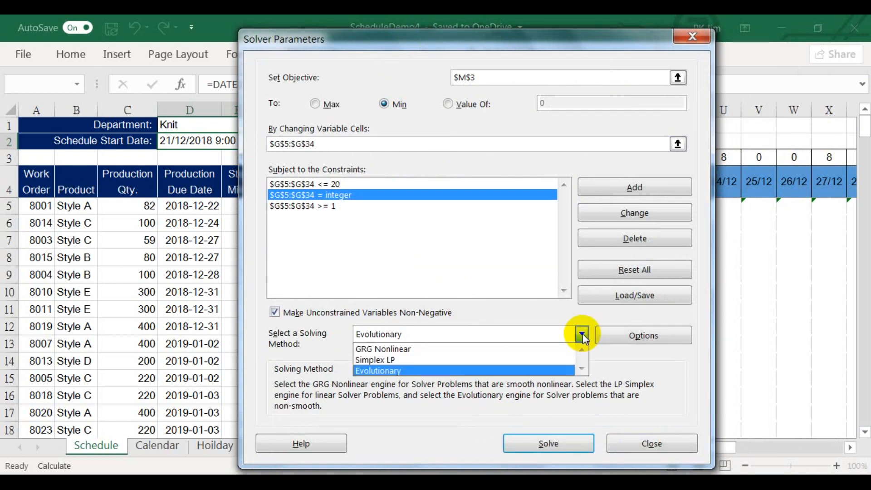
{"action": "mouse_move", "coordinate": [566, 377]}
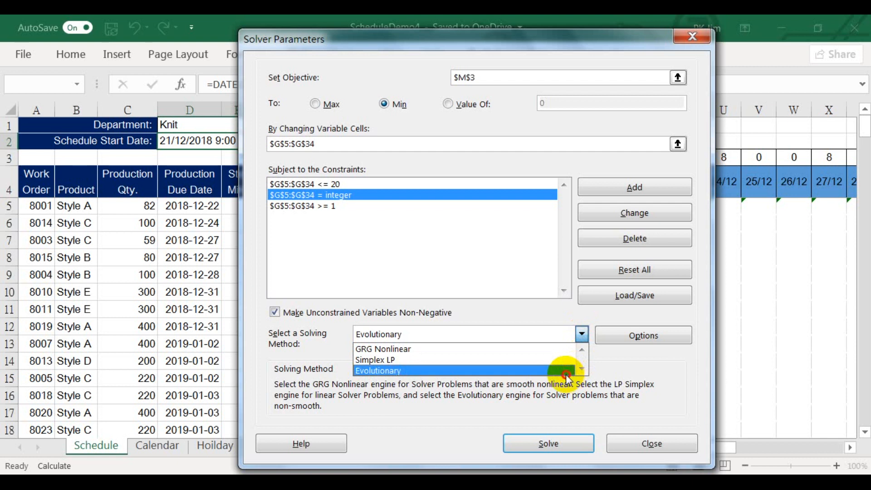
{"action": "left_click", "coordinate": [378, 370]}
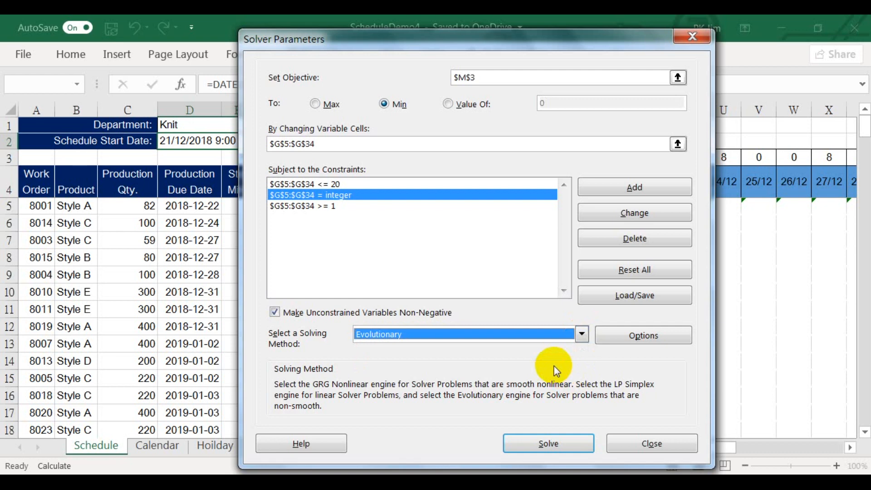
{"action": "left_click", "coordinate": [642, 334]}
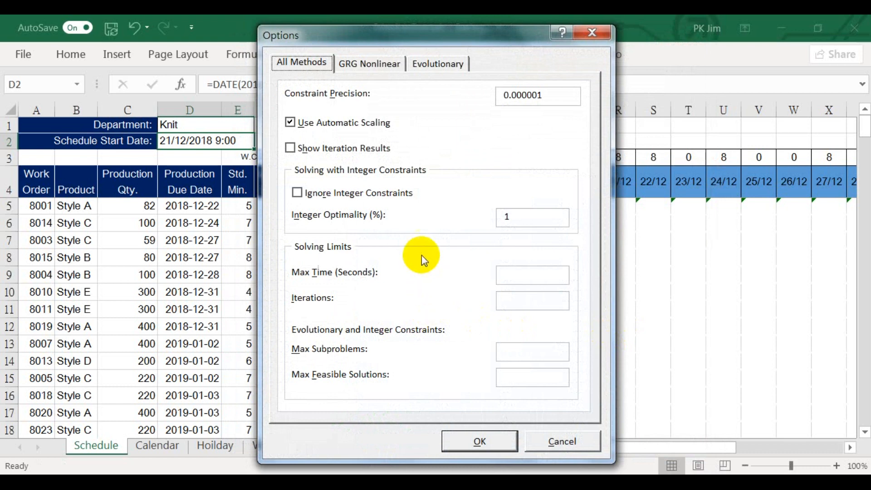
Set Evolutionary Maximum Time without improvement to 200 and confirm the options
{"action": "left_click", "coordinate": [437, 63]}
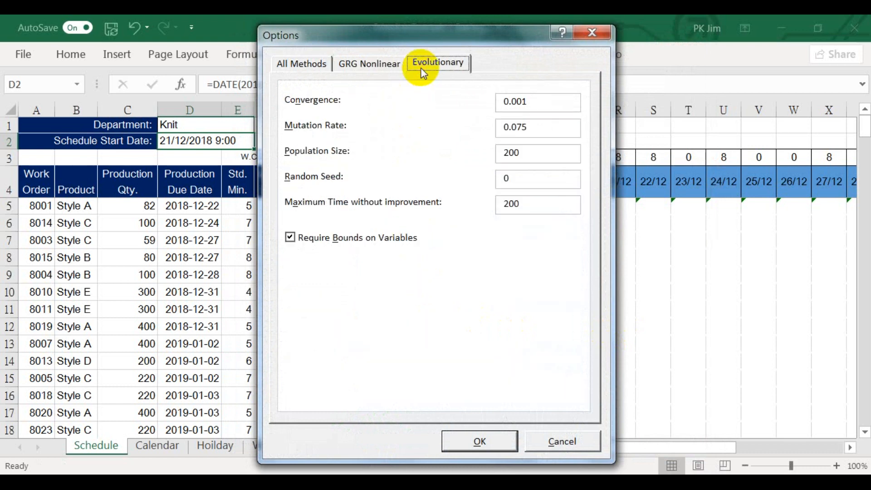
{"action": "mouse_move", "coordinate": [528, 216]}
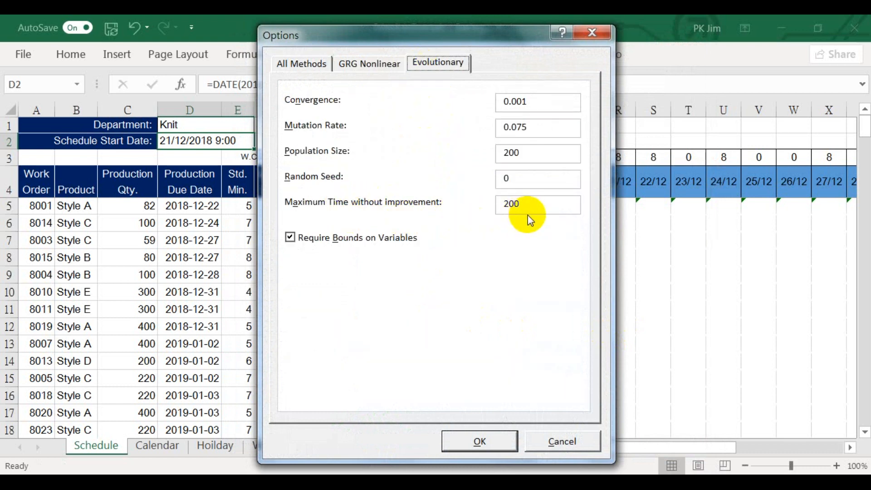
{"action": "mouse_move", "coordinate": [309, 223]}
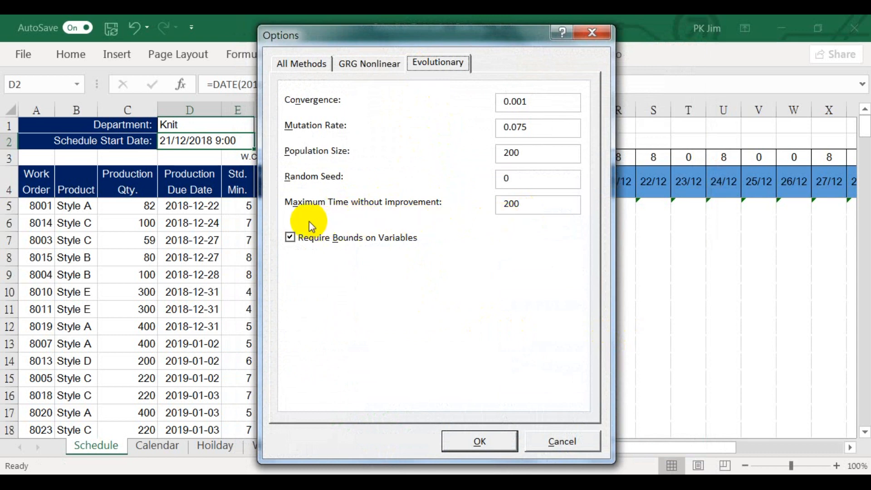
{"action": "mouse_move", "coordinate": [430, 223]}
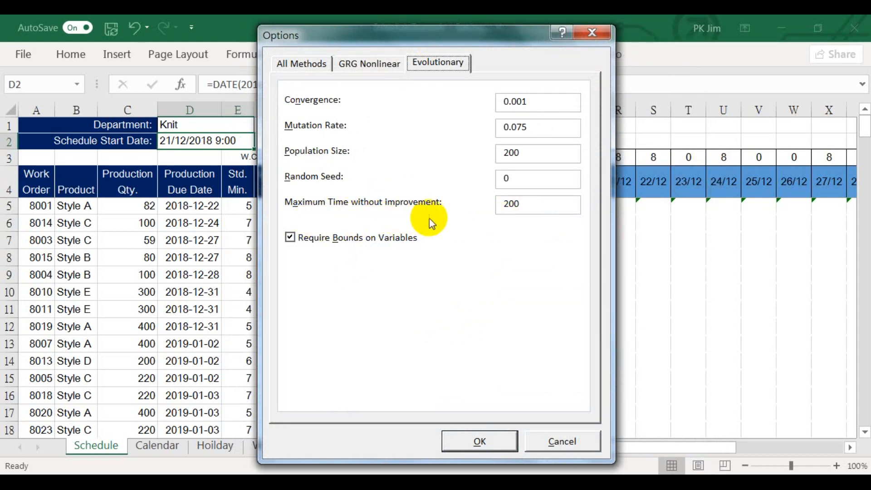
{"action": "mouse_move", "coordinate": [336, 222]}
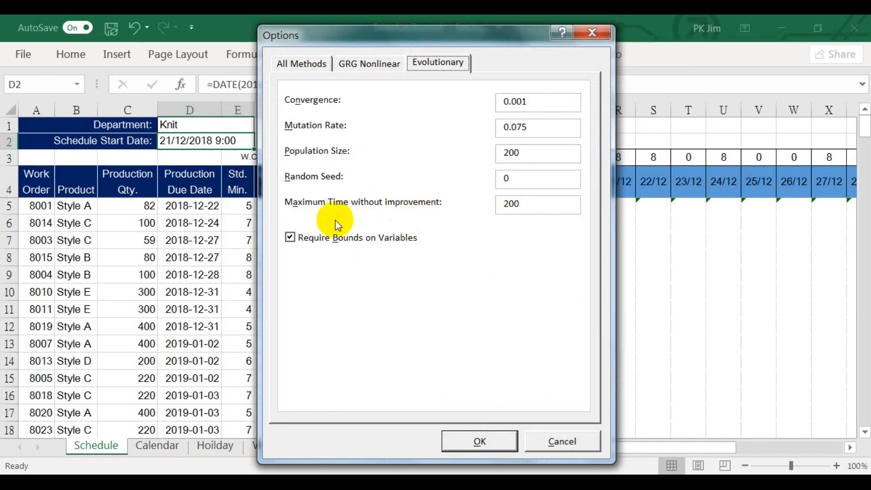
{"action": "mouse_move", "coordinate": [437, 214]}
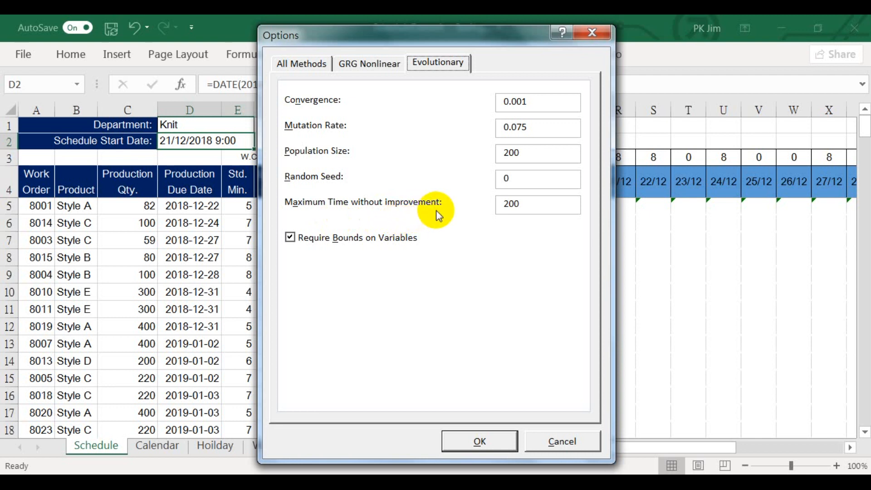
{"action": "mouse_move", "coordinate": [370, 225]}
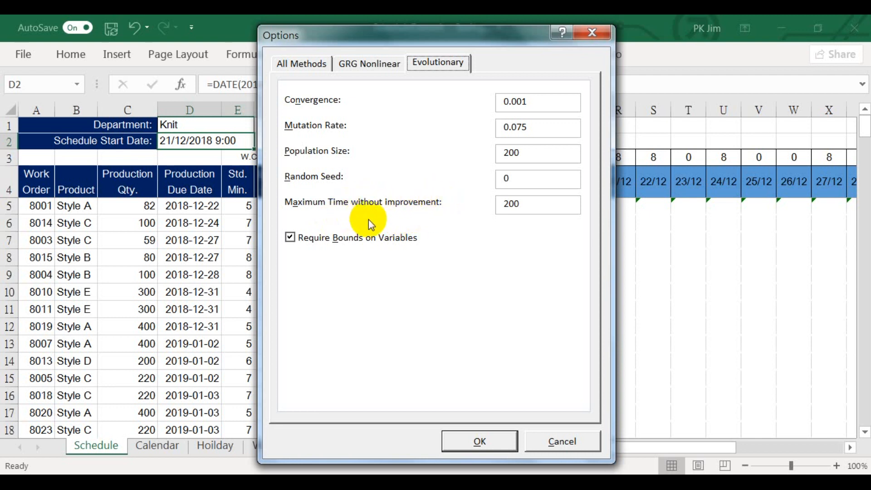
{"action": "mouse_move", "coordinate": [342, 198]}
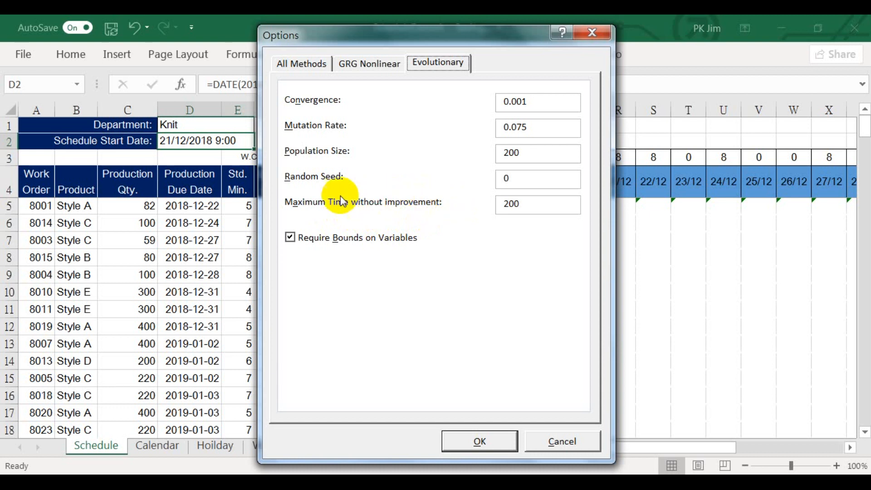
{"action": "mouse_move", "coordinate": [375, 225]}
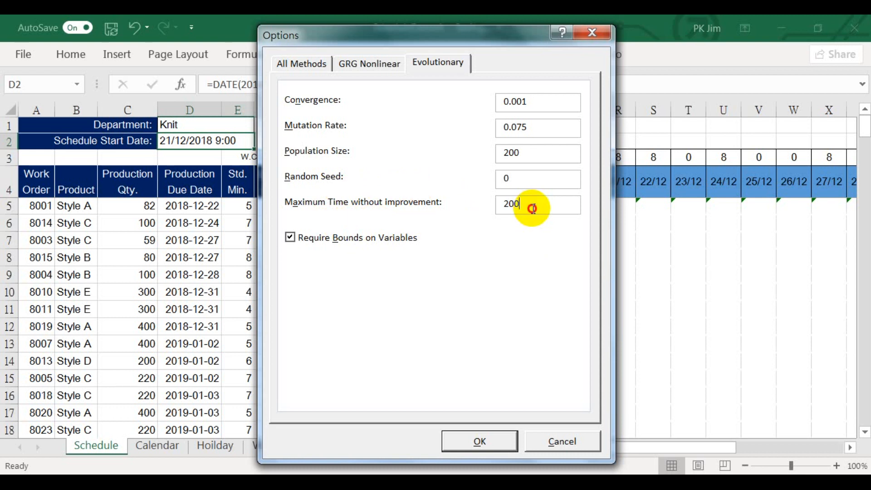
{"action": "mouse_move", "coordinate": [530, 239]}
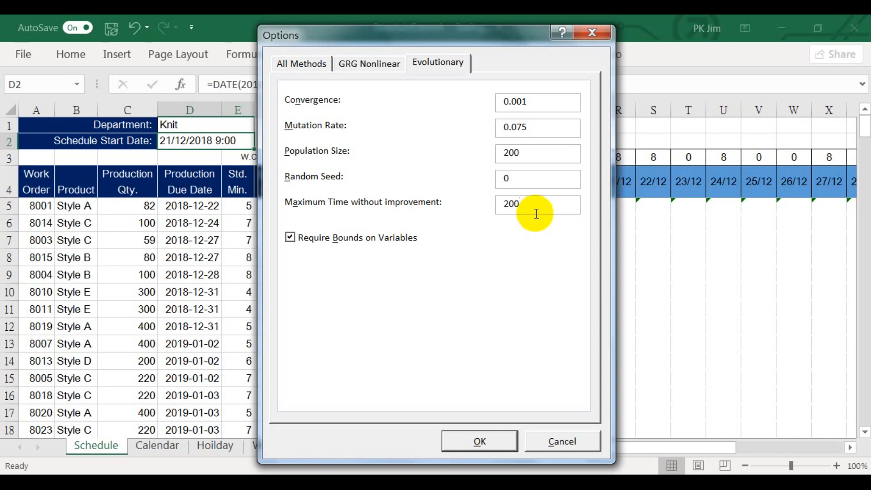
{"action": "mouse_move", "coordinate": [477, 237]}
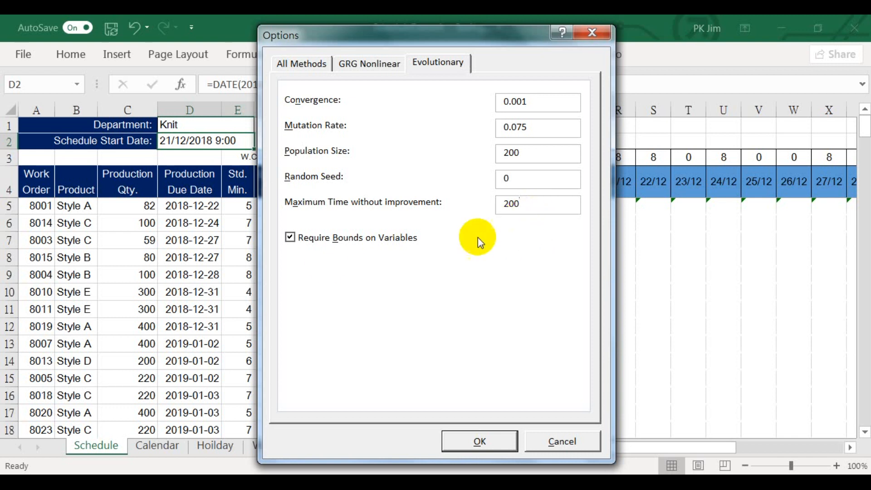
{"action": "left_click", "coordinate": [536, 204]}
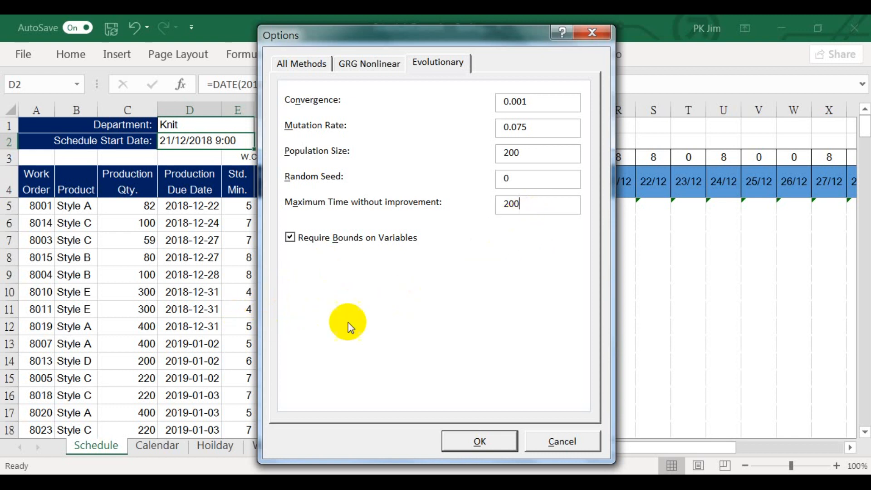
{"action": "mouse_move", "coordinate": [485, 247]}
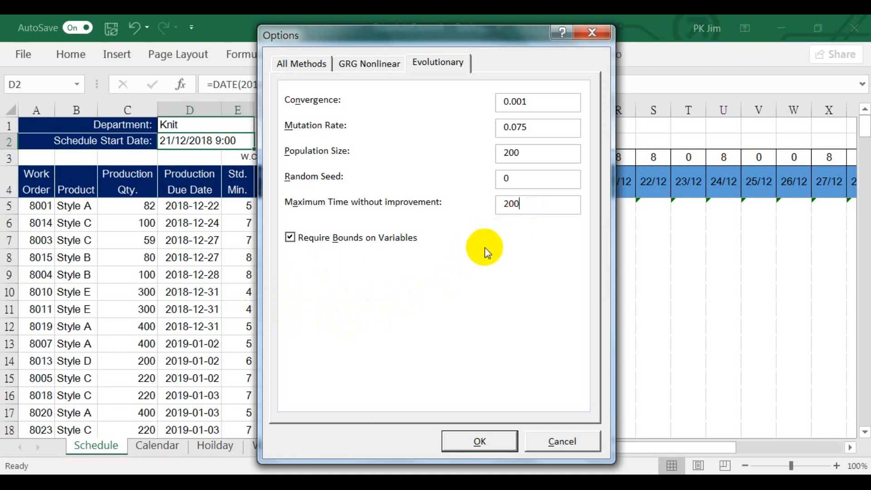
{"action": "mouse_move", "coordinate": [468, 463]}
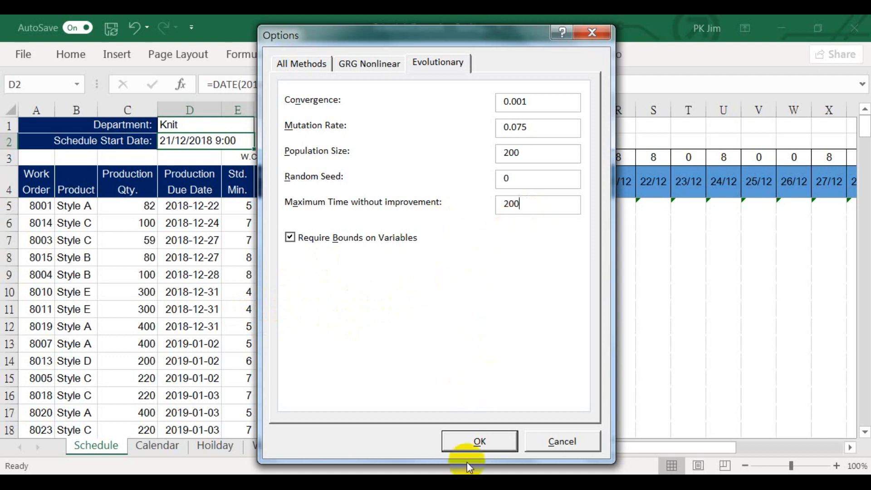
{"action": "left_click", "coordinate": [478, 441]}
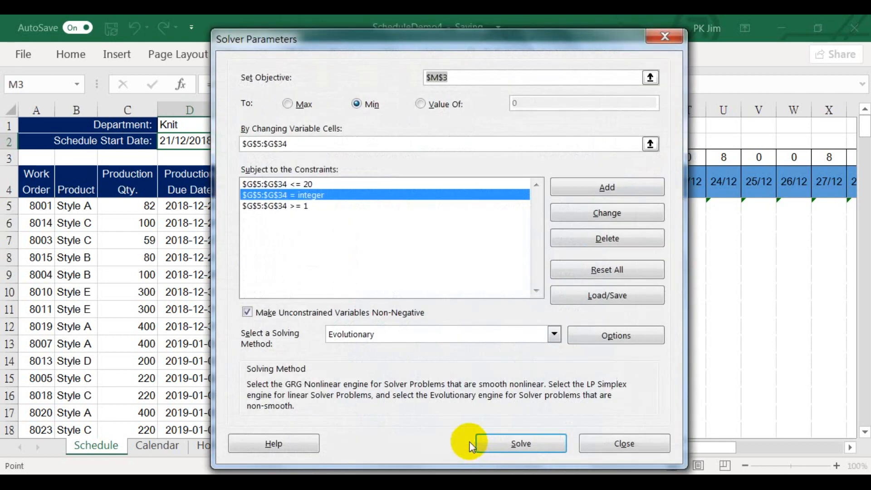
{"action": "mouse_move", "coordinate": [434, 434]}
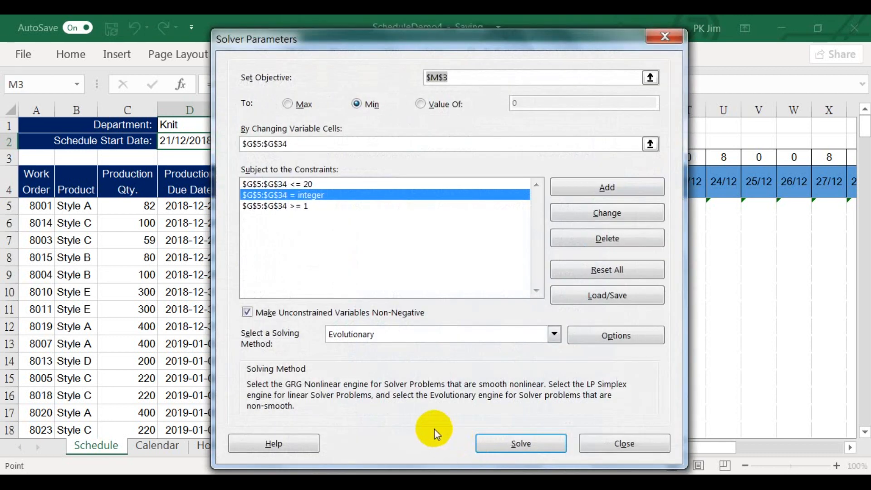
{"action": "mouse_move", "coordinate": [267, 214]}
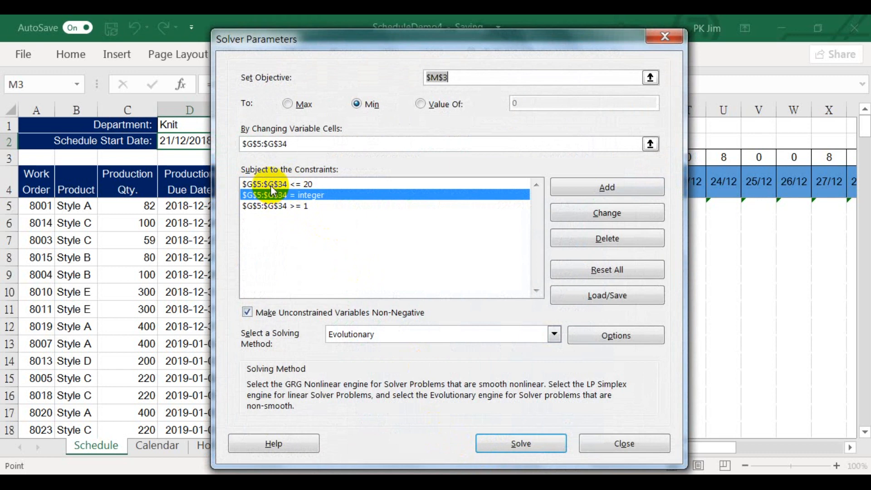
{"action": "mouse_move", "coordinate": [326, 195]}
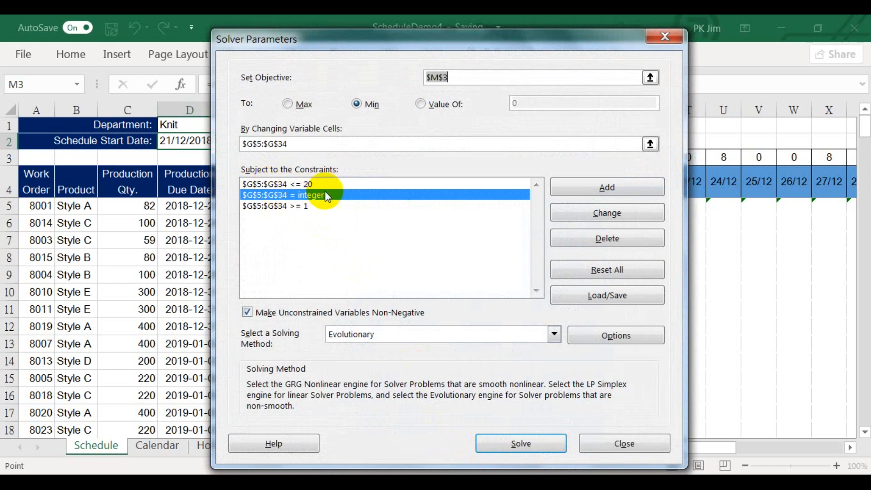
{"action": "mouse_move", "coordinate": [316, 215]}
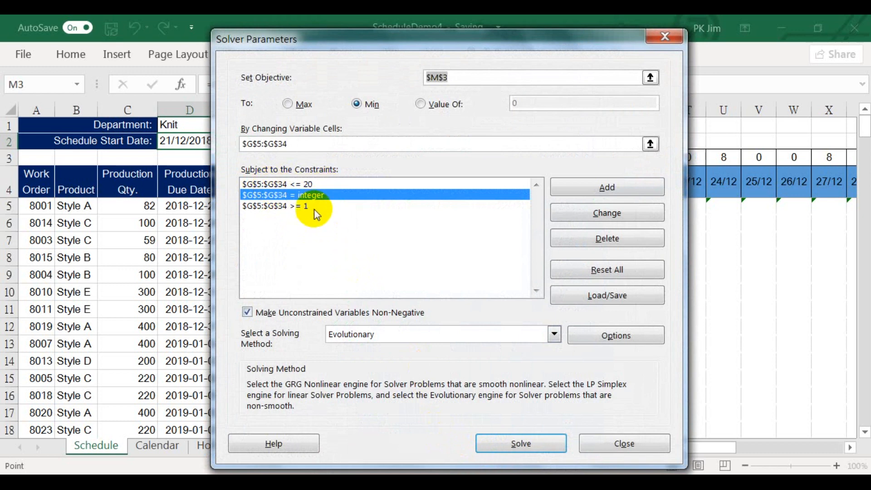
{"action": "mouse_move", "coordinate": [317, 225]}
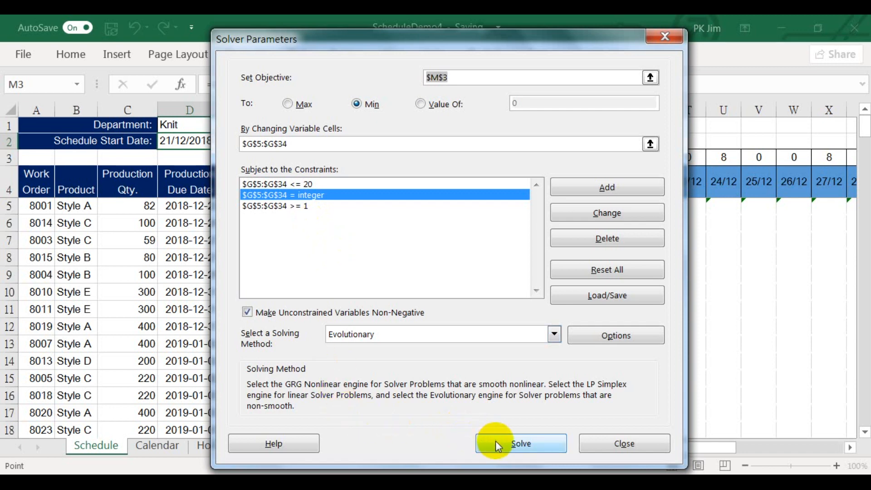
Run Solver minimising $M$3 by changing integer $G$5:$G$34 between 1 and 20
{"action": "left_click", "coordinate": [520, 444]}
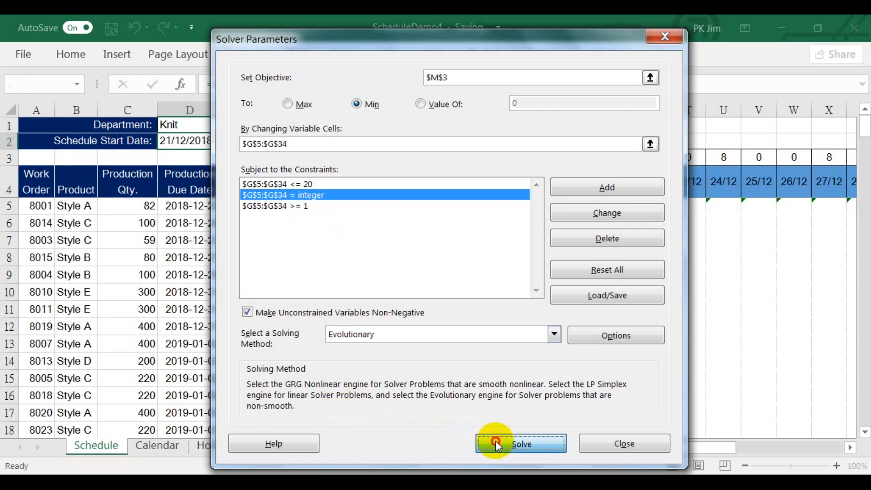
Let Solver's Evolutionary engine run trial assignments, scrolling the sheet to watch progress
{"action": "left_click", "coordinate": [521, 444]}
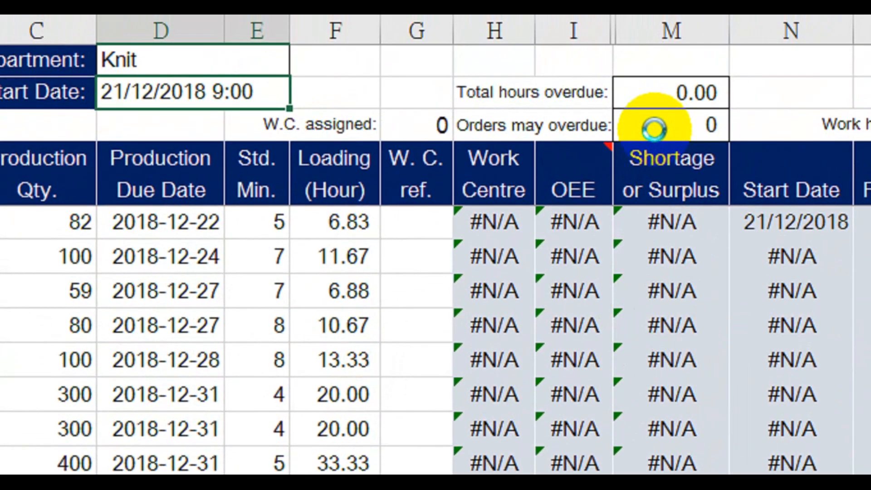
{"action": "scroll", "scroll_direction": "down", "scroll_amount": 3}
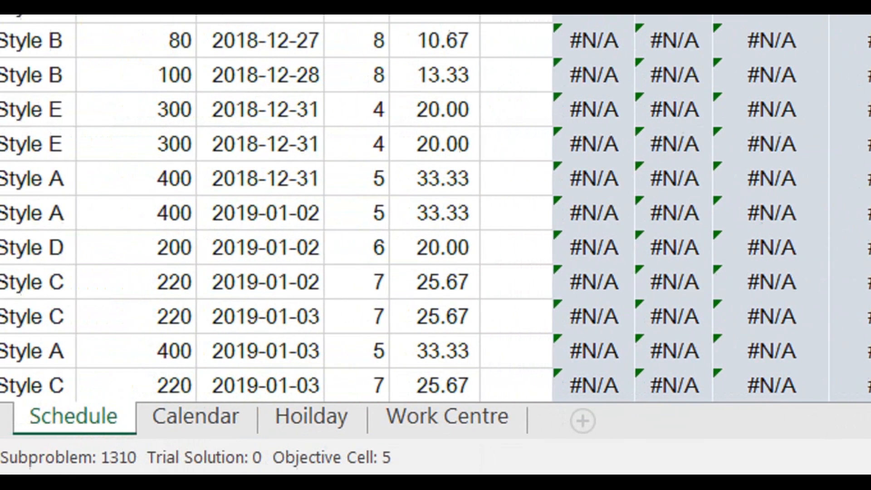
{"action": "scroll", "scroll_direction": "left", "scroll_amount": 3}
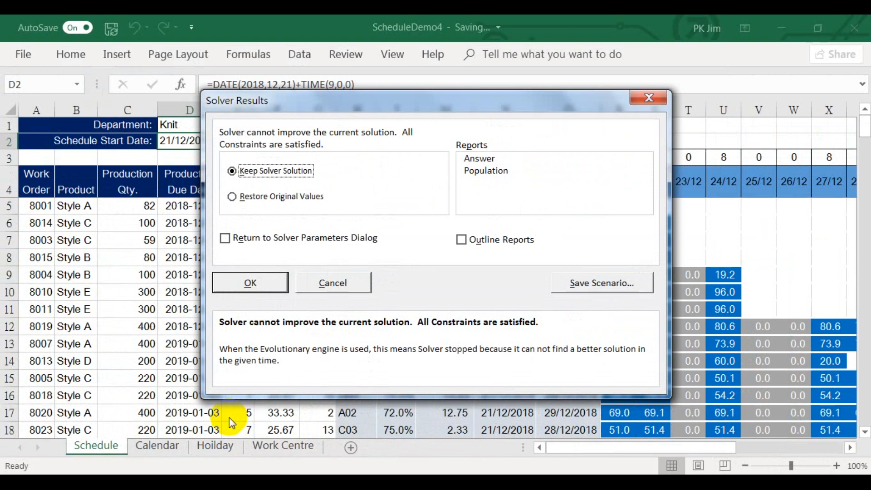
{"action": "mouse_move", "coordinate": [236, 373]}
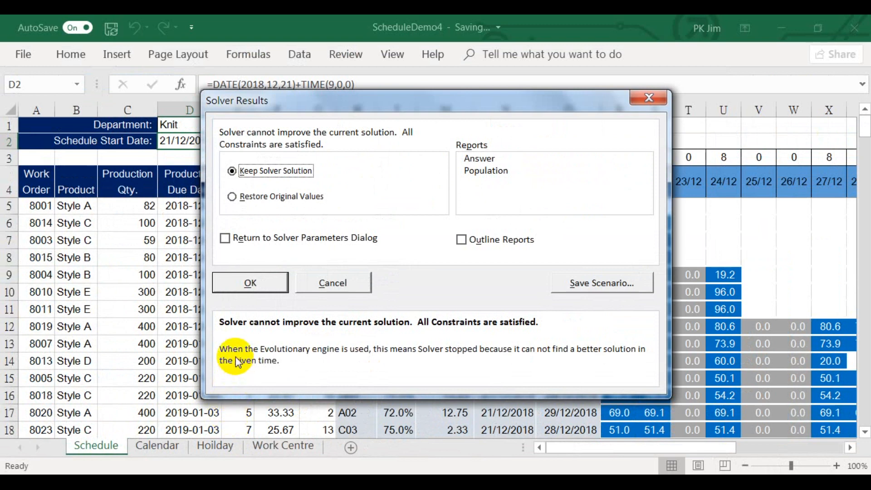
{"action": "mouse_move", "coordinate": [274, 354]}
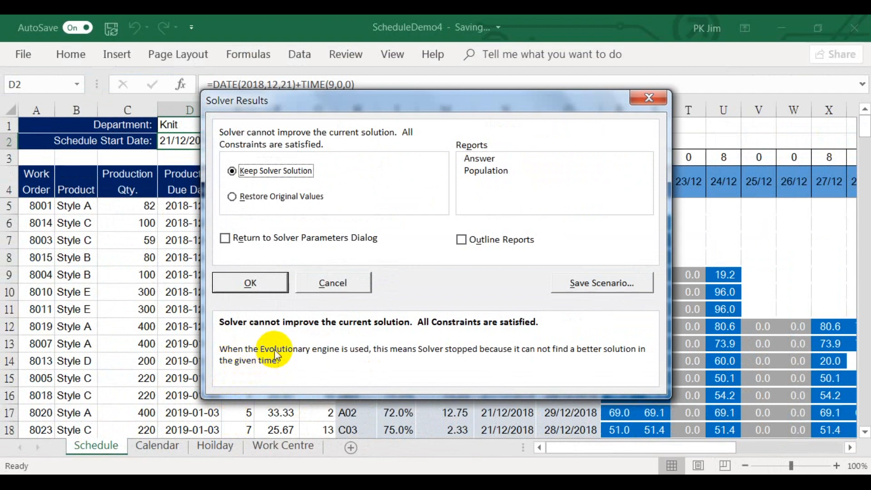
{"action": "mouse_move", "coordinate": [358, 136]}
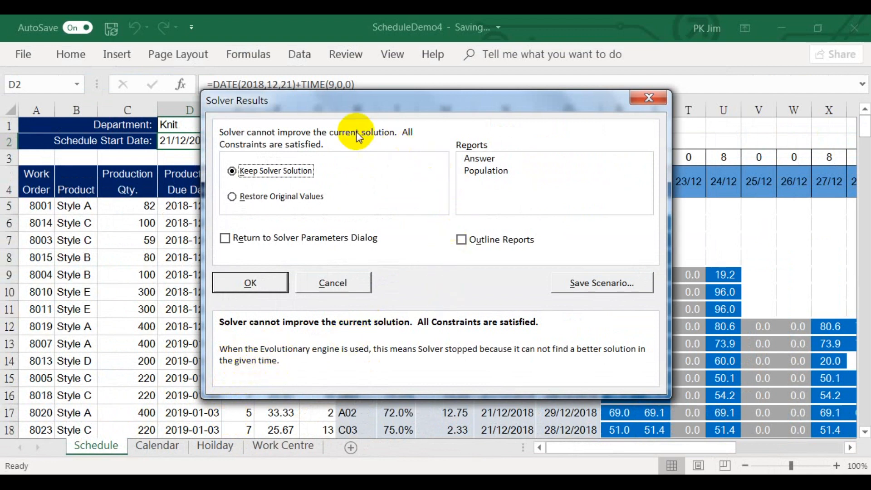
{"action": "mouse_move", "coordinate": [433, 150]}
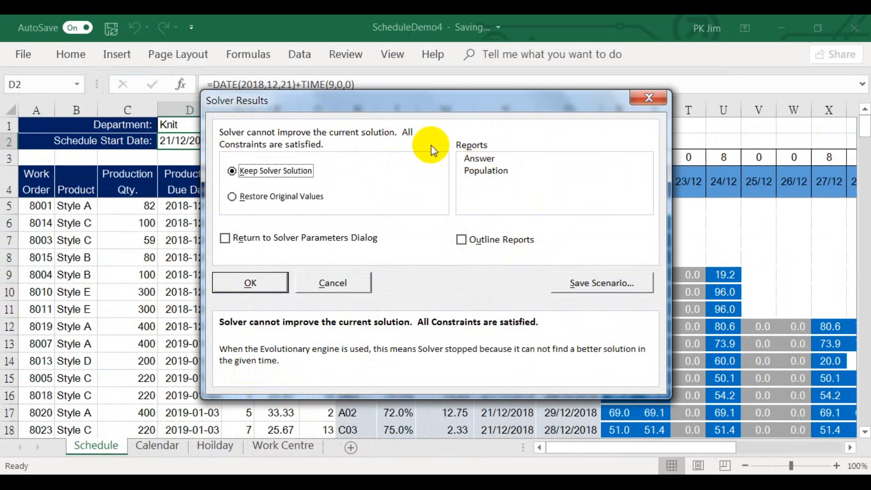
{"action": "mouse_move", "coordinate": [243, 144]}
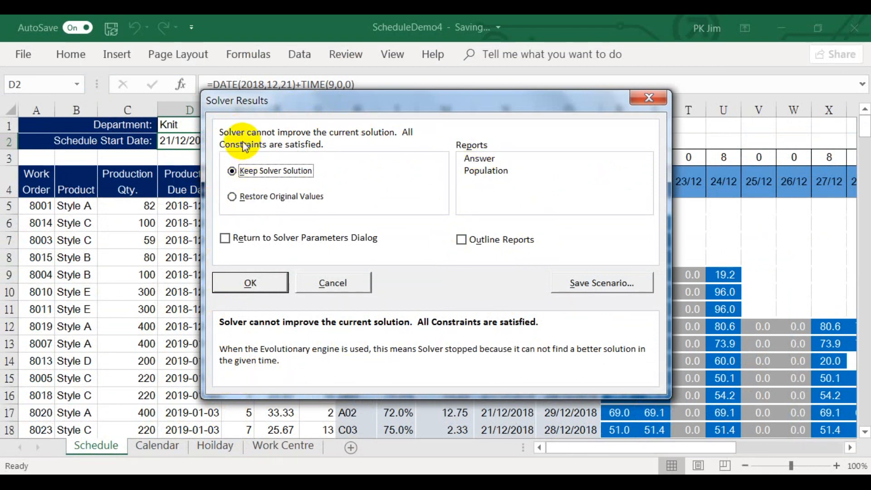
{"action": "mouse_move", "coordinate": [385, 152]}
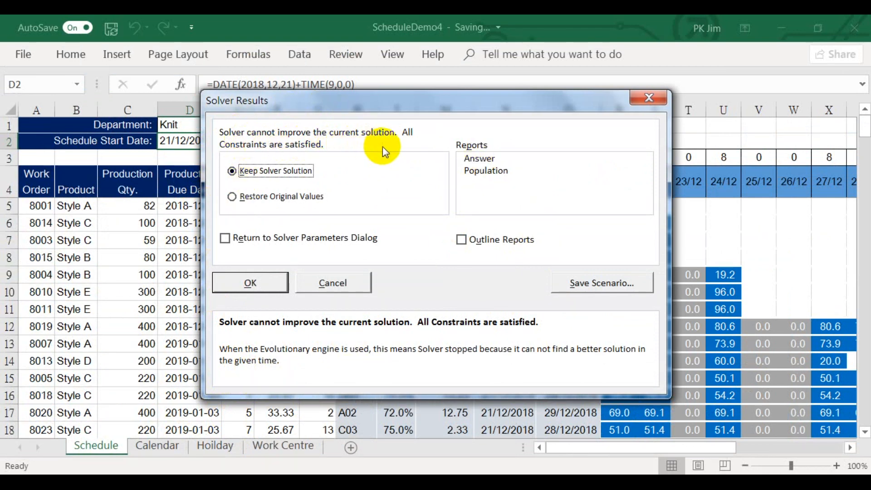
{"action": "mouse_move", "coordinate": [387, 157]}
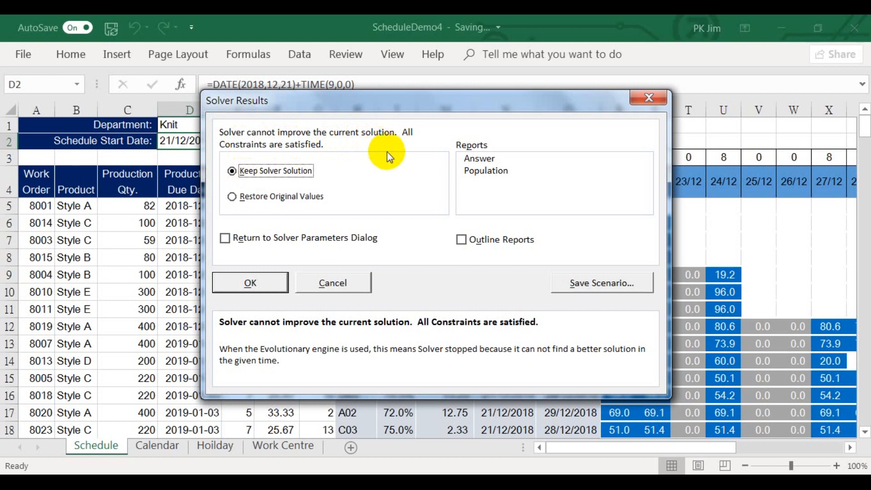
{"action": "mouse_move", "coordinate": [308, 161]}
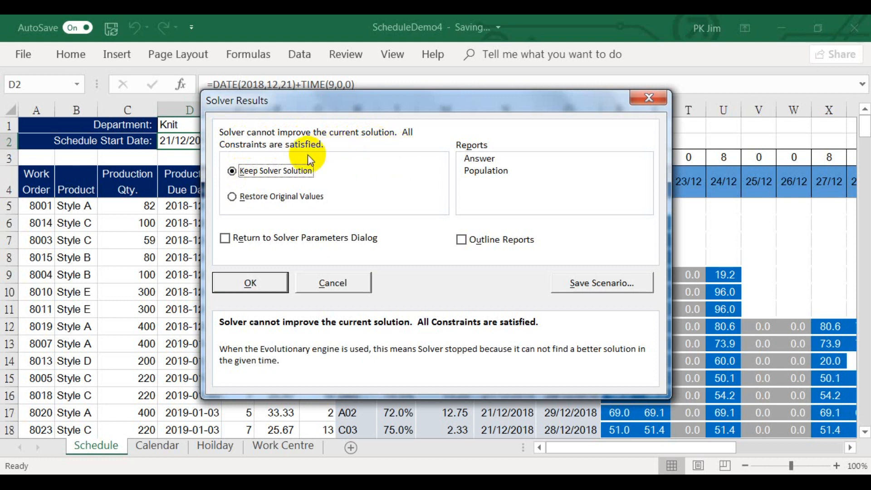
{"action": "mouse_move", "coordinate": [343, 159]}
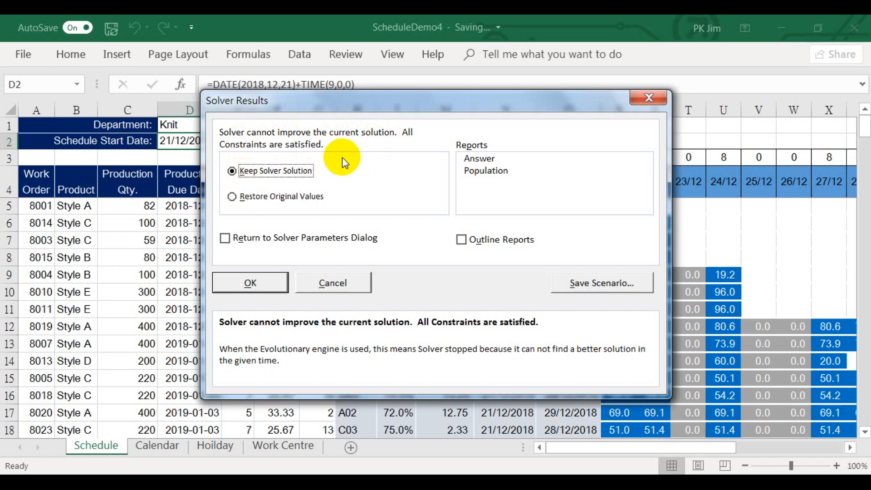
{"action": "mouse_move", "coordinate": [258, 191]}
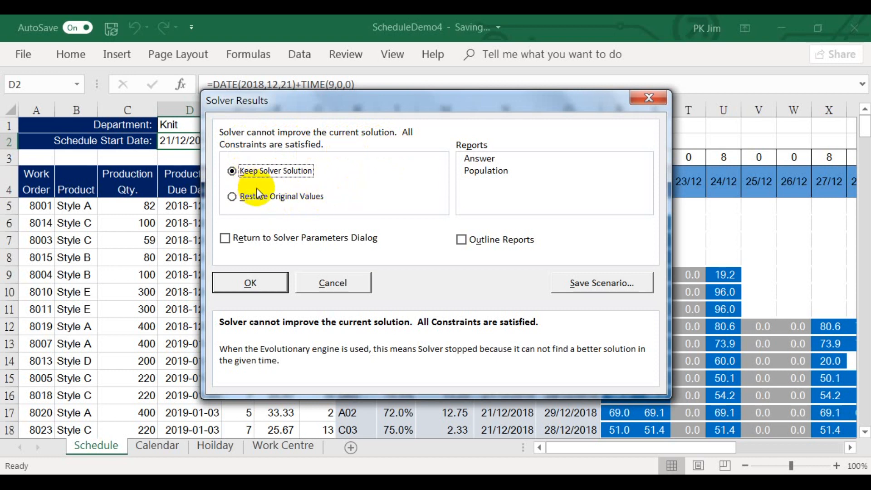
{"action": "mouse_move", "coordinate": [290, 237]}
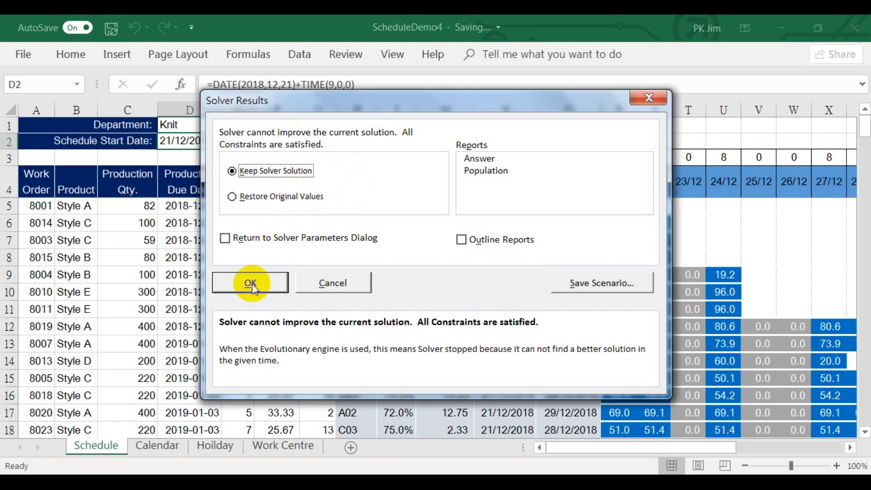
Keep the Solver solution with all constraints satisfied and close the results dialog
{"action": "left_click", "coordinate": [250, 282]}
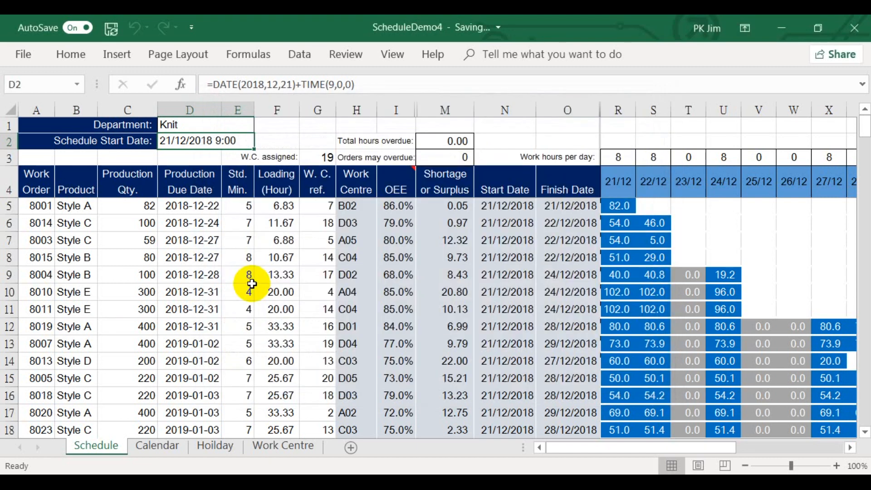
{"action": "mouse_move", "coordinate": [374, 202]}
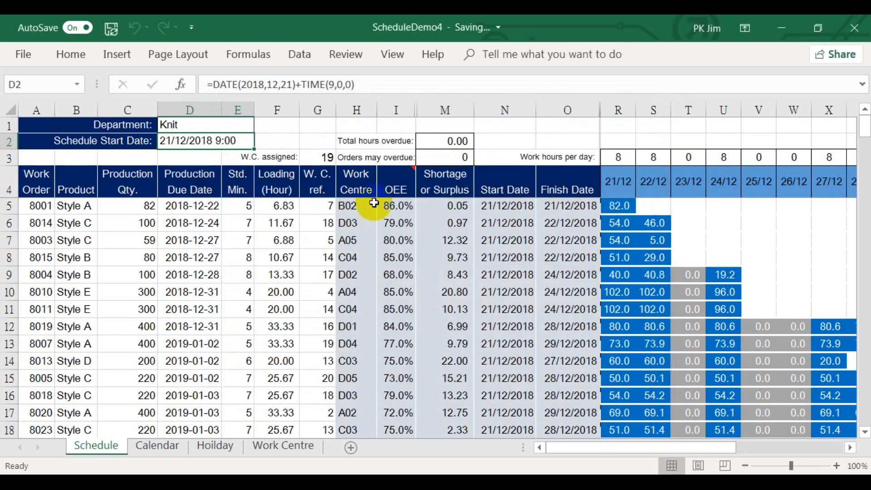
{"action": "mouse_move", "coordinate": [457, 162]}
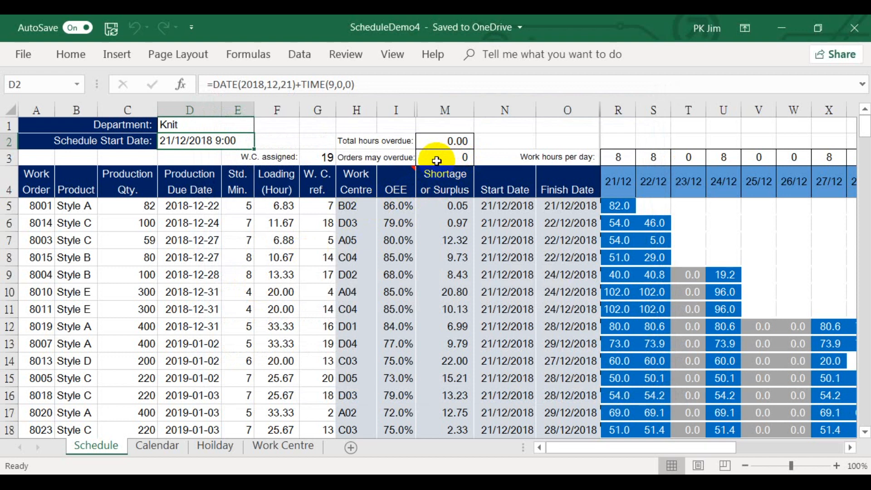
{"action": "mouse_move", "coordinate": [427, 140]}
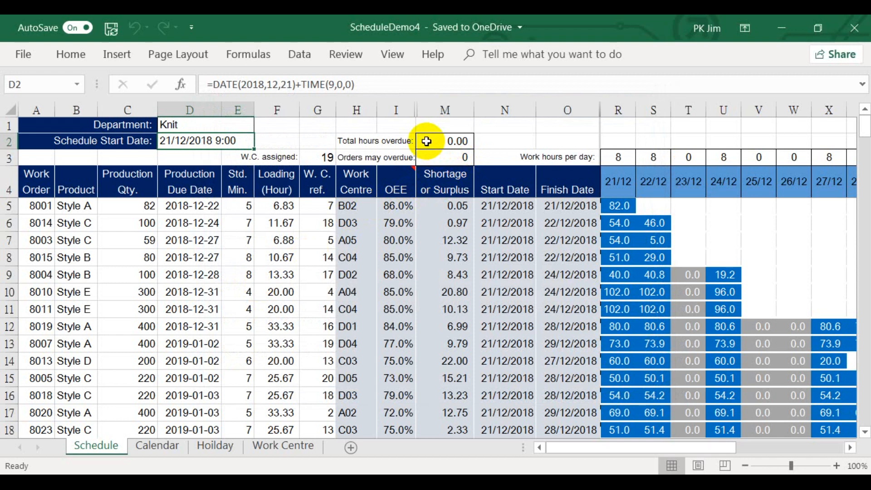
{"action": "mouse_move", "coordinate": [319, 167]}
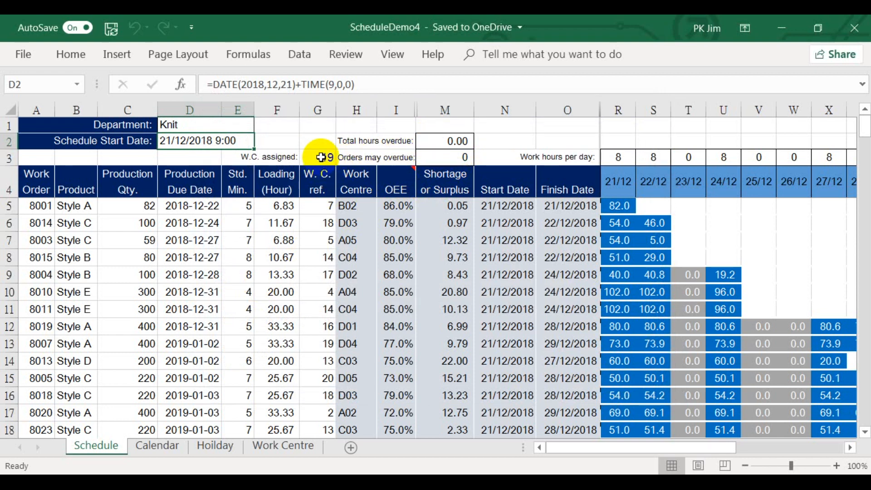
Review the 30 solved orders and select the schedule table A4:O34 with its headers
{"action": "scroll", "scroll_direction": "down", "scroll_amount": 3}
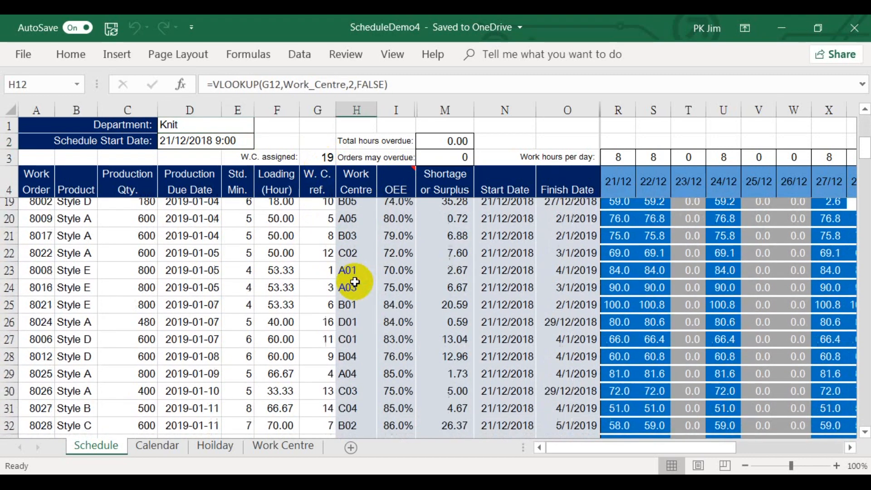
{"action": "scroll", "scroll_direction": "down", "scroll_amount": 3}
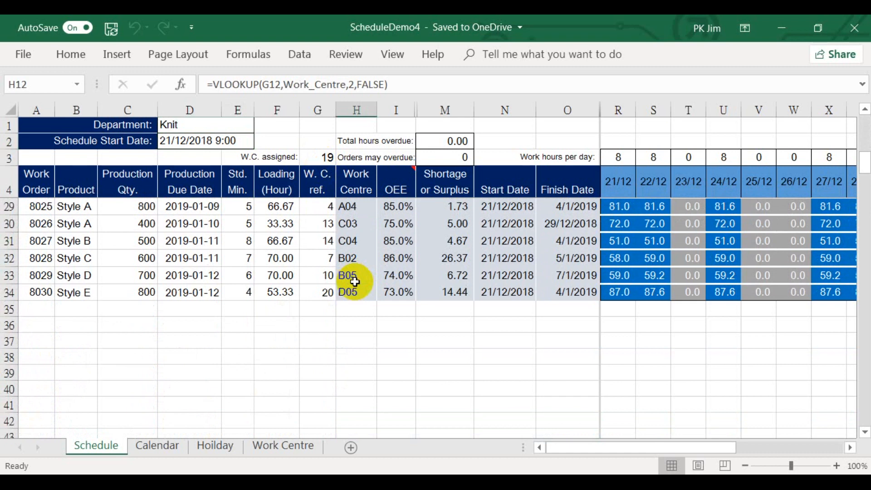
{"action": "scroll", "scroll_direction": "up", "scroll_amount": 3}
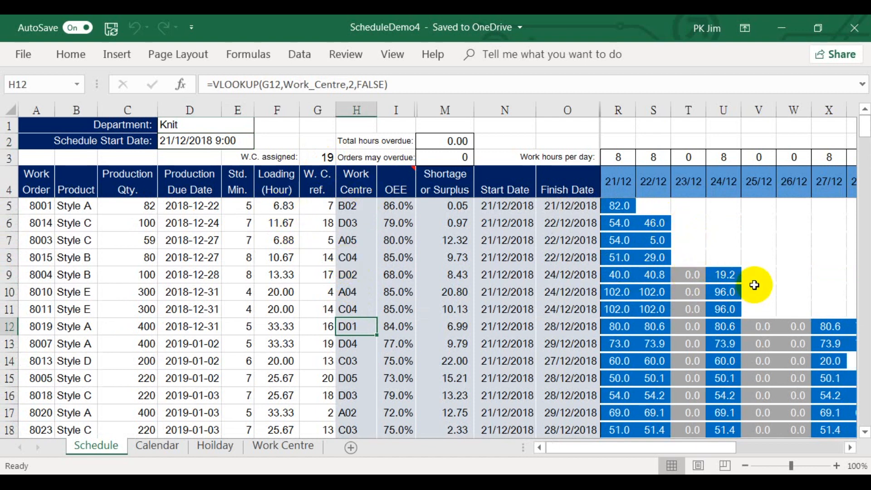
{"action": "mouse_move", "coordinate": [691, 244]}
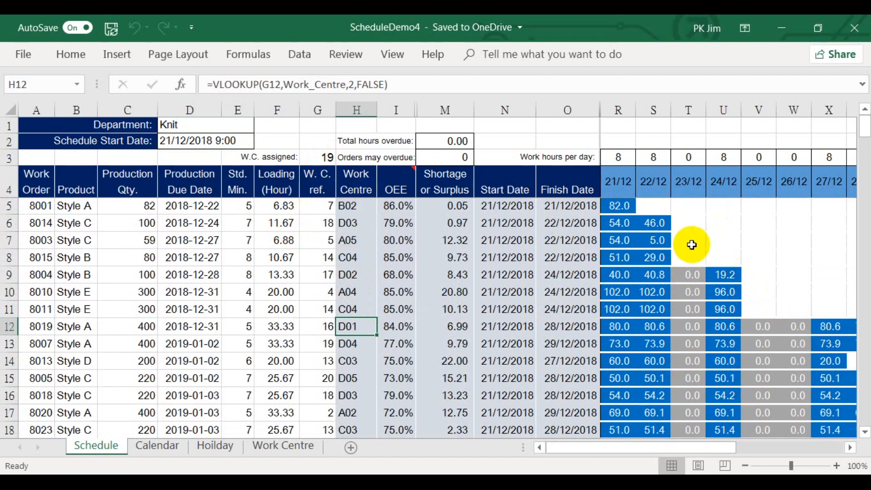
{"action": "mouse_move", "coordinate": [509, 243]}
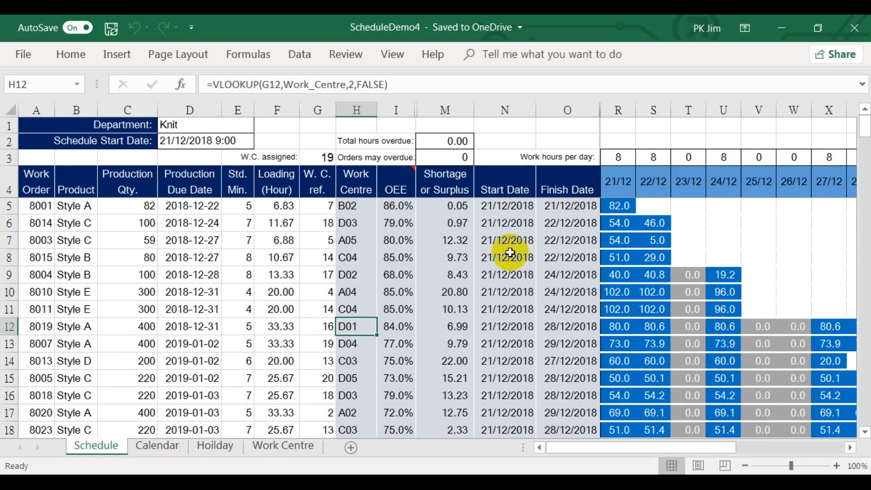
{"action": "left_click", "coordinate": [36, 182]}
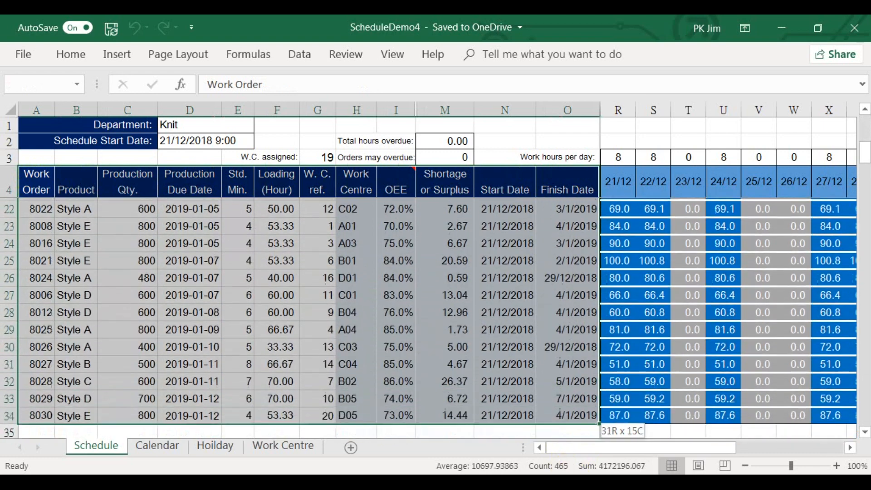
{"action": "scroll", "scroll_direction": "down", "scroll_amount": 3}
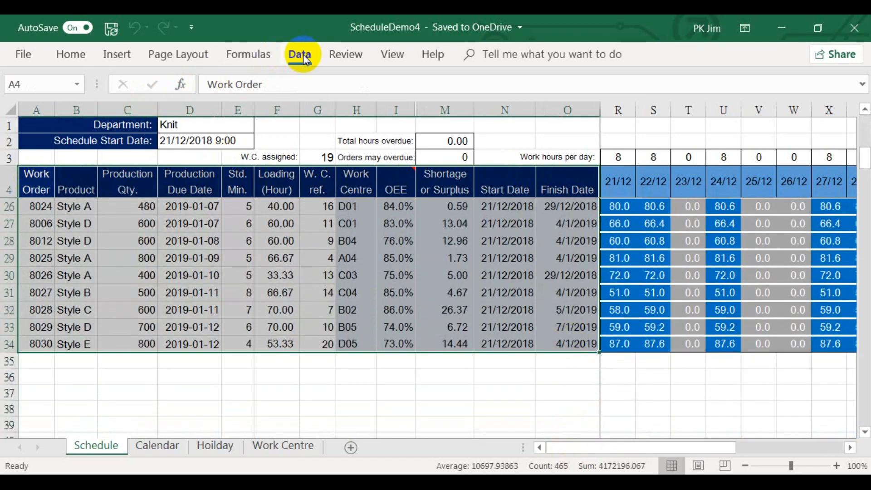
Sort the schedule by Work Centre A to Z, then Start Date oldest to newest
{"action": "left_click", "coordinate": [299, 53]}
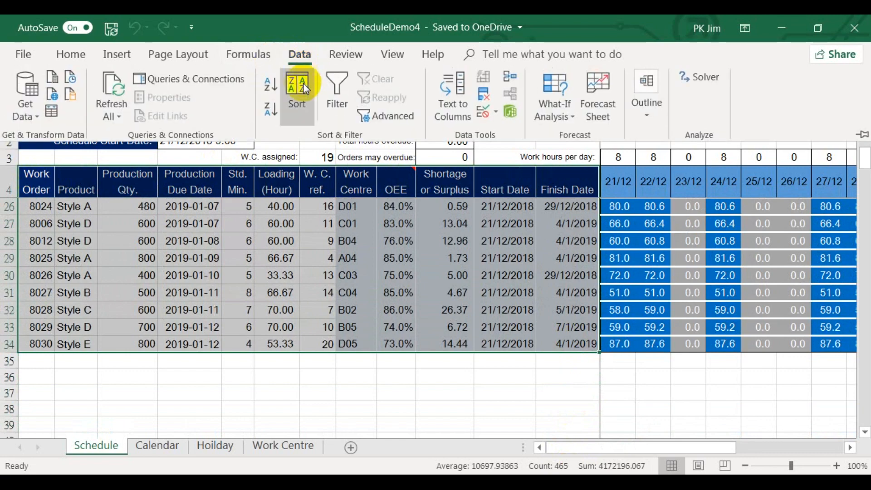
{"action": "left_click", "coordinate": [295, 92]}
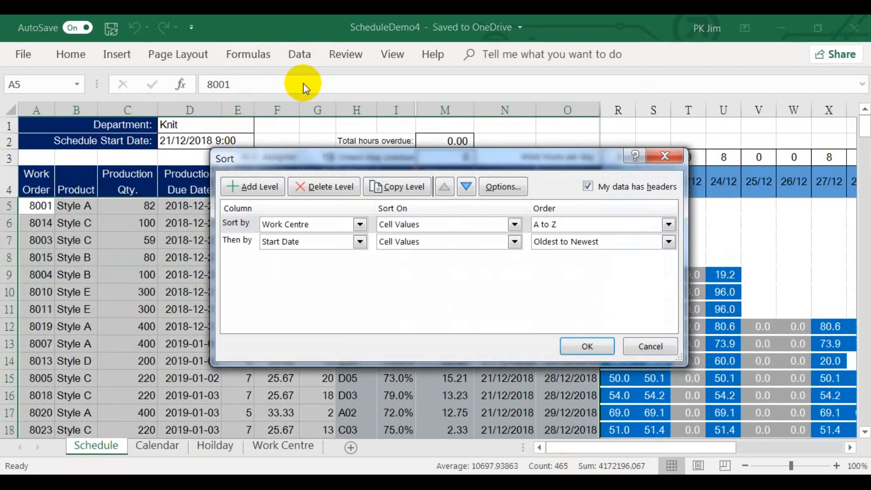
{"action": "mouse_move", "coordinate": [240, 232]}
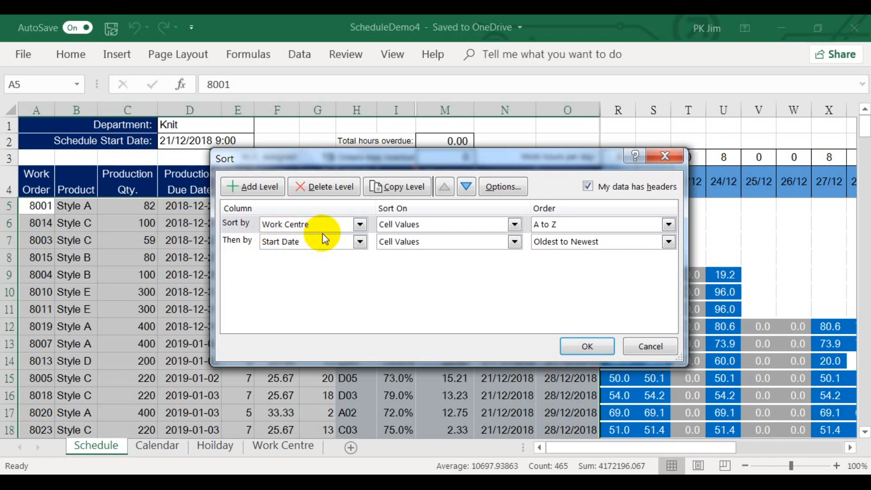
{"action": "mouse_move", "coordinate": [288, 262]}
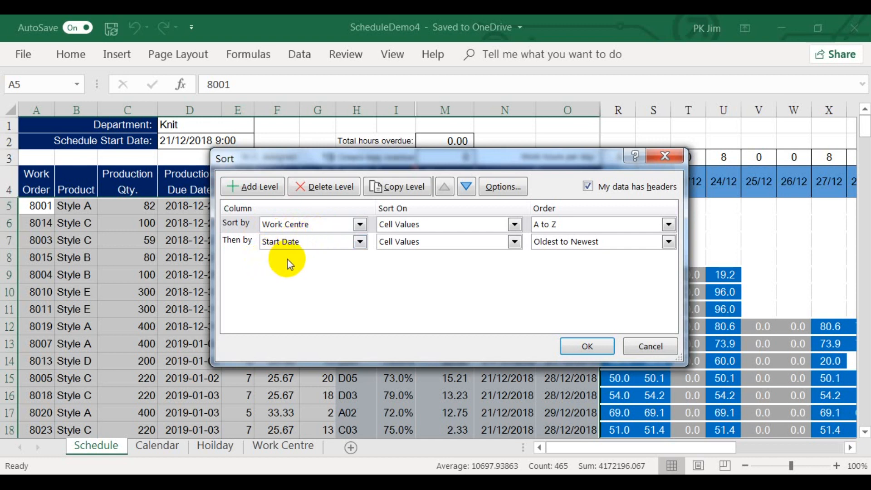
{"action": "mouse_move", "coordinate": [380, 276]}
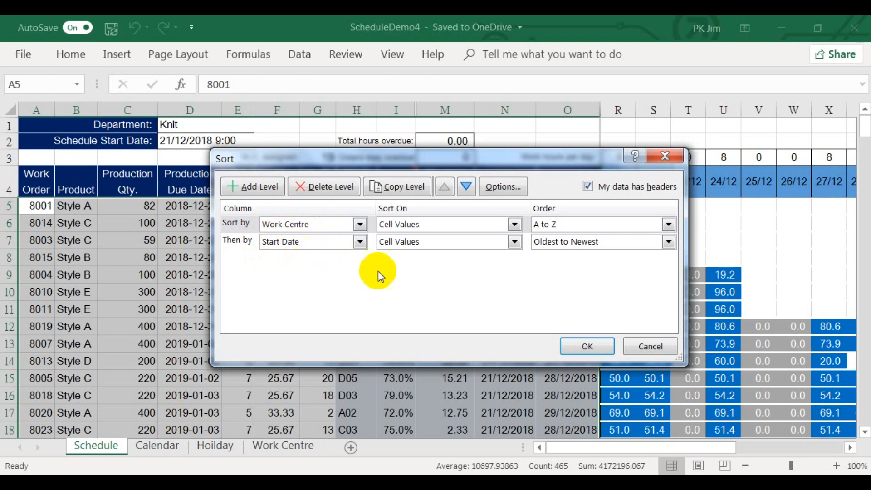
{"action": "left_click", "coordinate": [586, 346]}
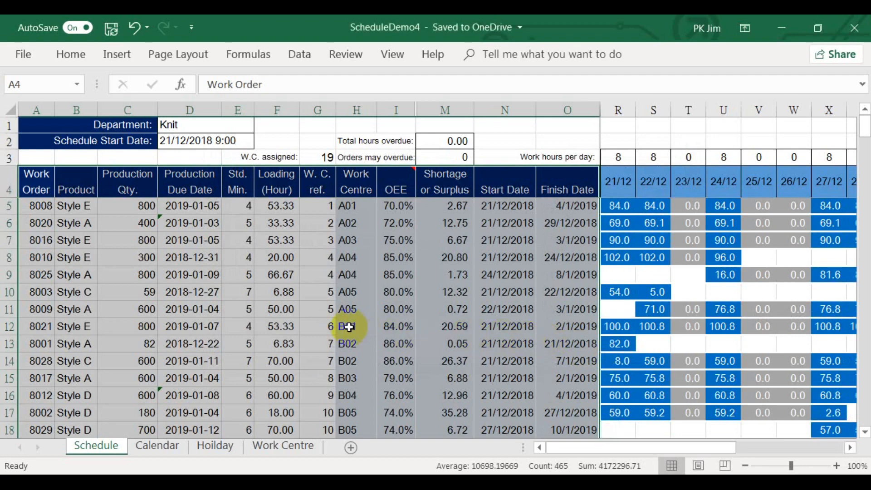
{"action": "left_click", "coordinate": [356, 326]}
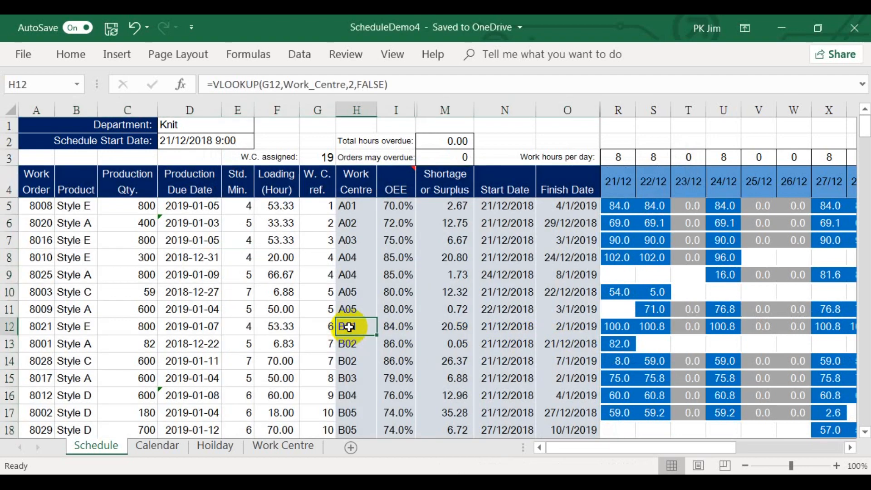
{"action": "scroll", "scroll_direction": "down", "scroll_amount": 3}
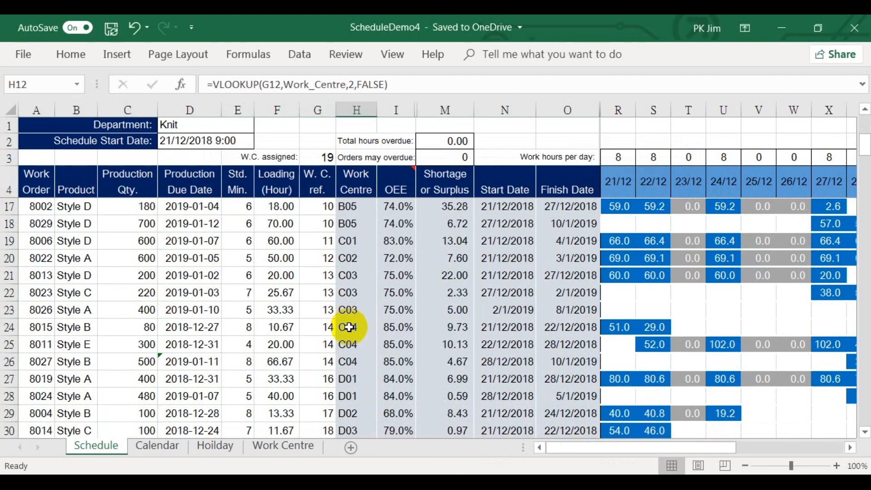
{"action": "scroll", "scroll_direction": "up", "scroll_amount": 3}
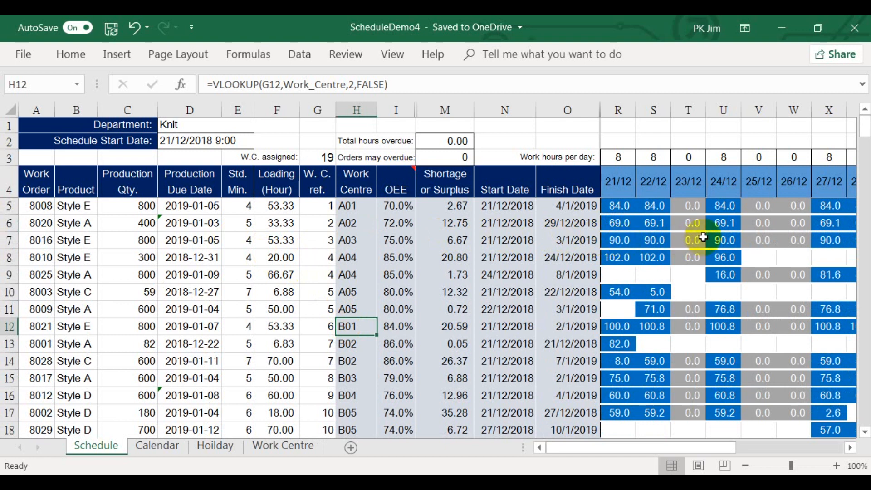
{"action": "mouse_move", "coordinate": [638, 251]}
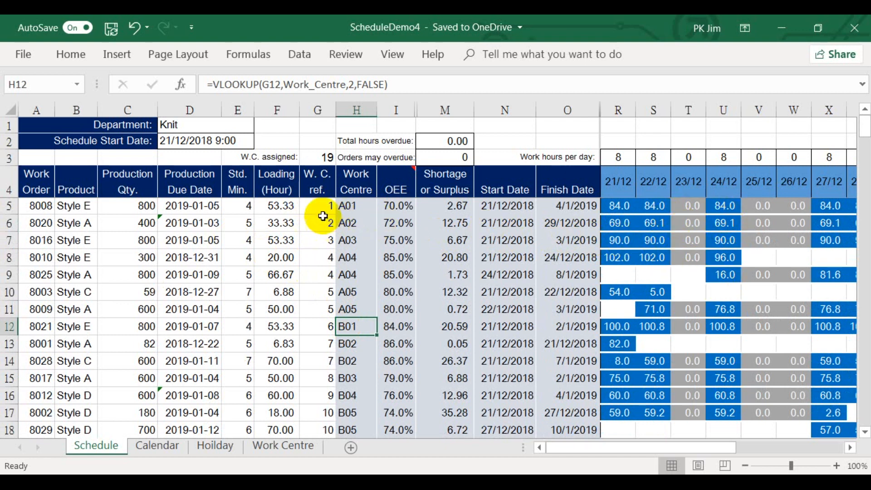
{"action": "mouse_move", "coordinate": [370, 227]}
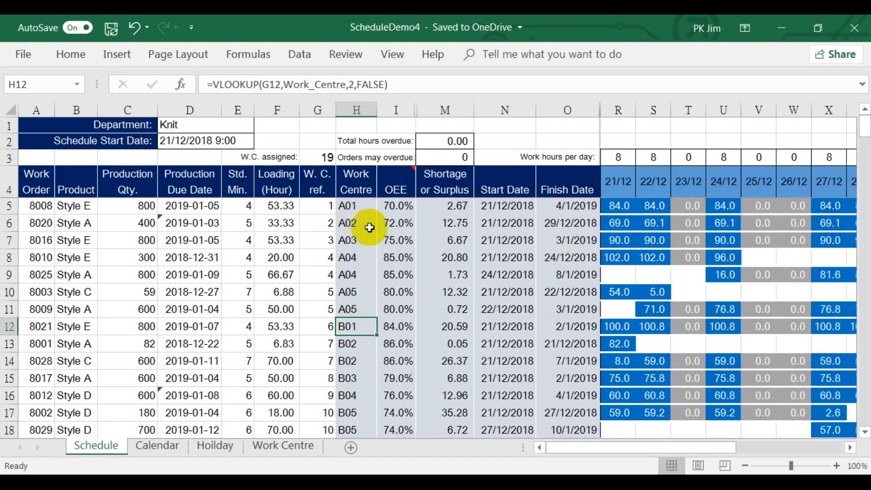
{"action": "mouse_move", "coordinate": [542, 214]}
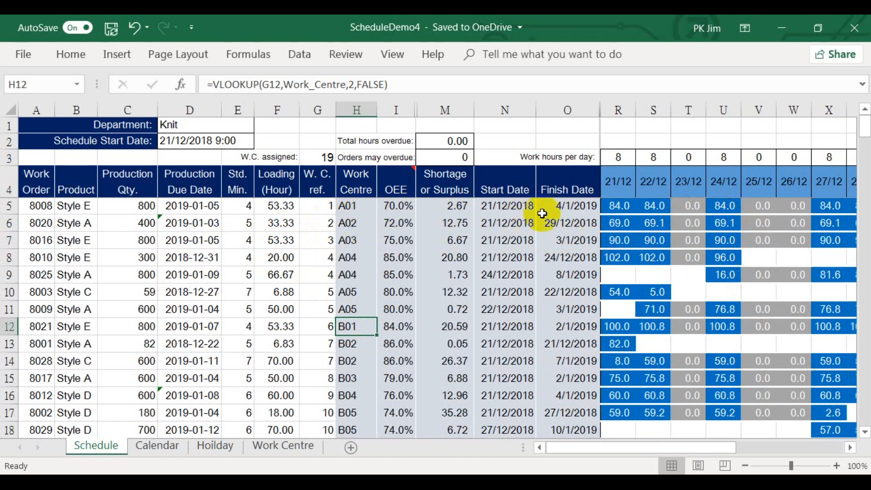
{"action": "mouse_move", "coordinate": [396, 243]}
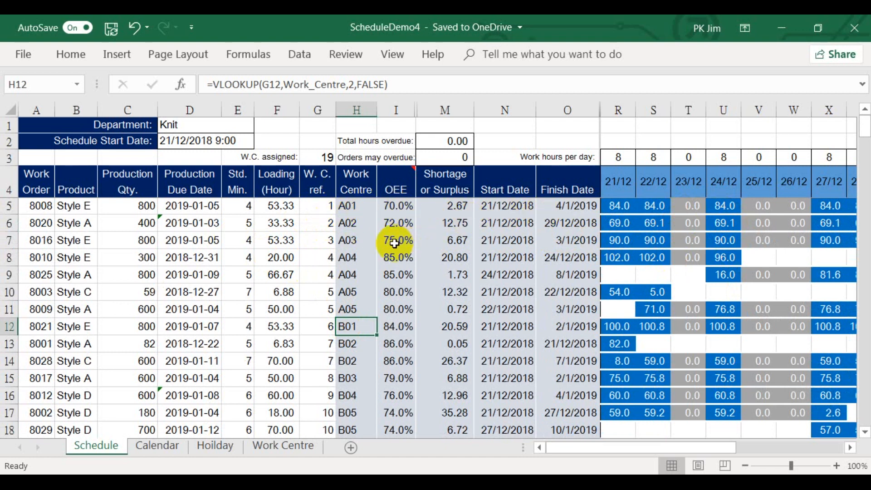
{"action": "mouse_move", "coordinate": [375, 262]}
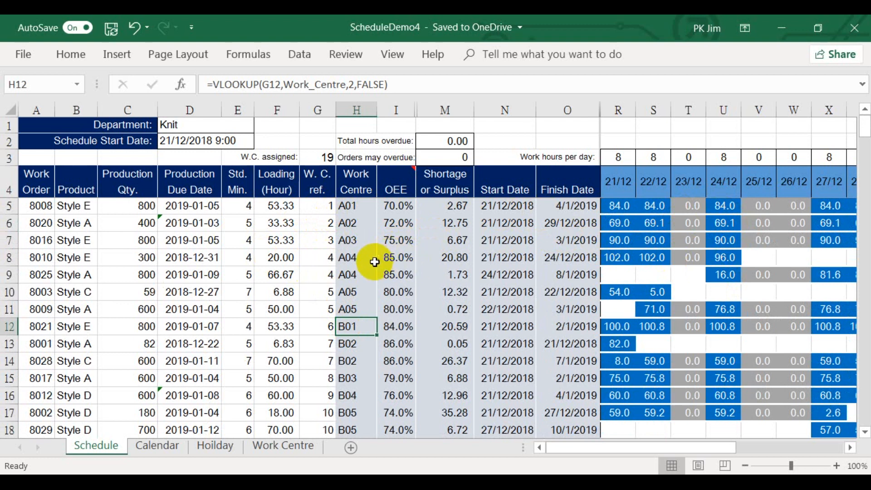
{"action": "mouse_move", "coordinate": [560, 263]}
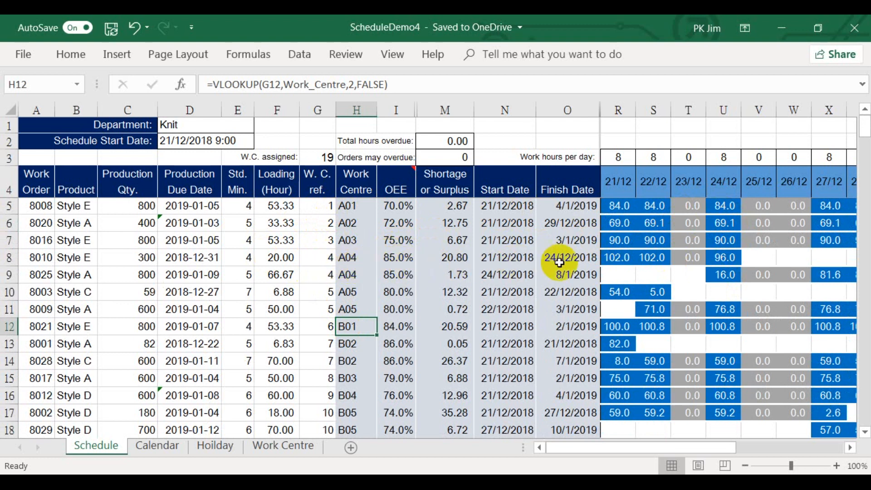
{"action": "mouse_move", "coordinate": [672, 266]}
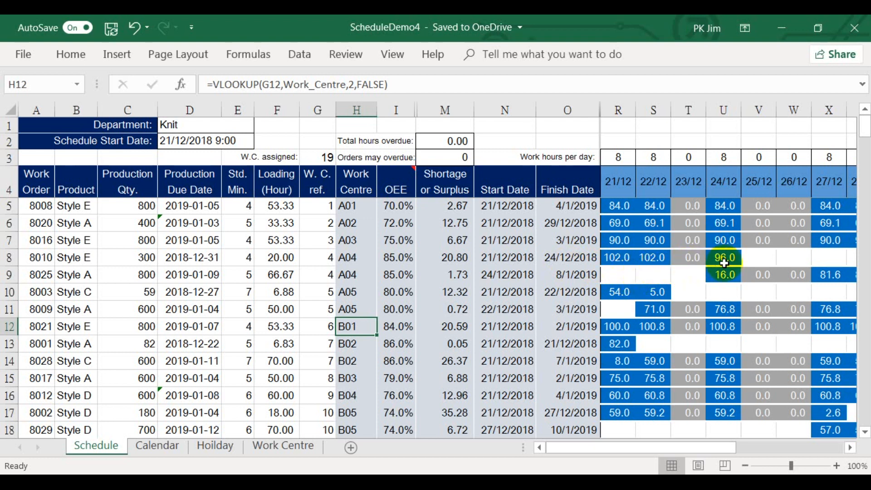
{"action": "mouse_move", "coordinate": [723, 274]}
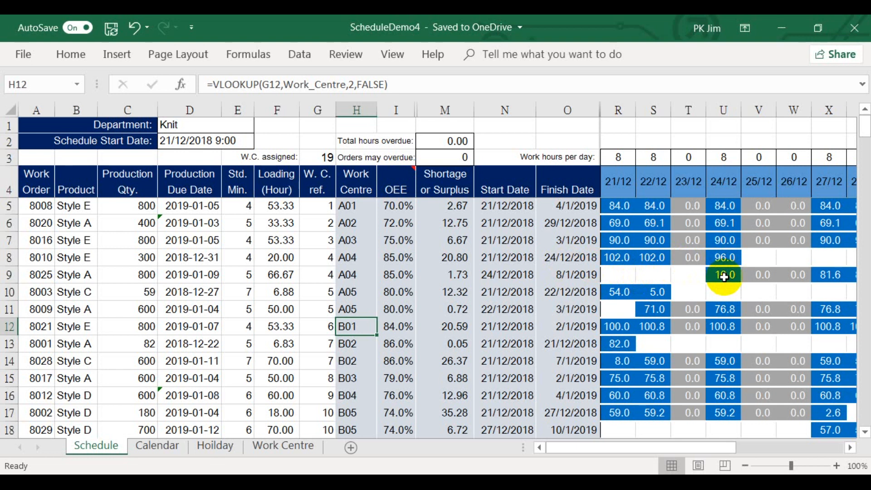
{"action": "left_click", "coordinate": [723, 273]}
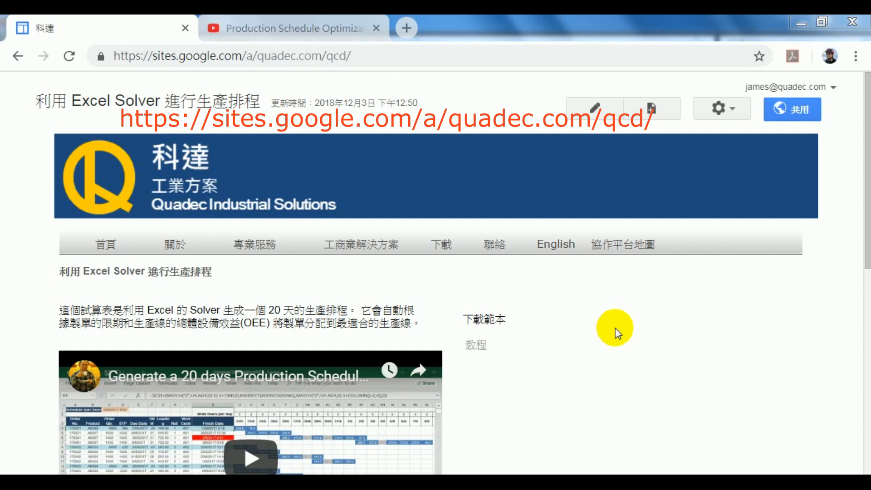
{"action": "mouse_move", "coordinate": [484, 317]}
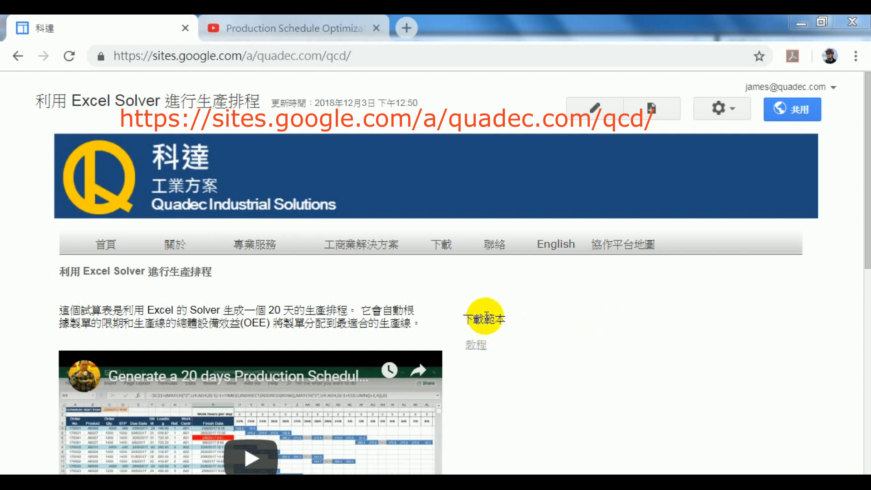
{"action": "mouse_move", "coordinate": [535, 311]}
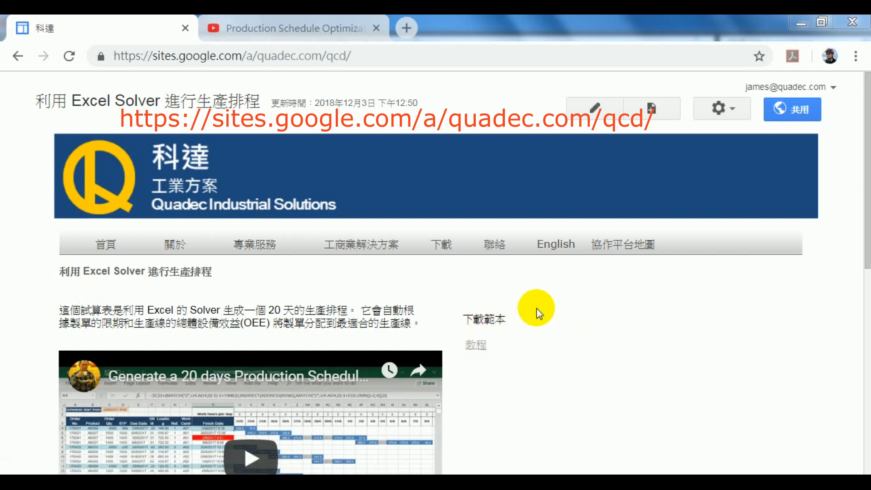
{"action": "mouse_move", "coordinate": [548, 337]}
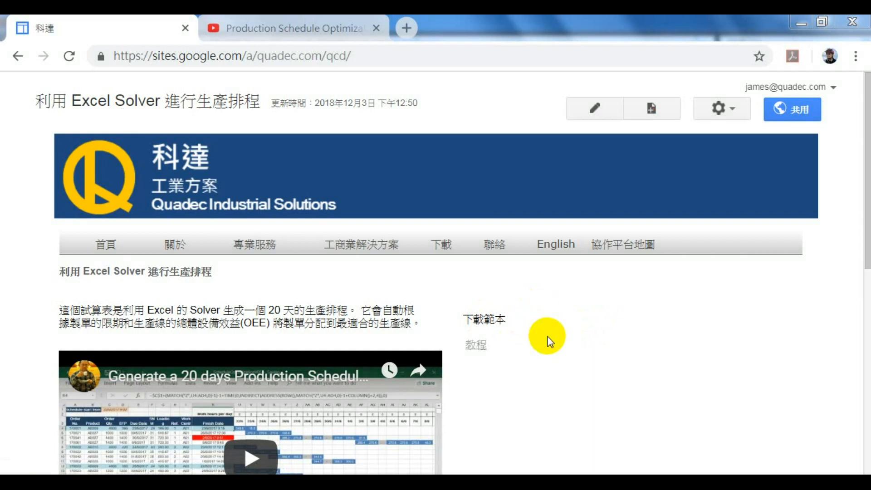
Switch to the YouTube tab with the Production Schedule Optimization playlist
{"action": "left_click", "coordinate": [289, 28]}
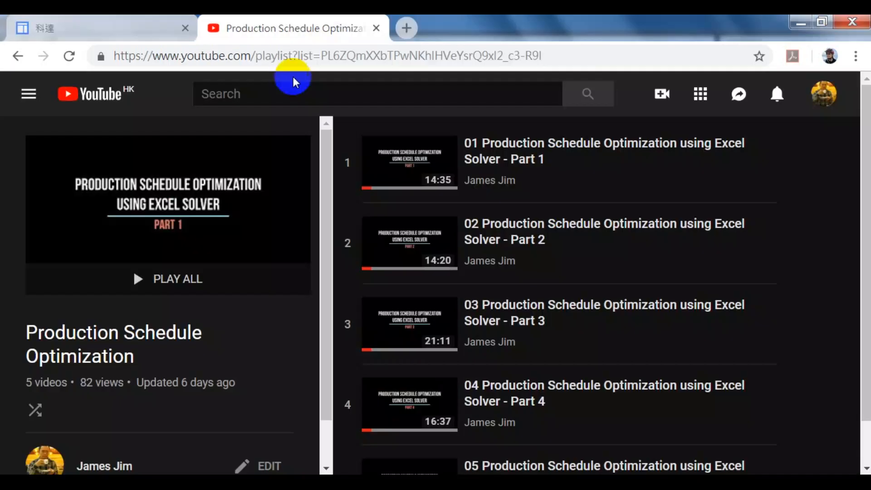
{"action": "mouse_move", "coordinate": [638, 50]}
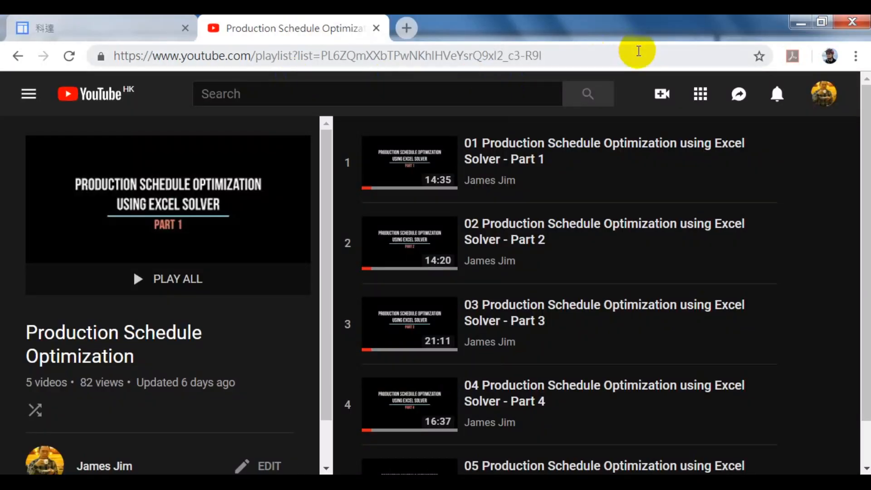